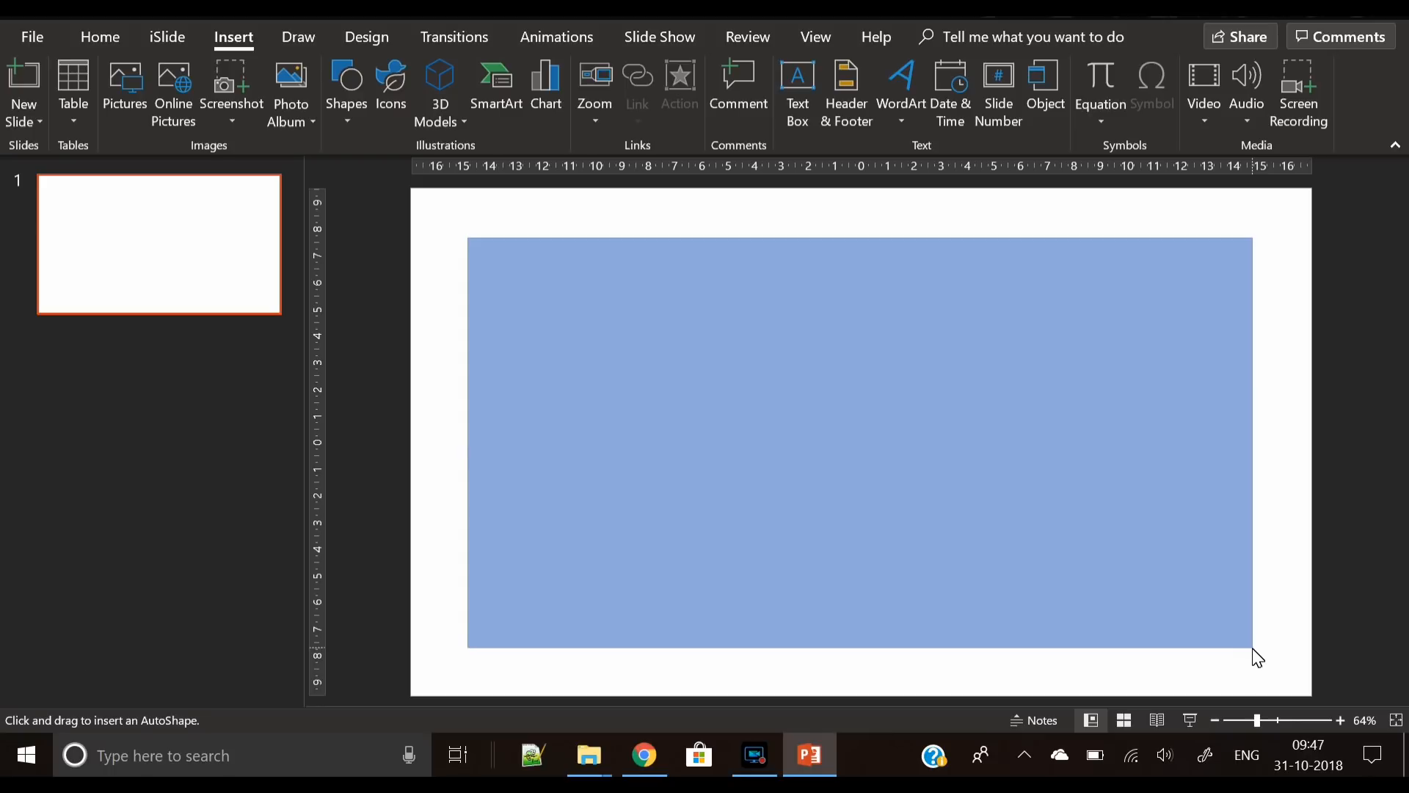
- Set the large blue rectangle's Shape Outline to No Outline
click(546, 89)
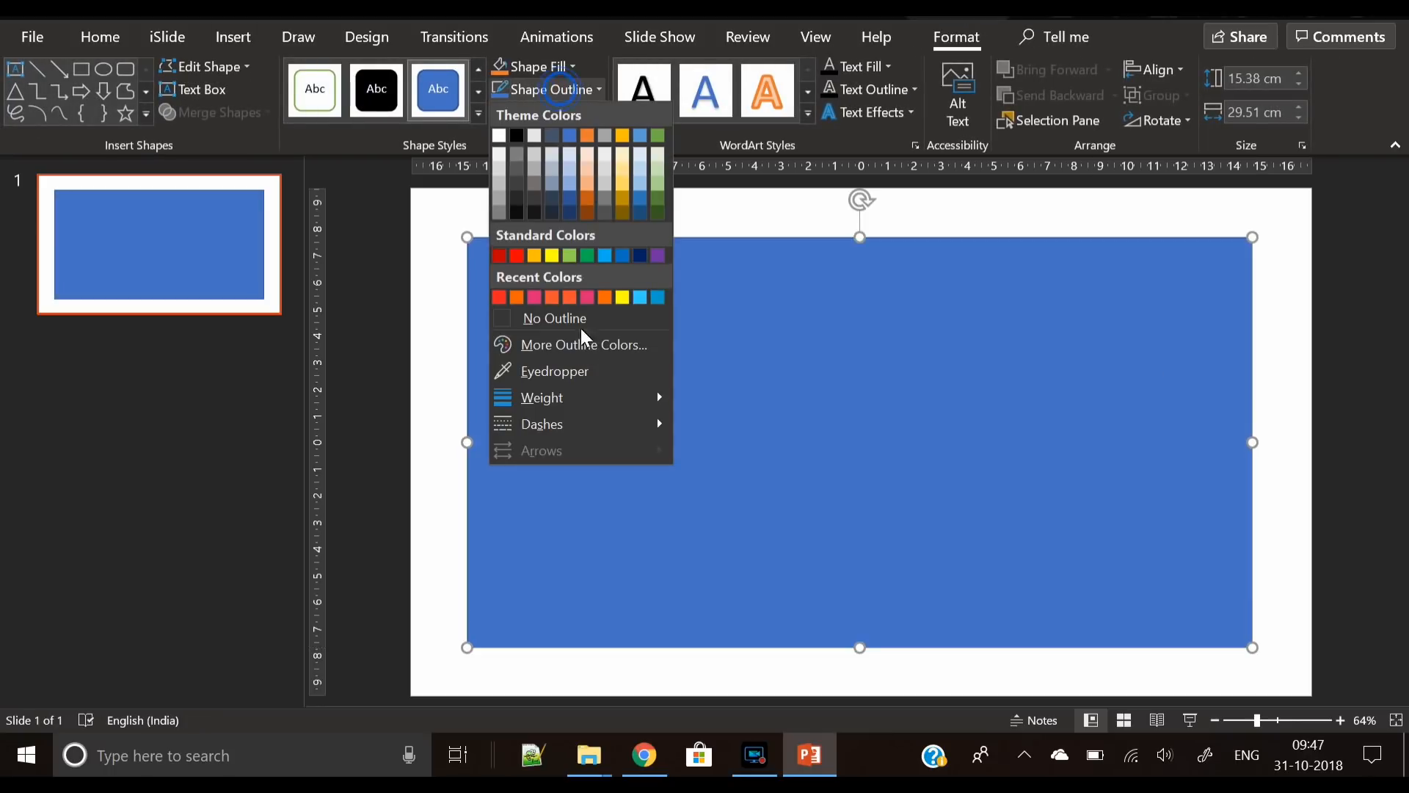
click(1155, 69)
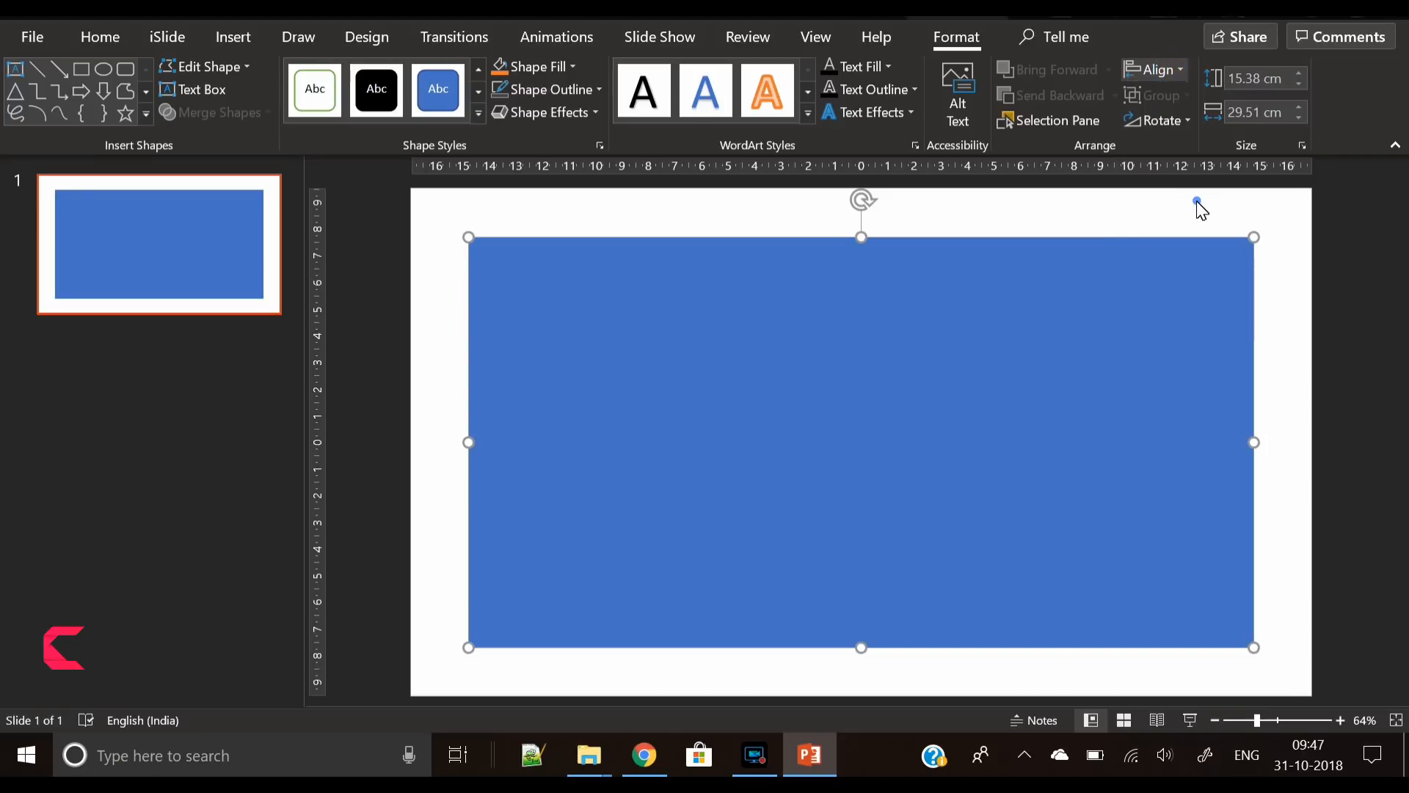
mouse_move(1291, 414)
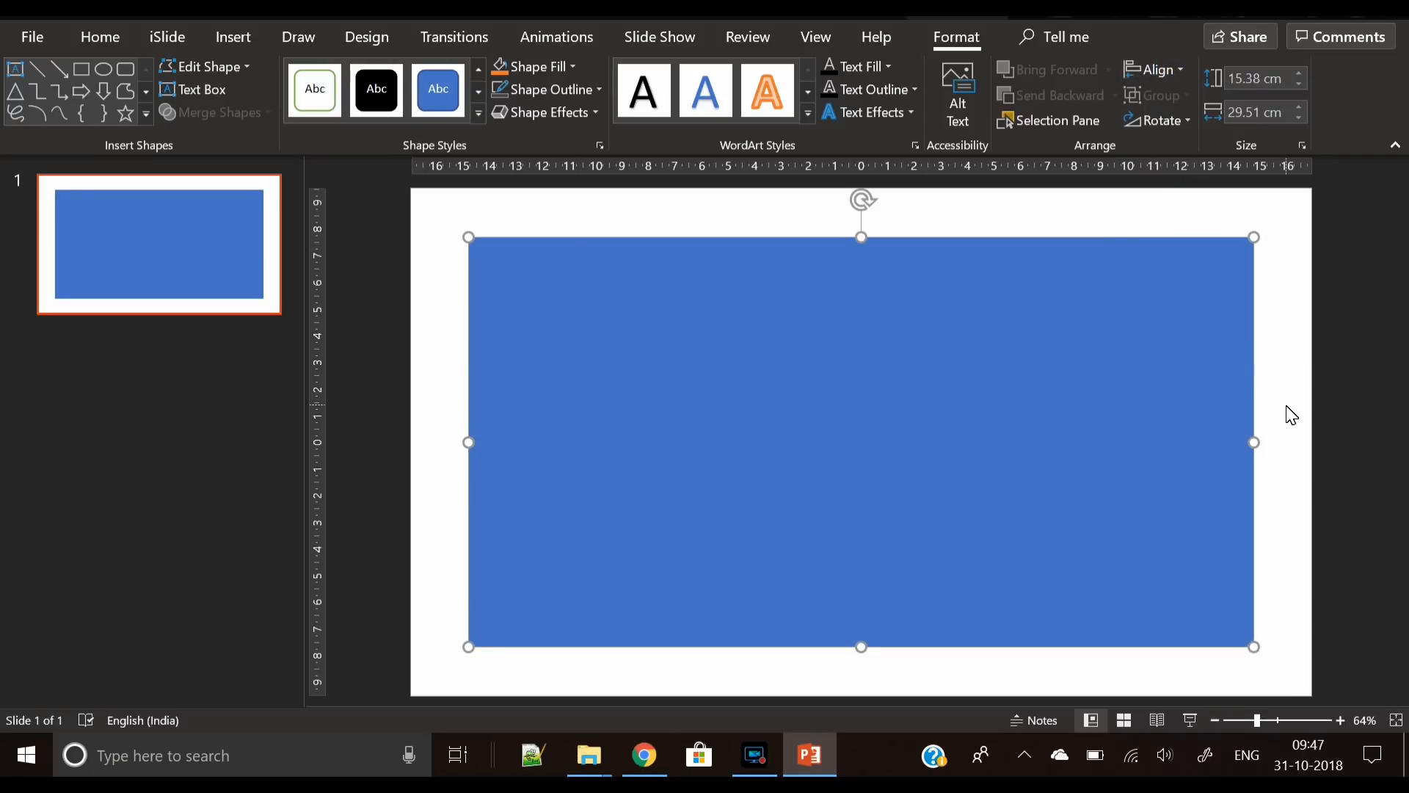
mouse_move(728, 361)
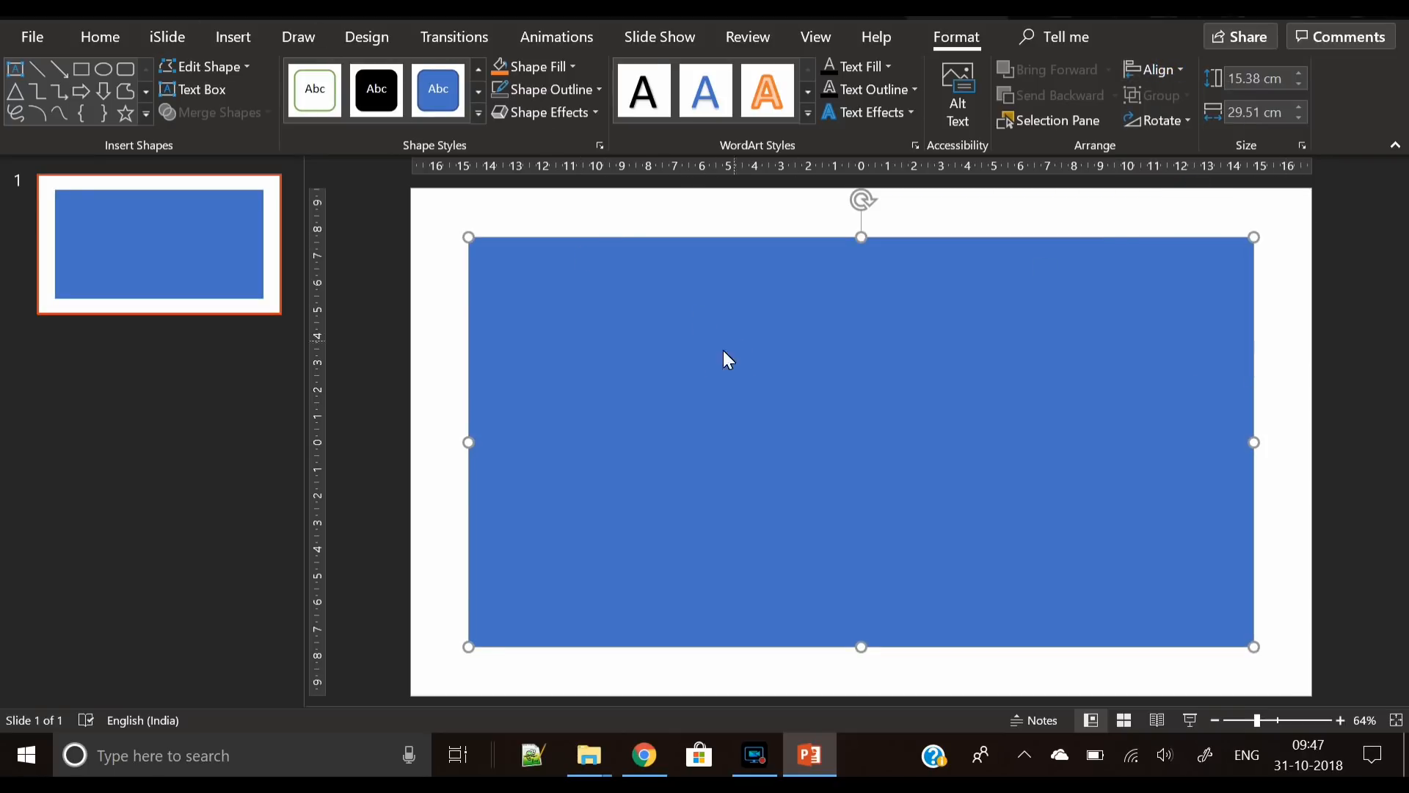
- Give the rectangle a picture fill using the mountain photo pexels-photo-355770.jpeg
right_click(728, 359)
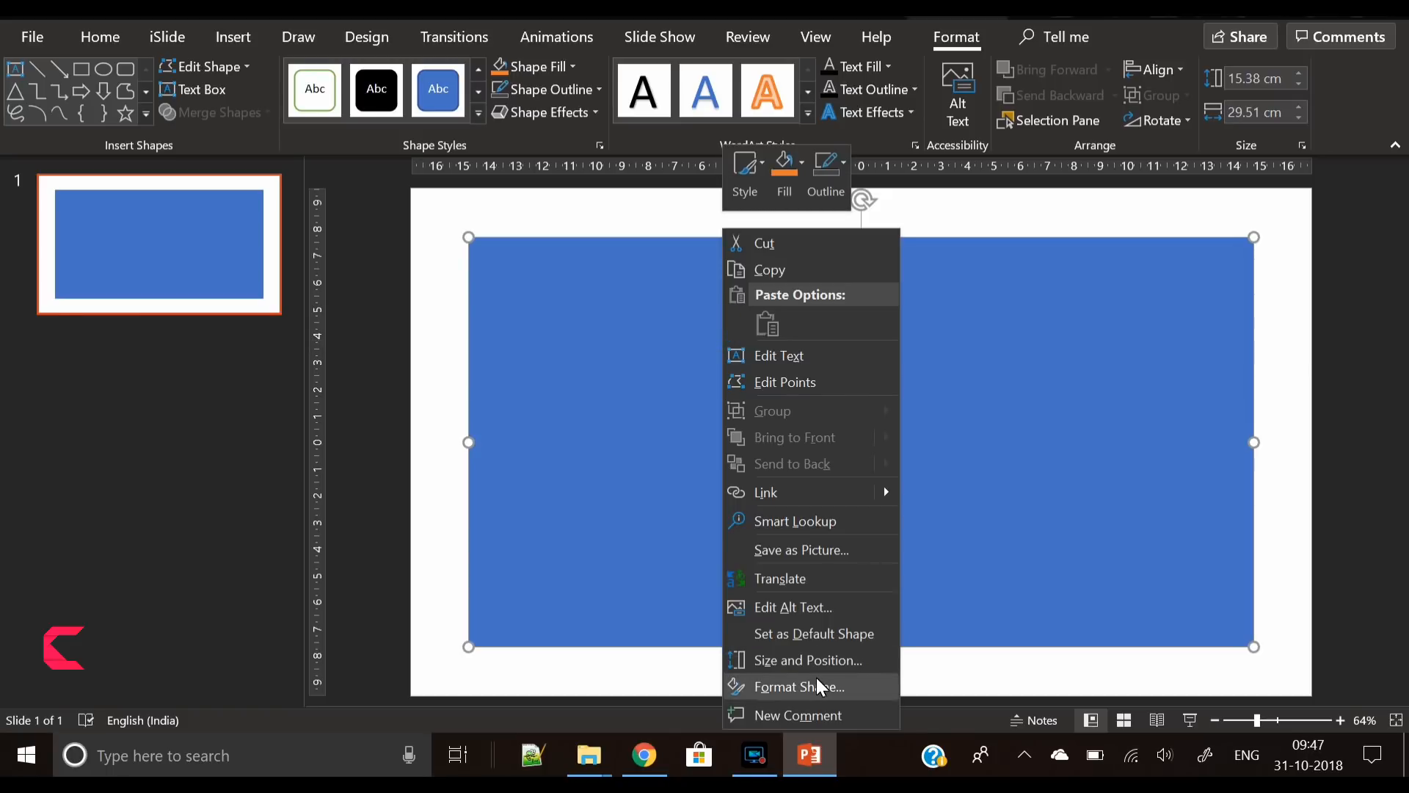
click(798, 686)
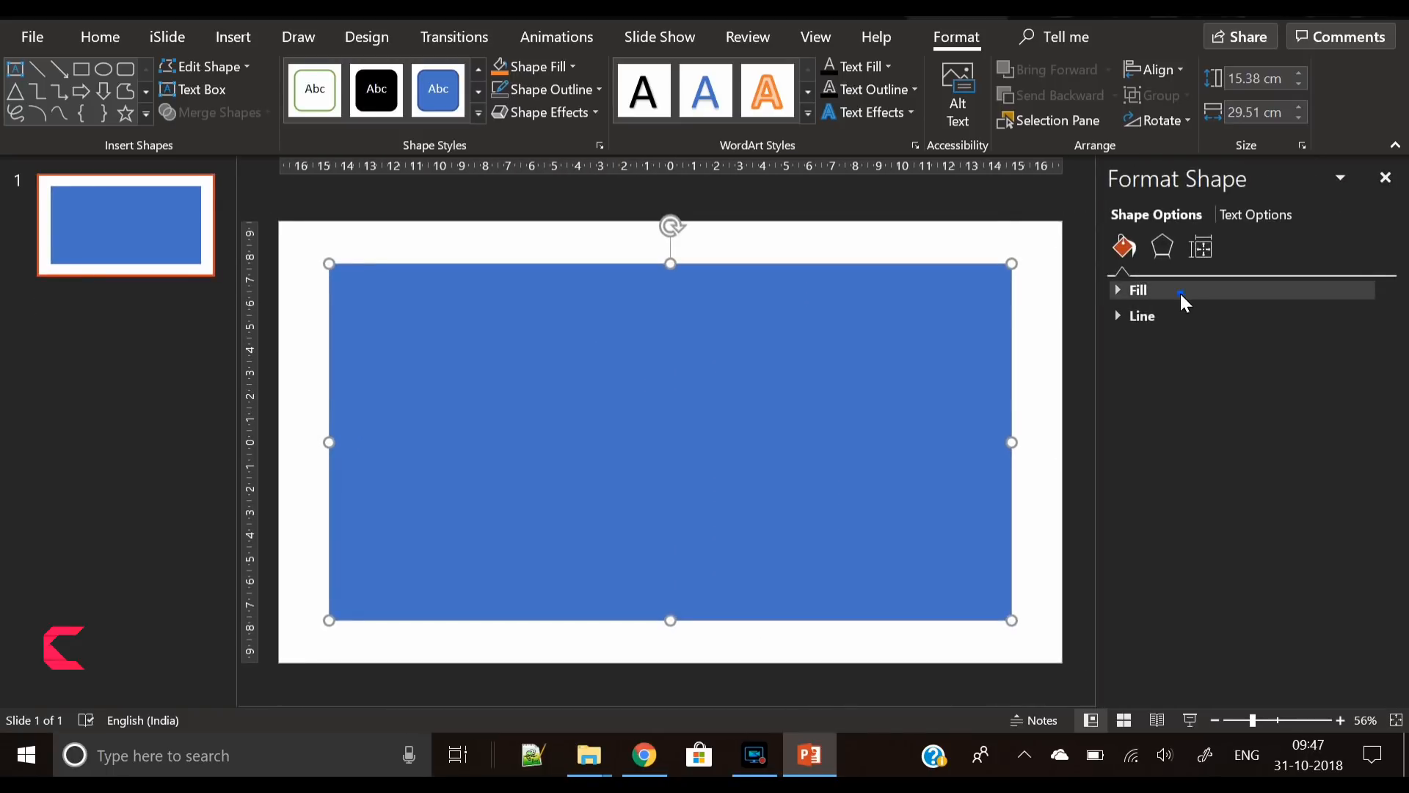
click(1139, 290)
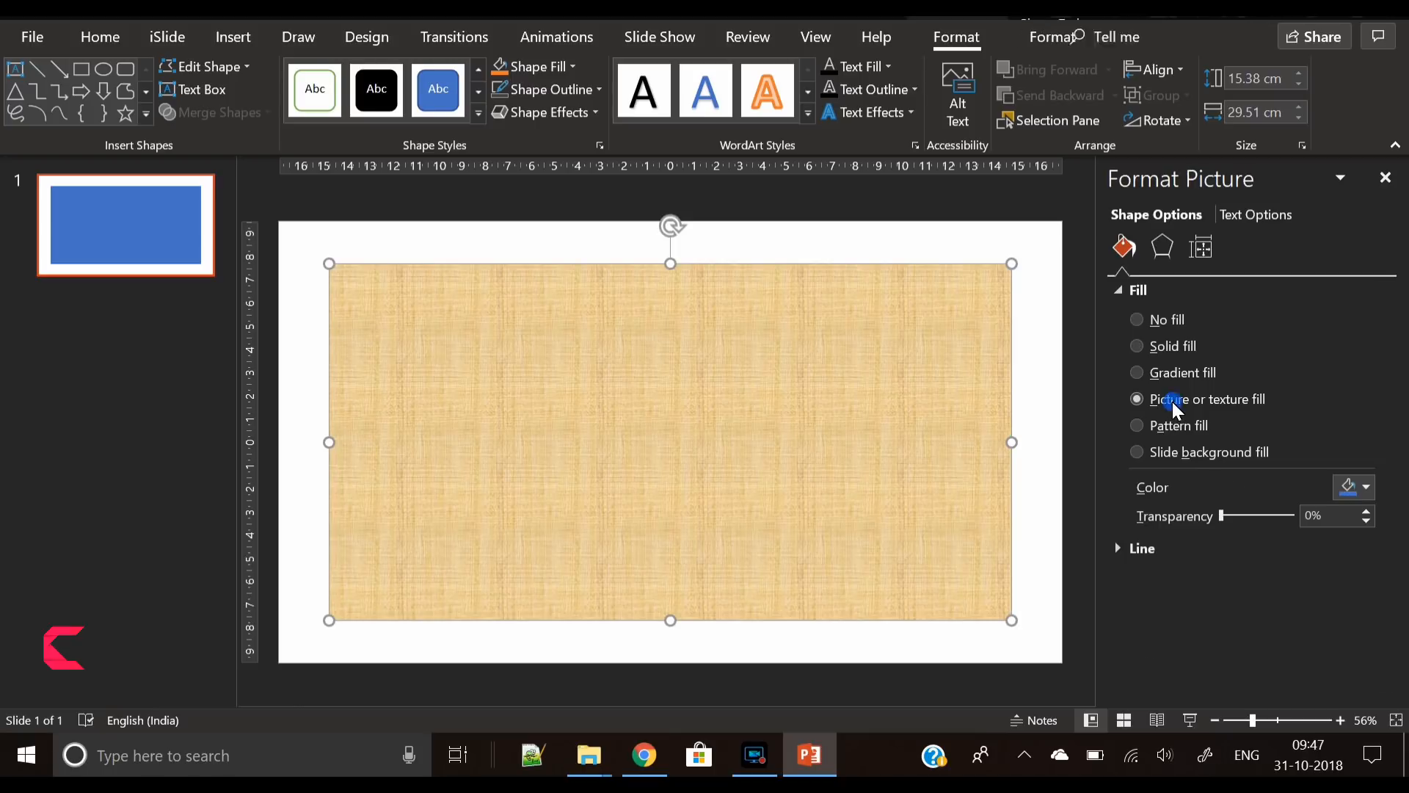
click(1156, 510)
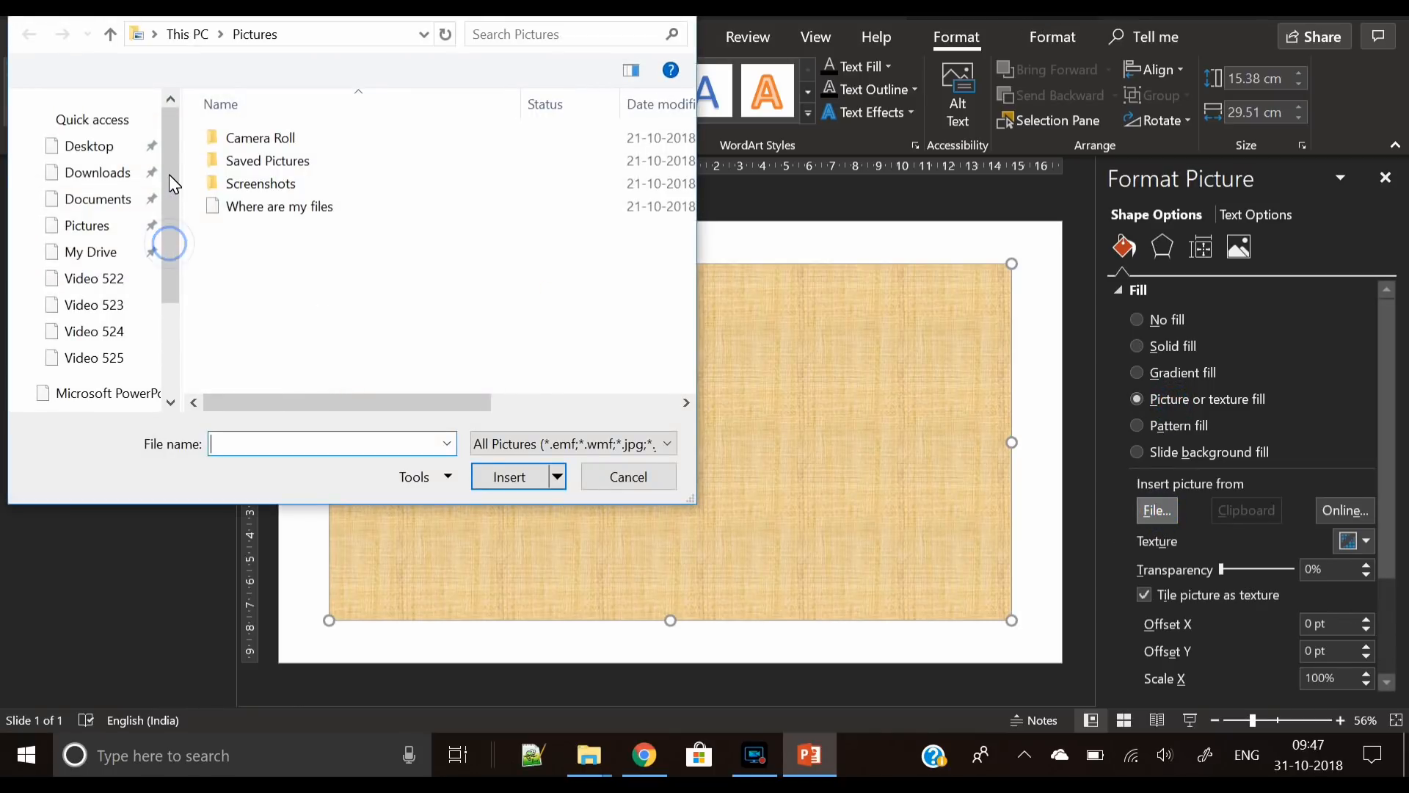
scroll(down, 3)
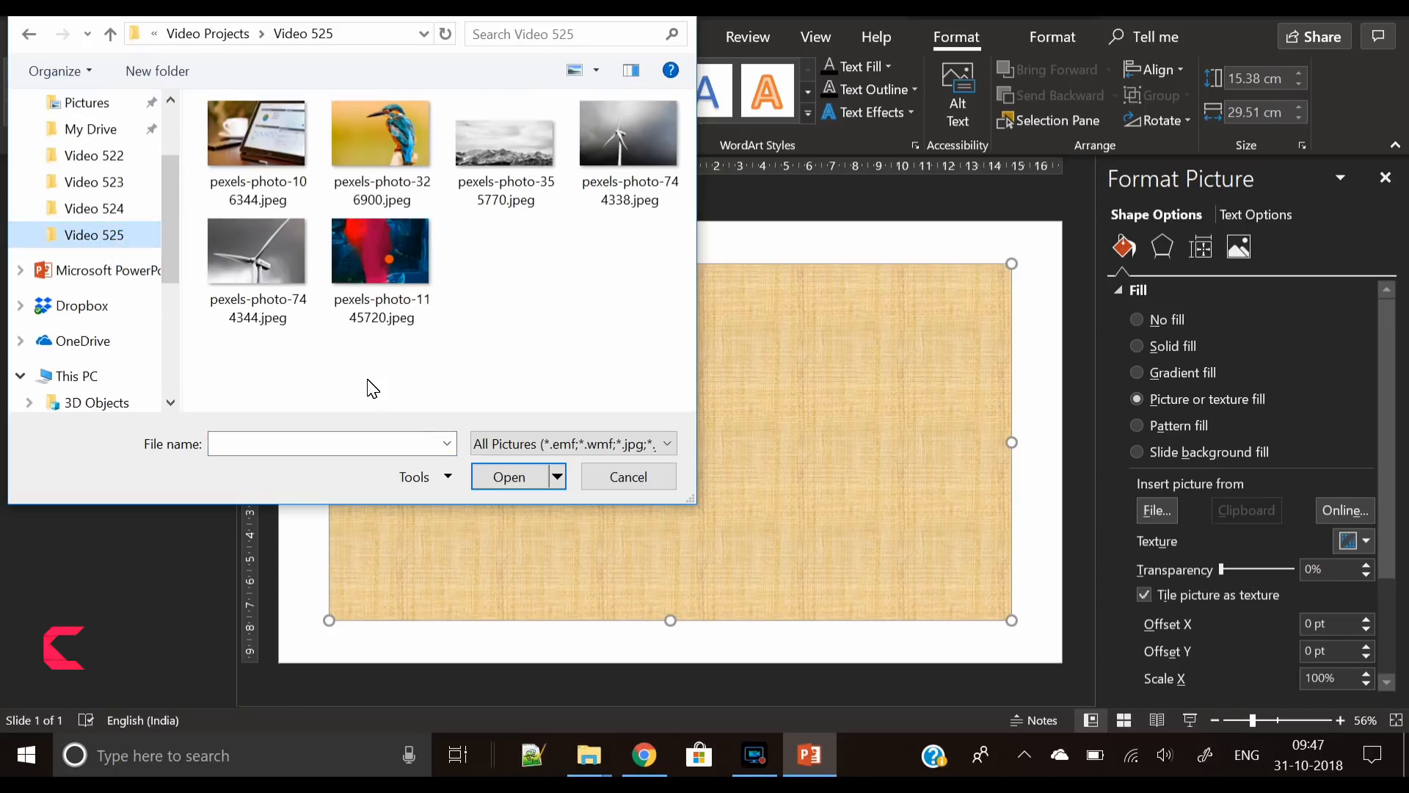
click(505, 135)
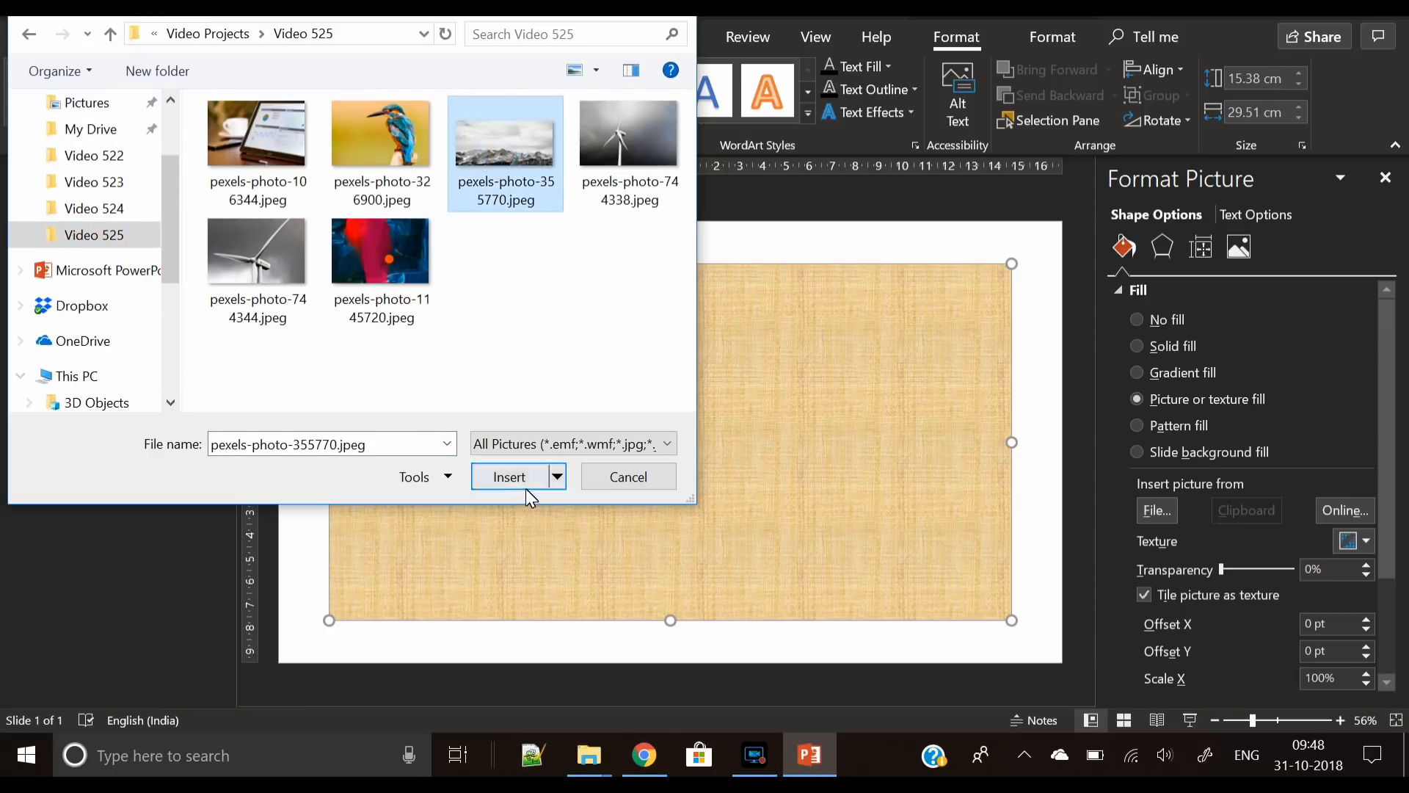
click(509, 476)
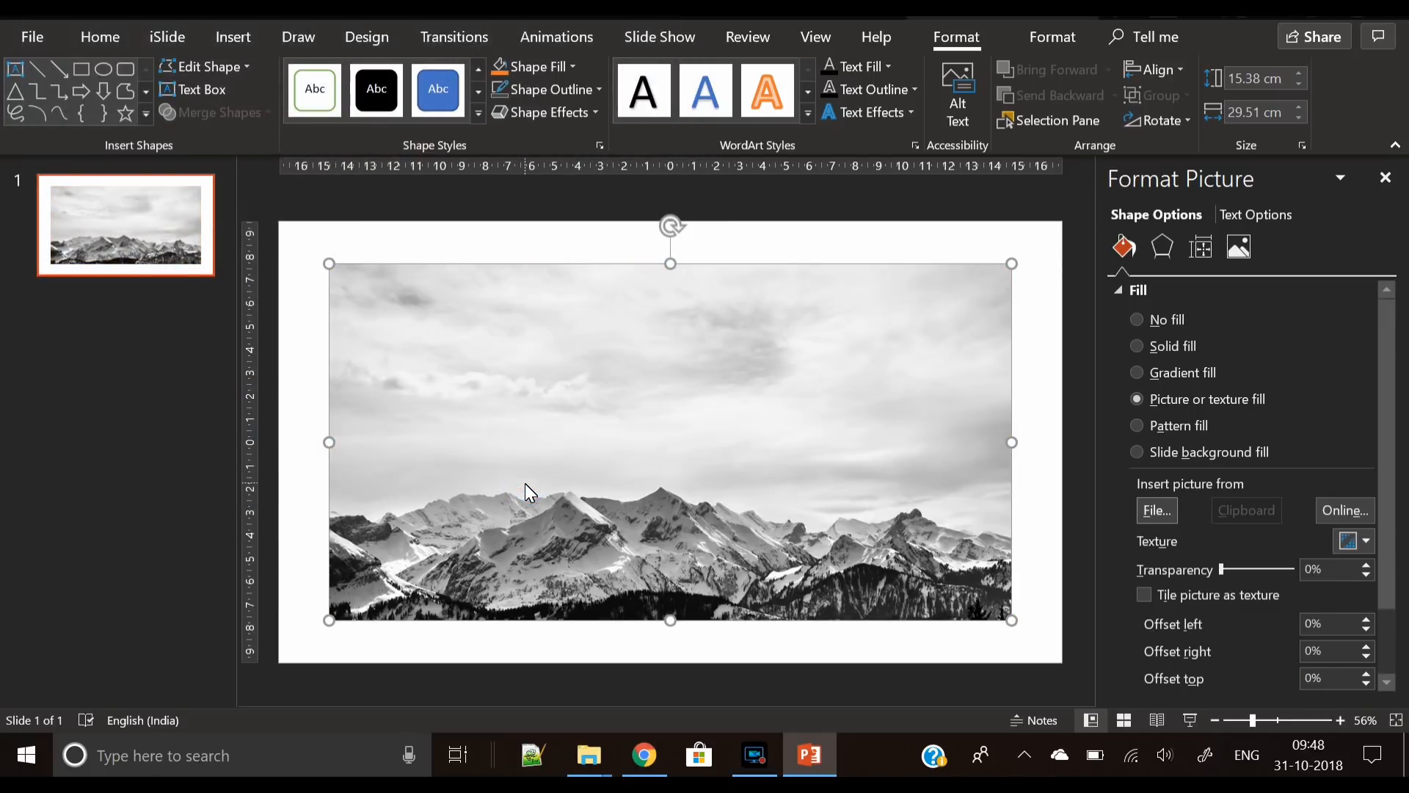
mouse_move(1051, 36)
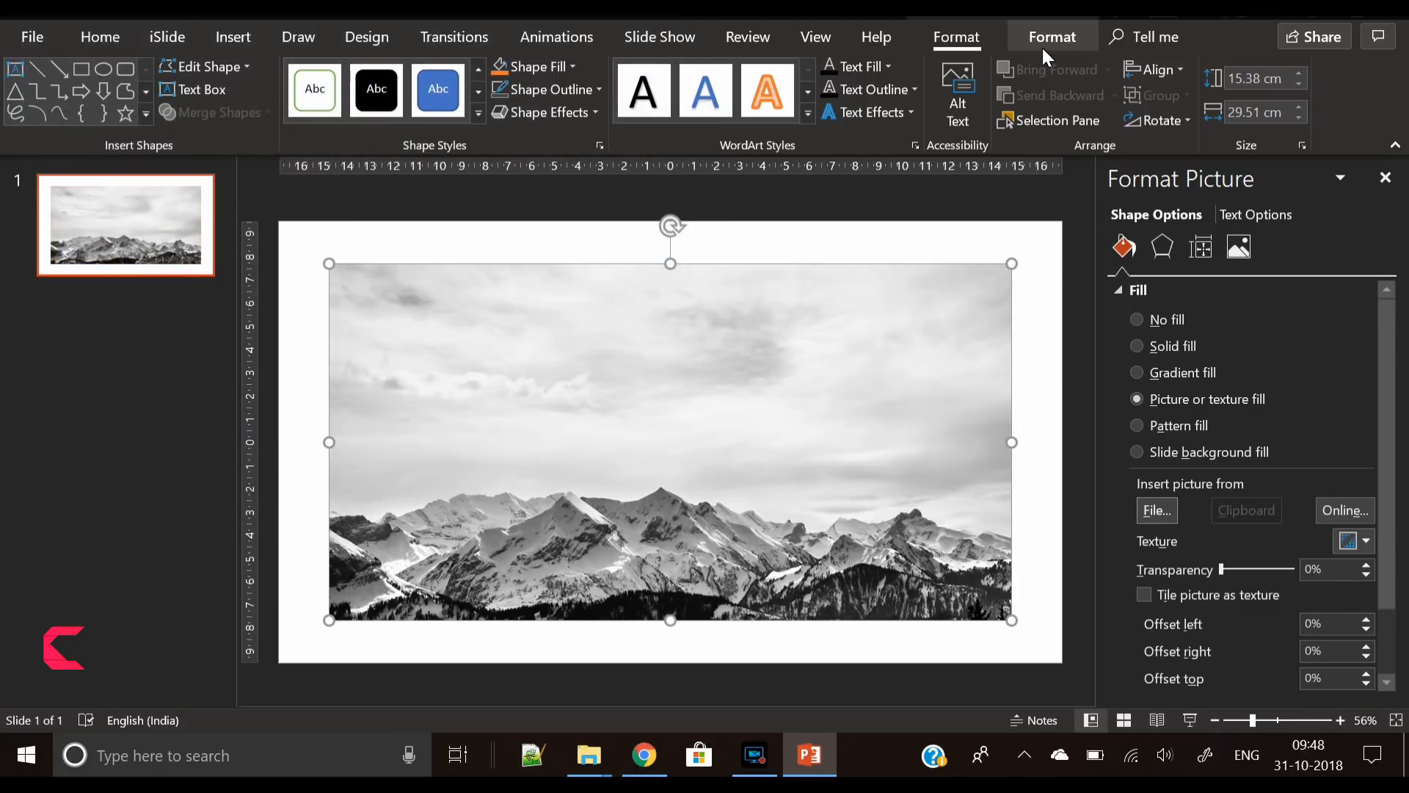
click(189, 71)
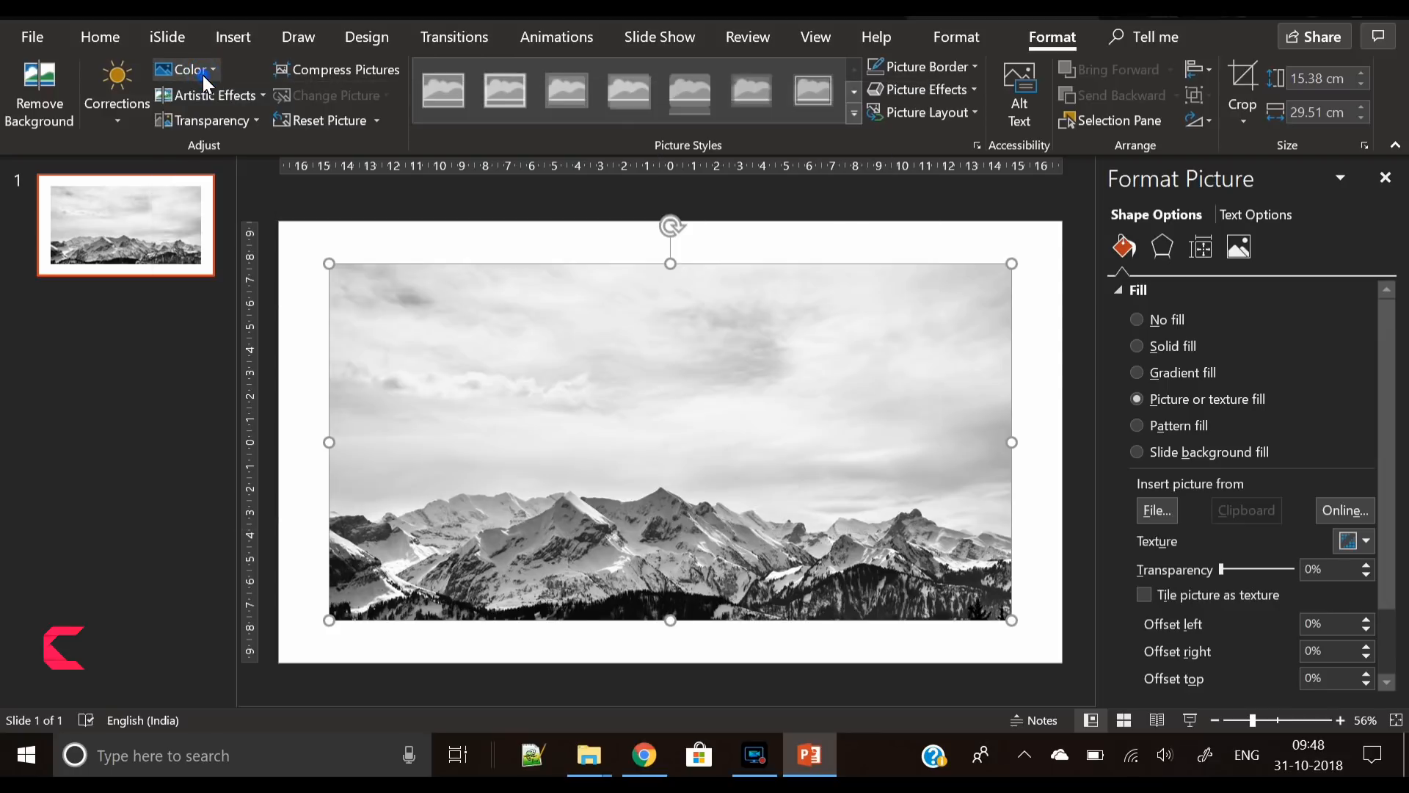
click(116, 93)
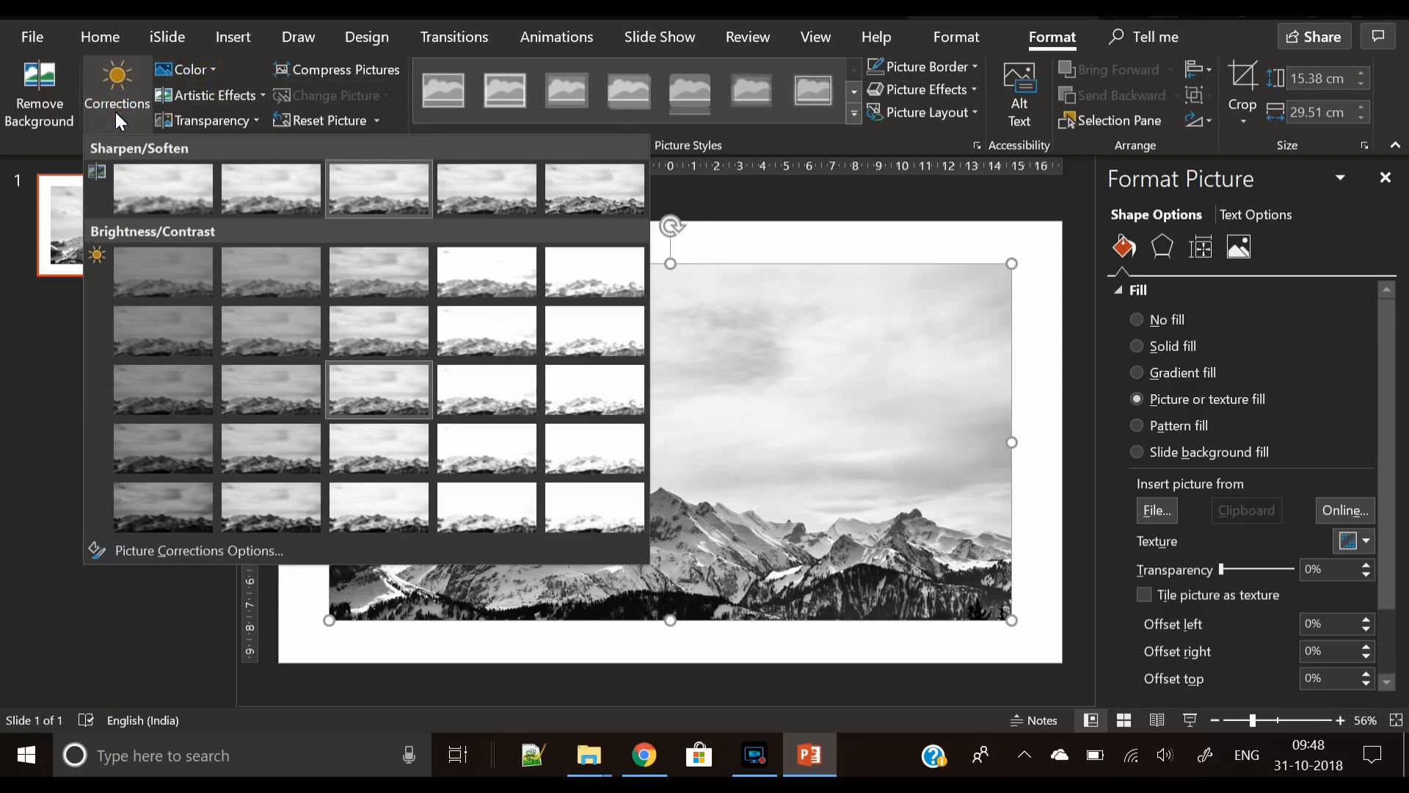
click(358, 458)
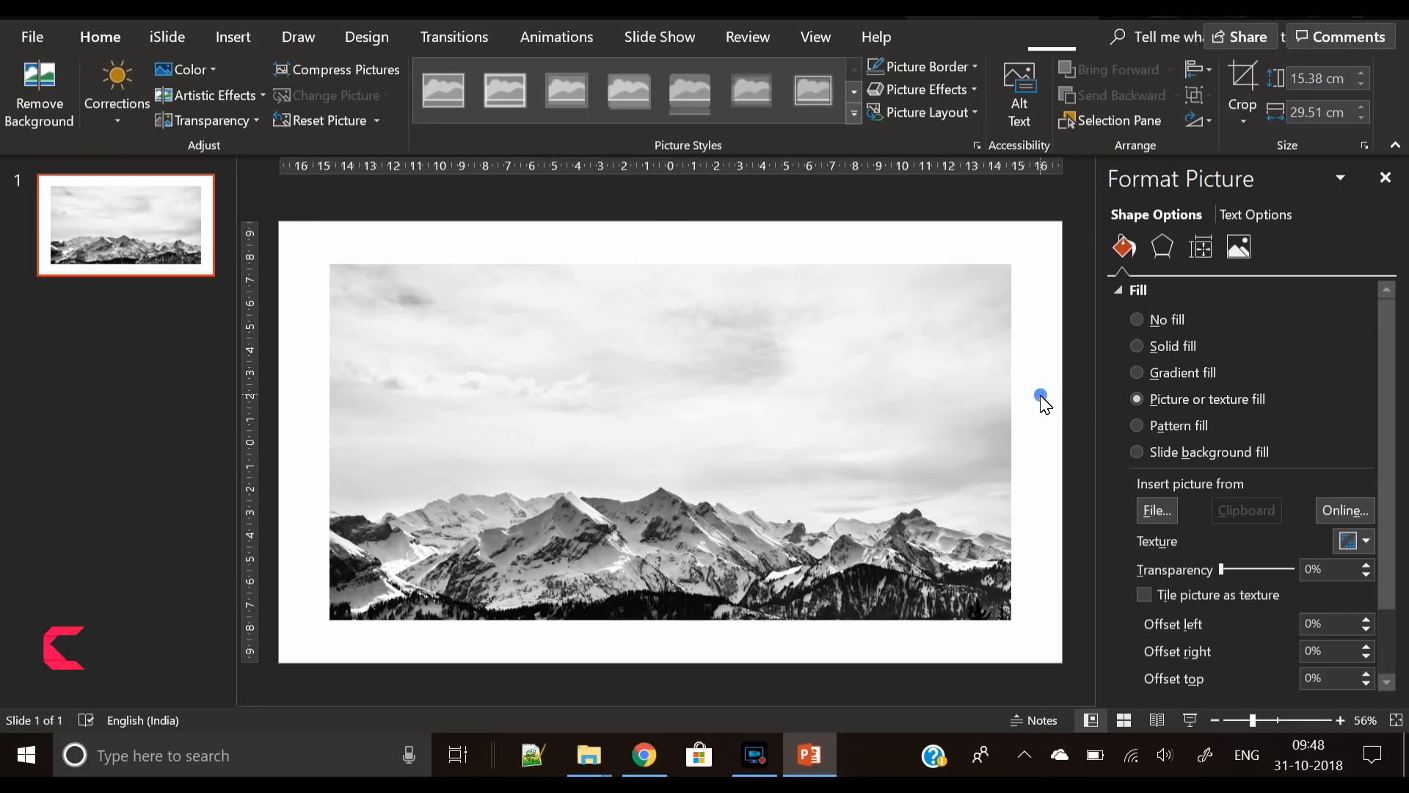
click(646, 429)
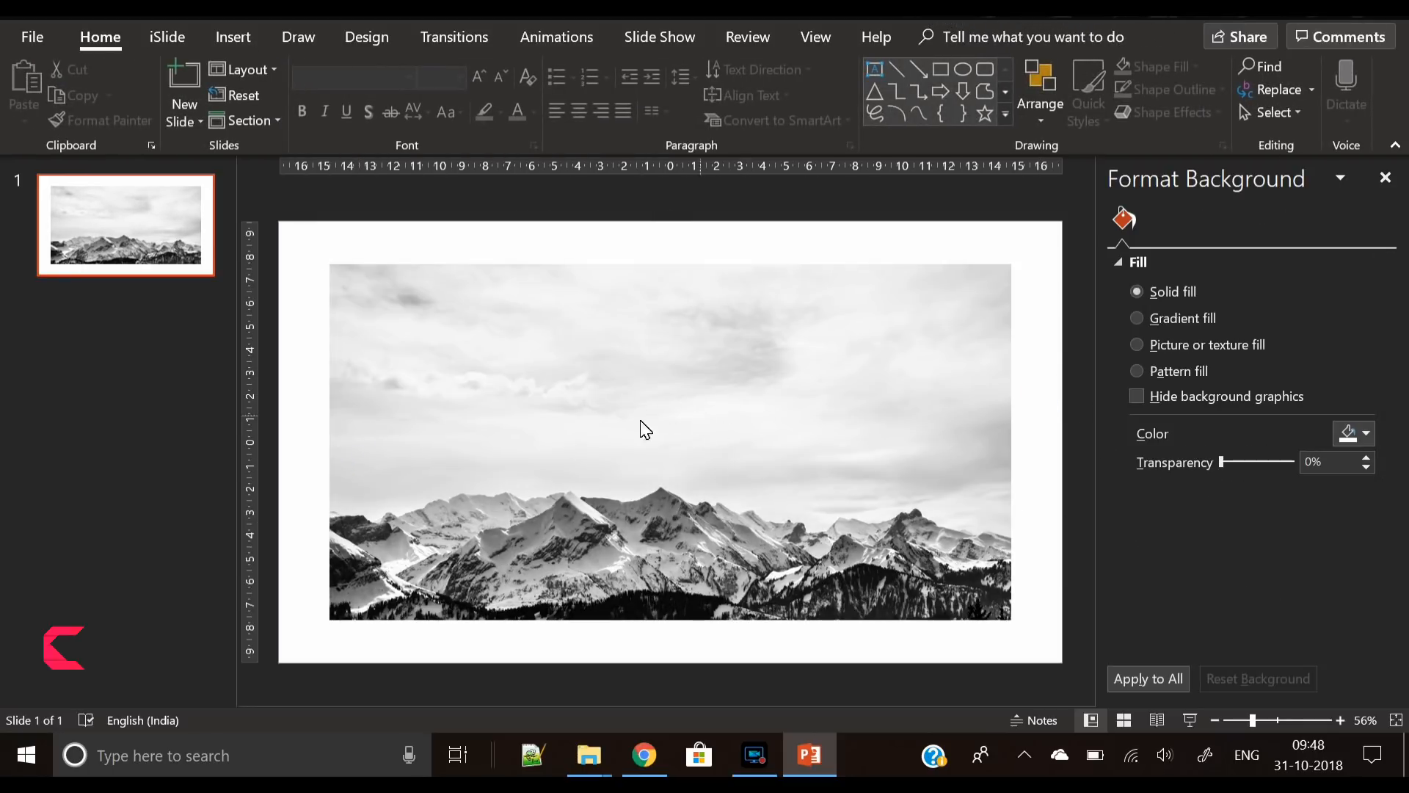
mouse_move(558, 405)
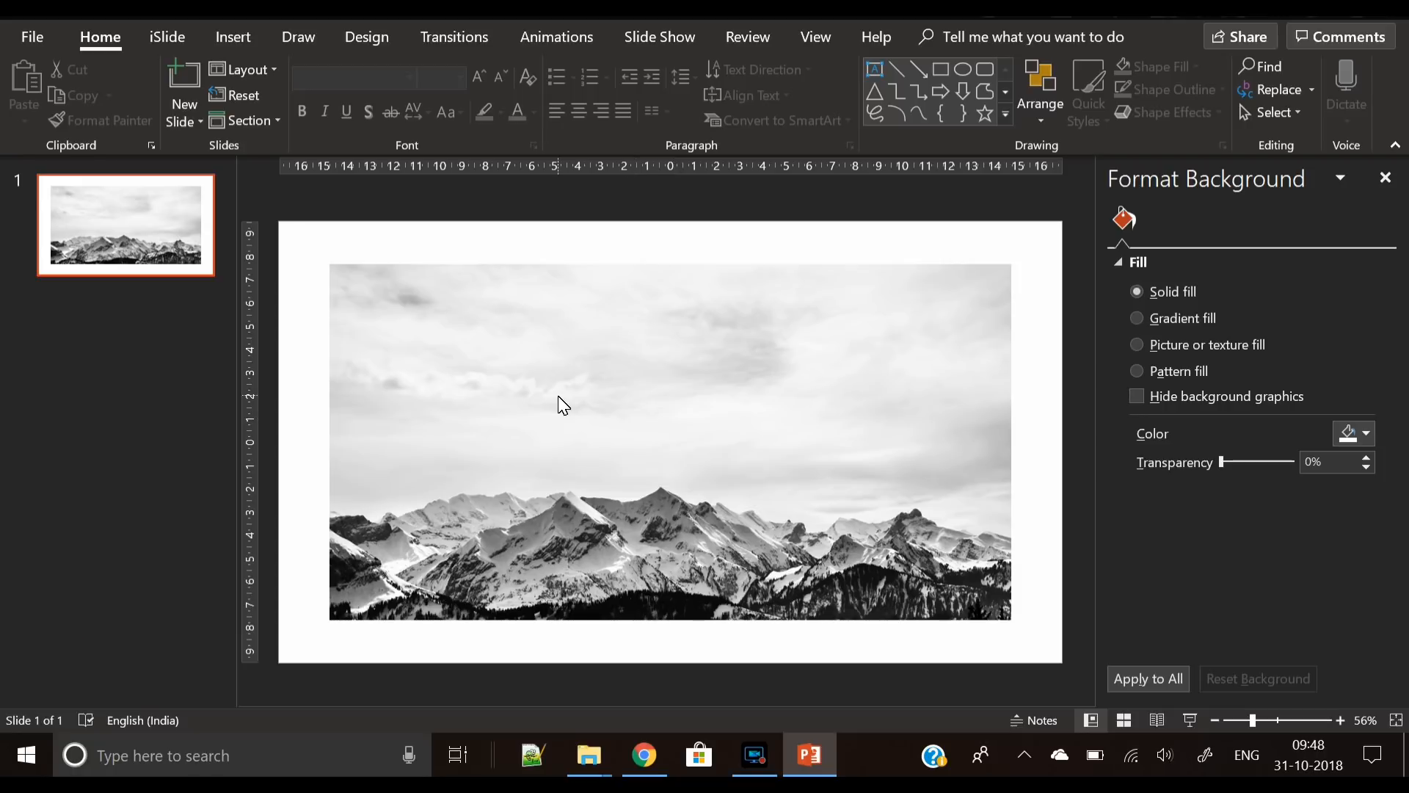
click(562, 405)
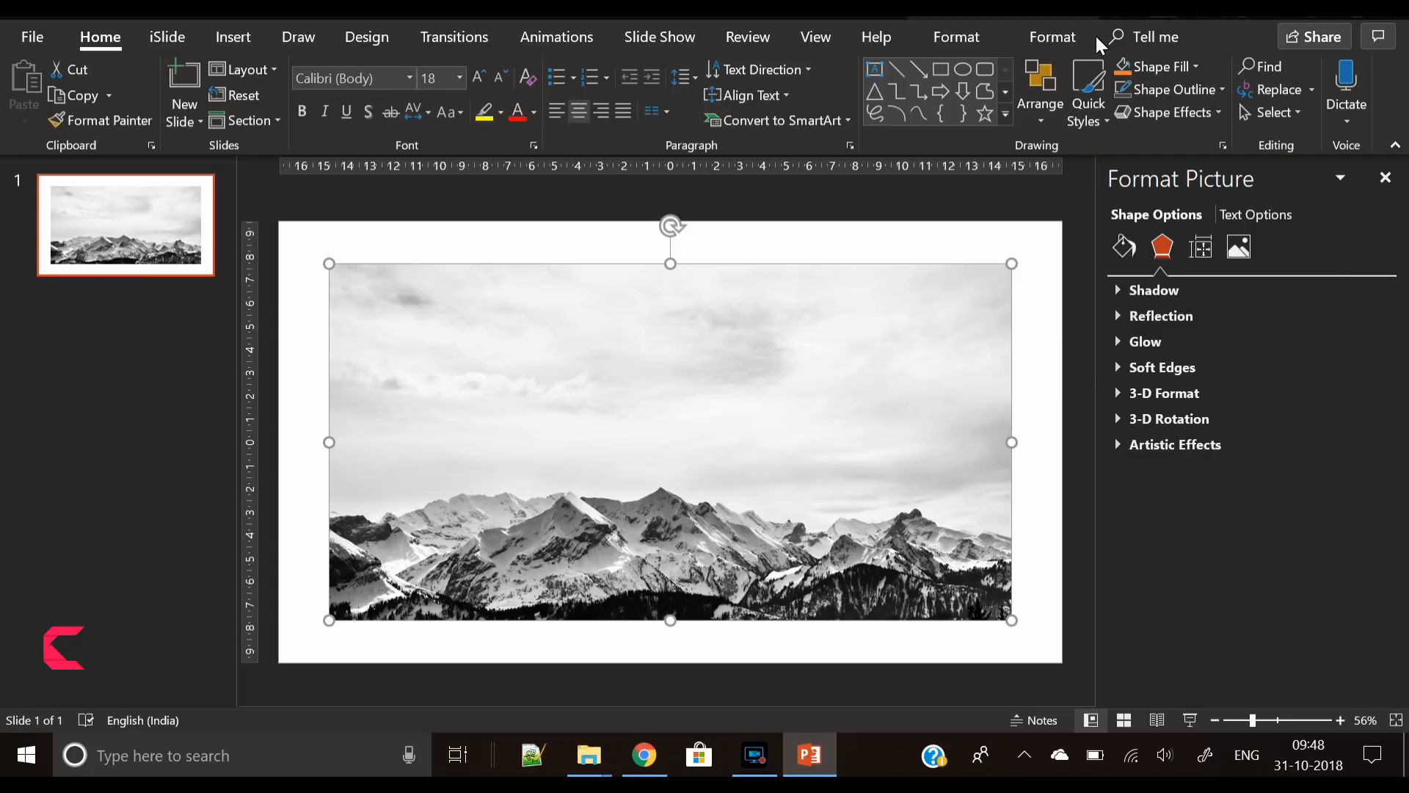
click(956, 37)
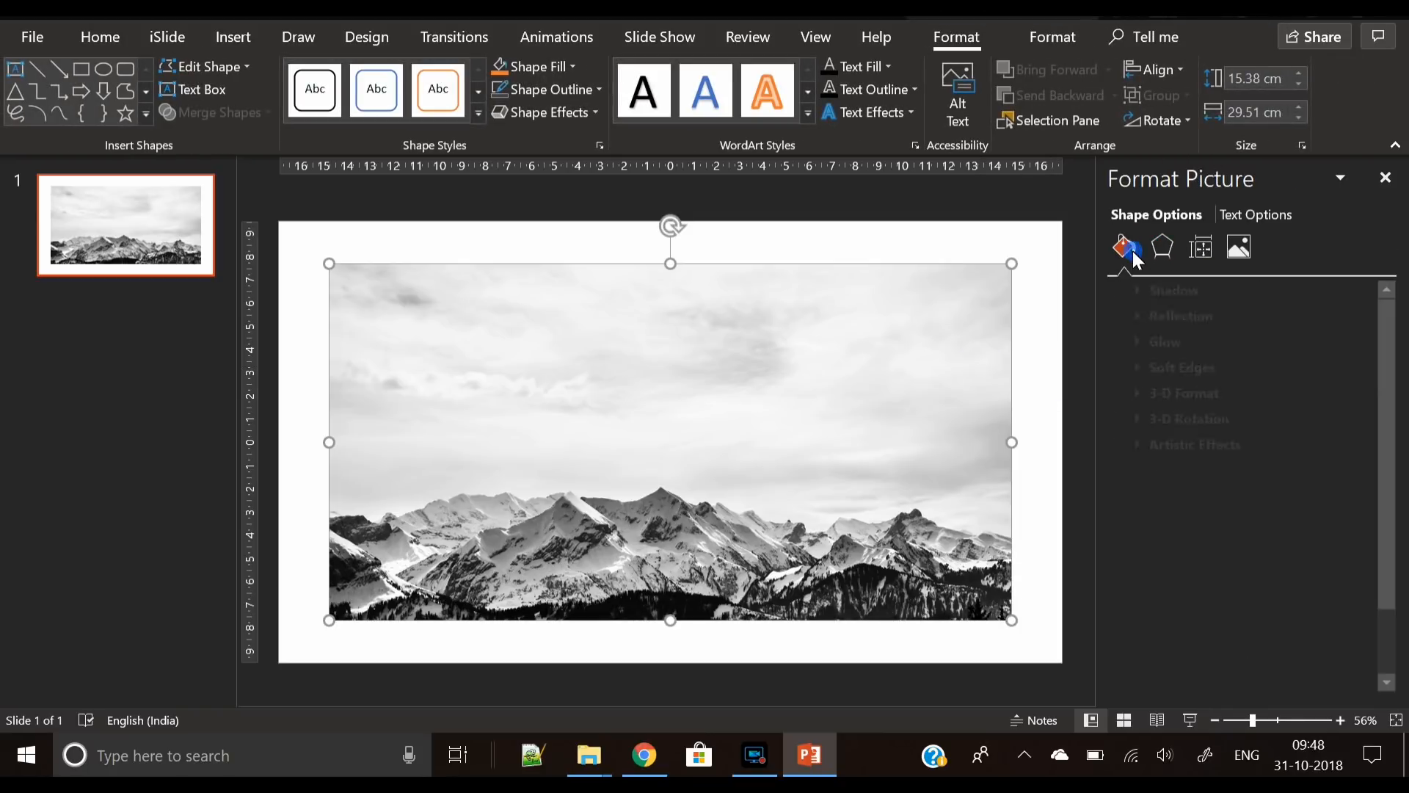
- Give the photo rectangle a Gradient line border raised to 2.5 pt width
click(1123, 246)
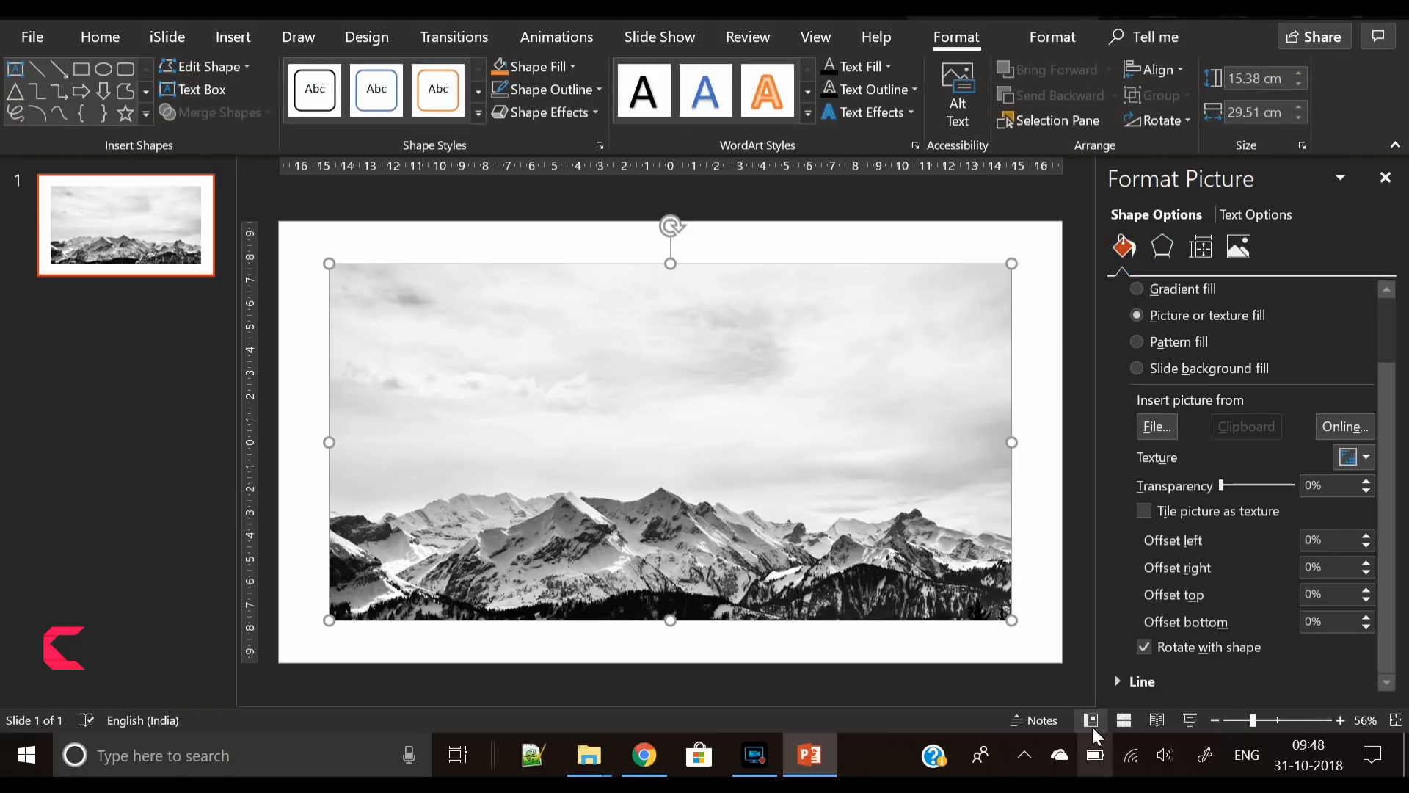
scroll(down, 3)
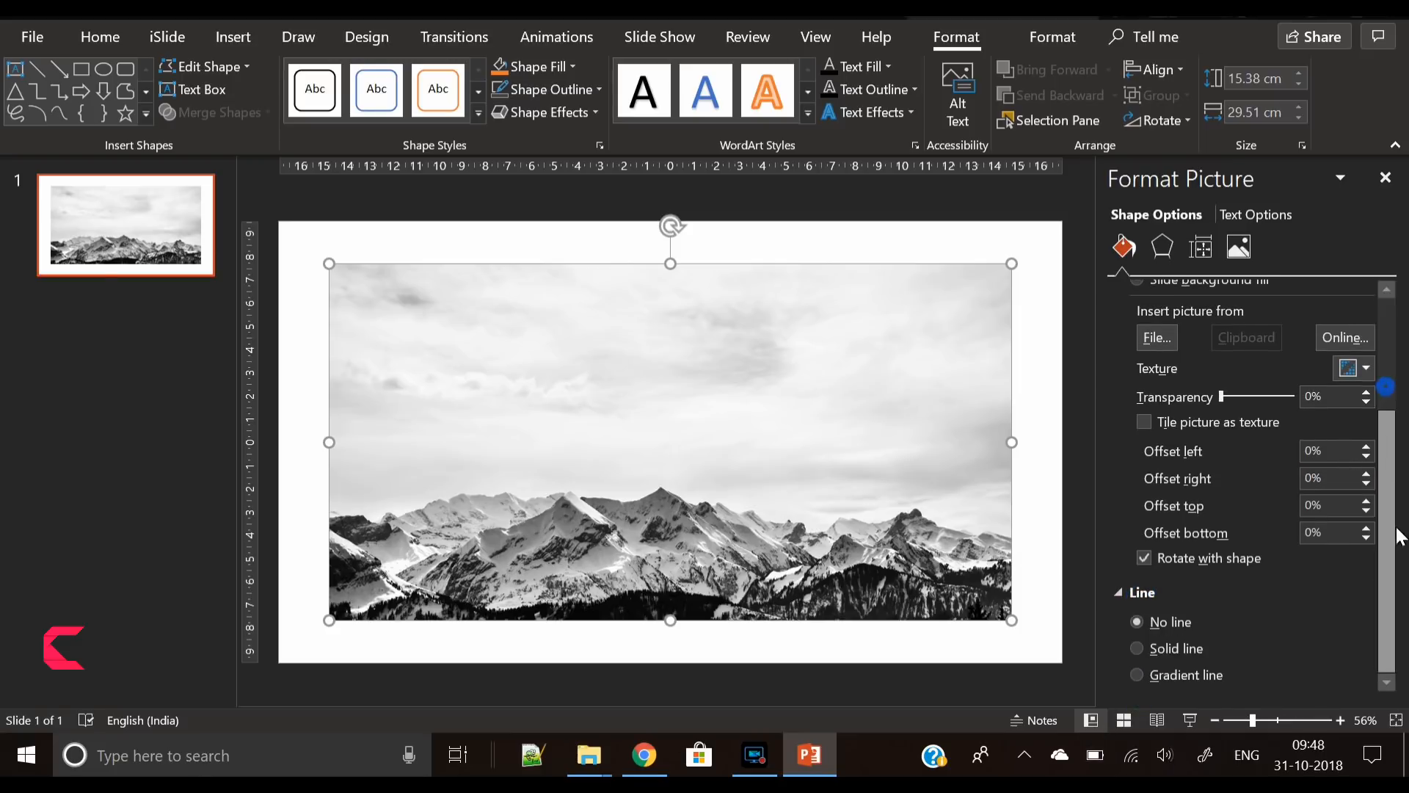
click(1138, 675)
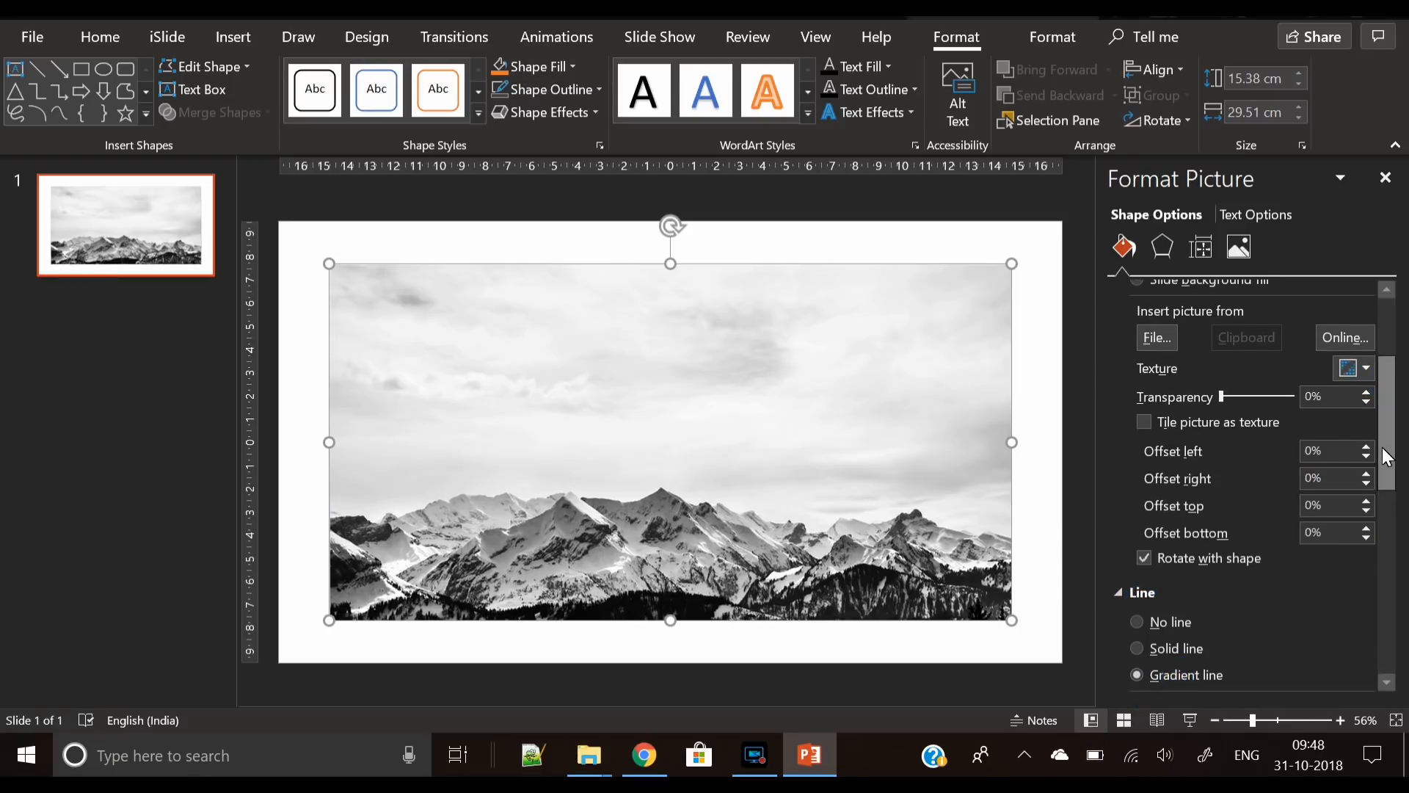
scroll(down, 3)
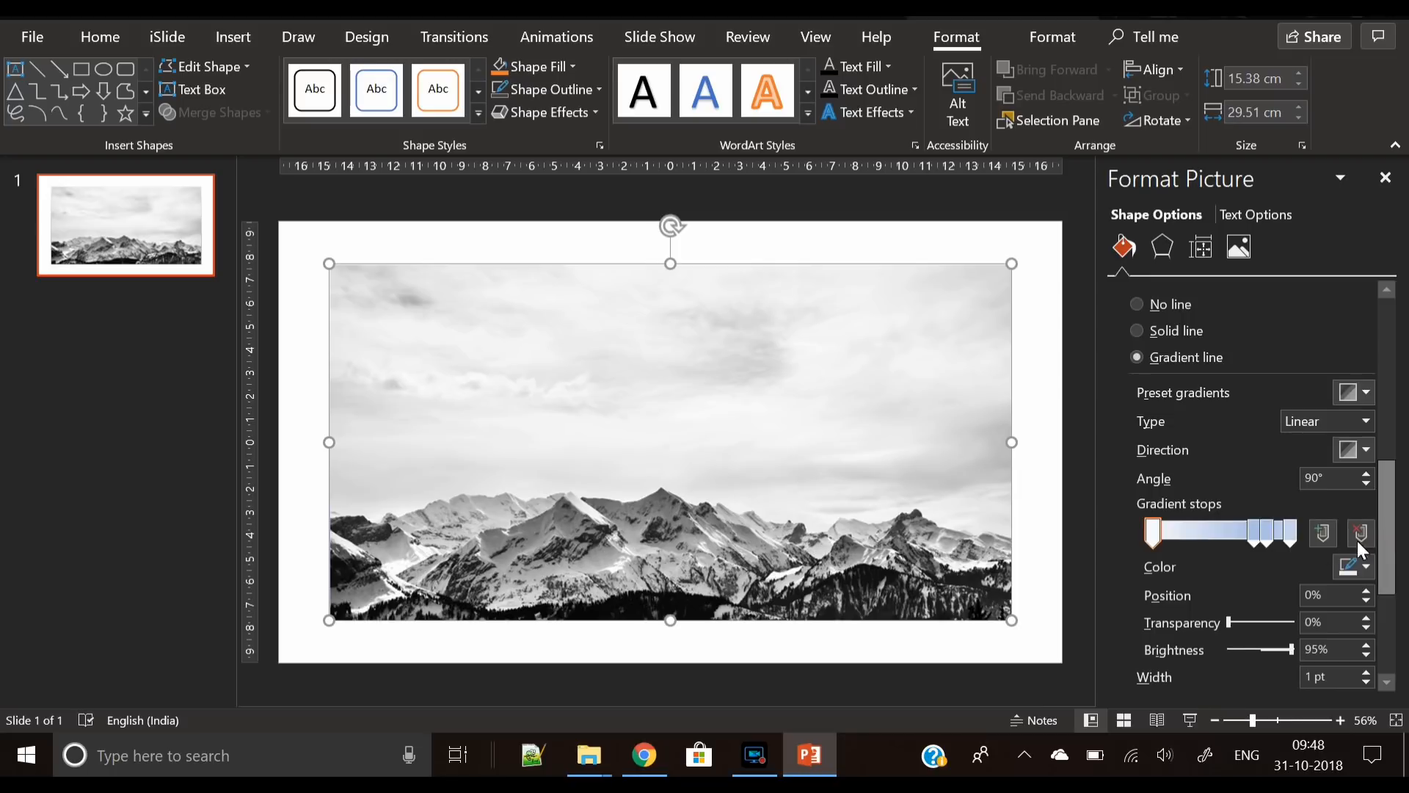
click(1364, 674)
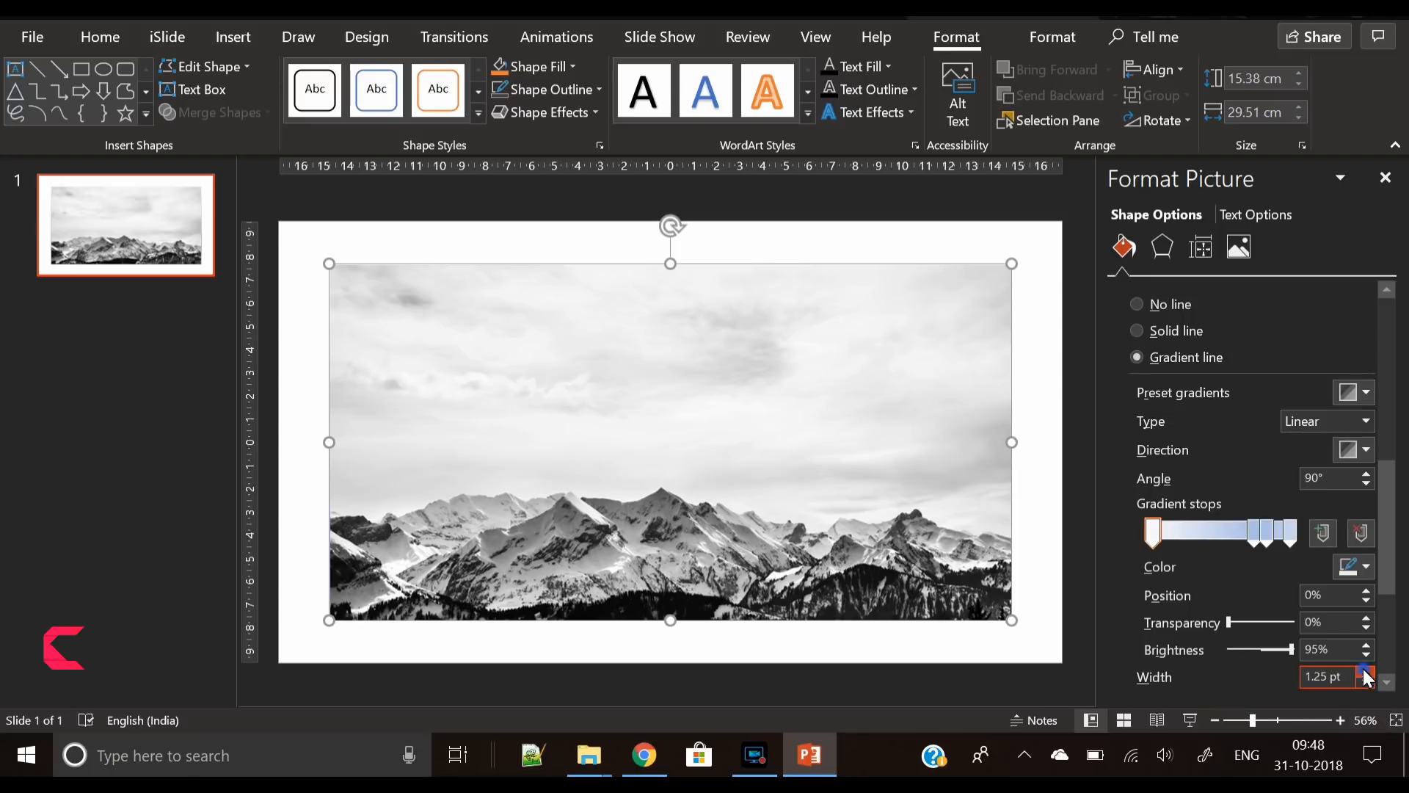
click(1362, 670)
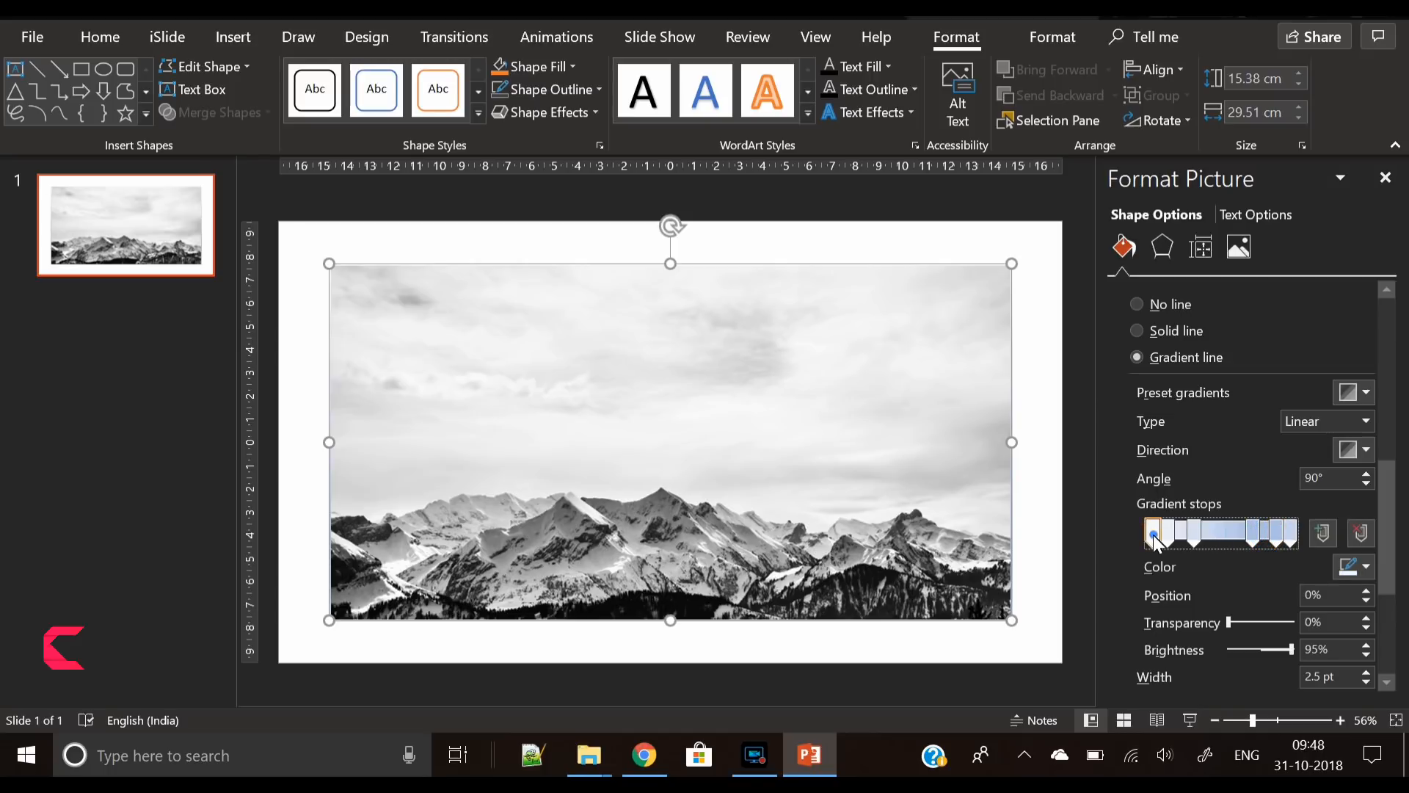
- Rework the border gradient's colour stops, darkening the stop near 20%
click(1362, 566)
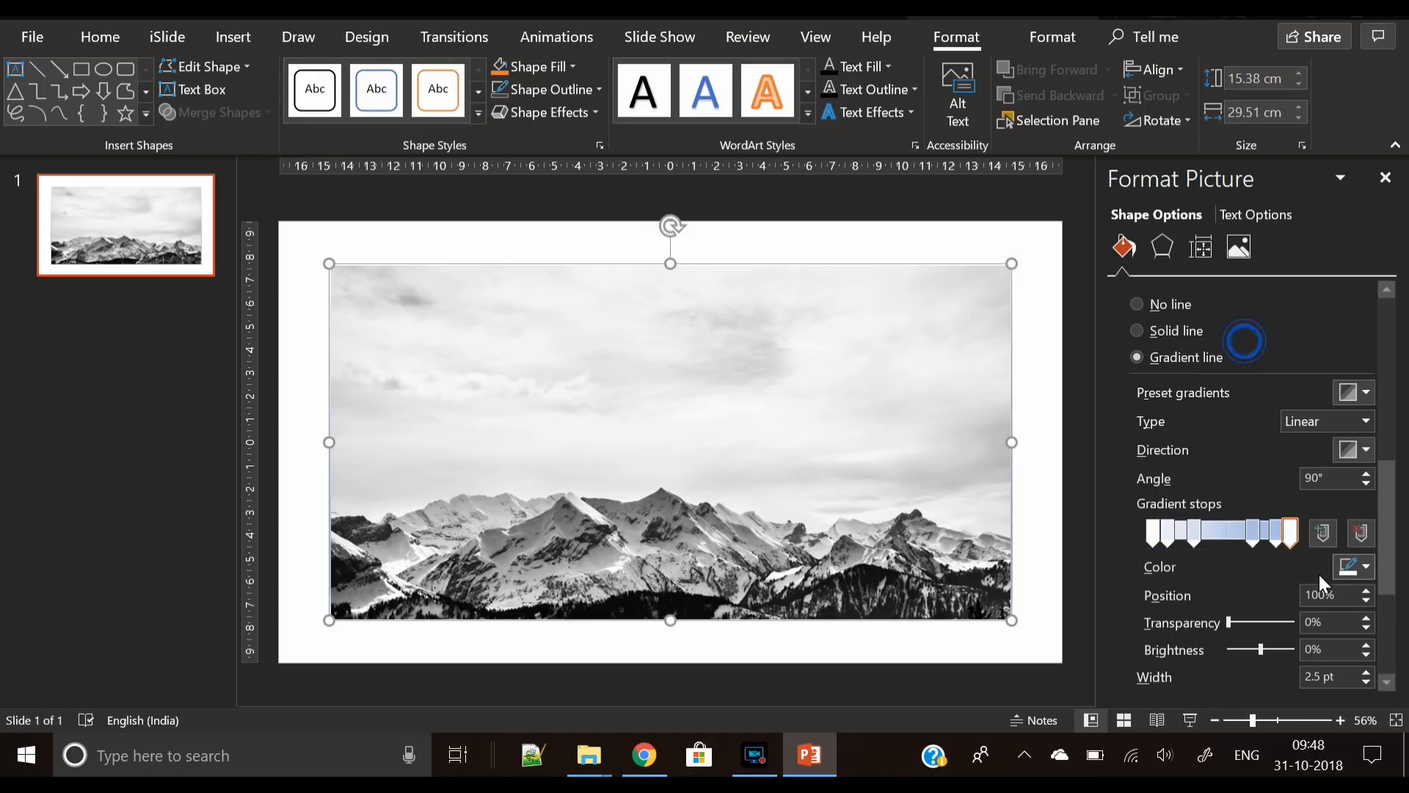
click(1282, 531)
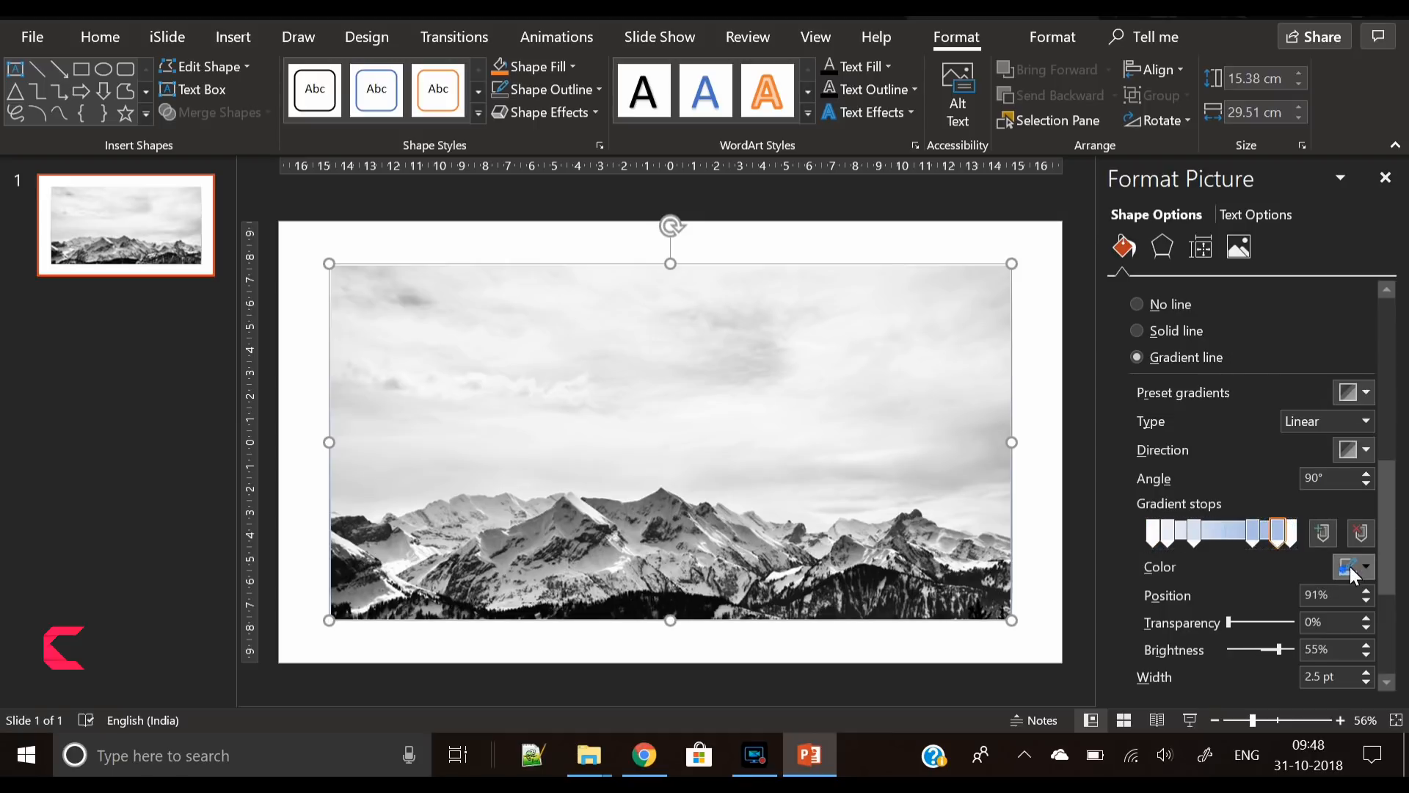
click(1353, 566)
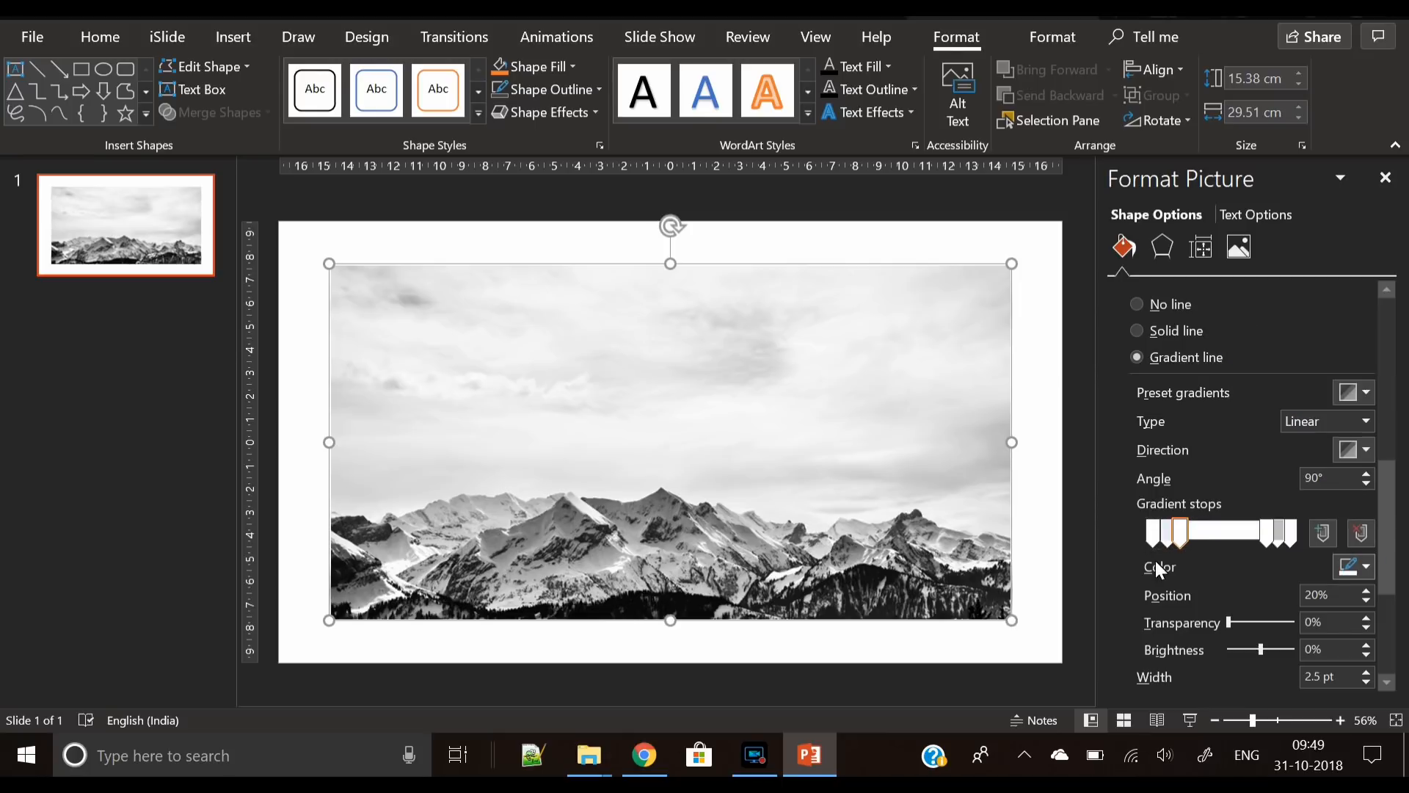
click(1352, 567)
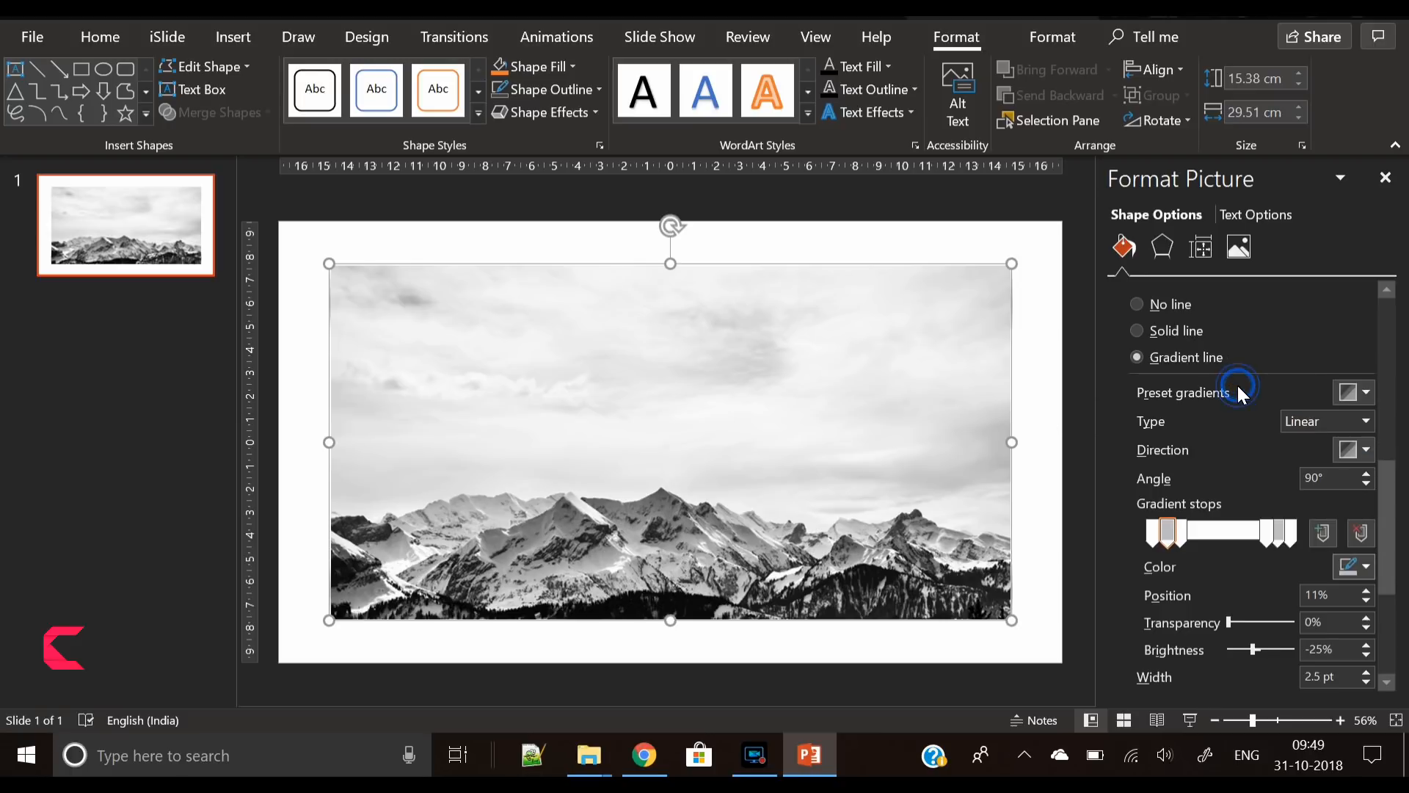
- Widen the gradient outline to 7 pt and set its angle to 225°
scroll(down, 3)
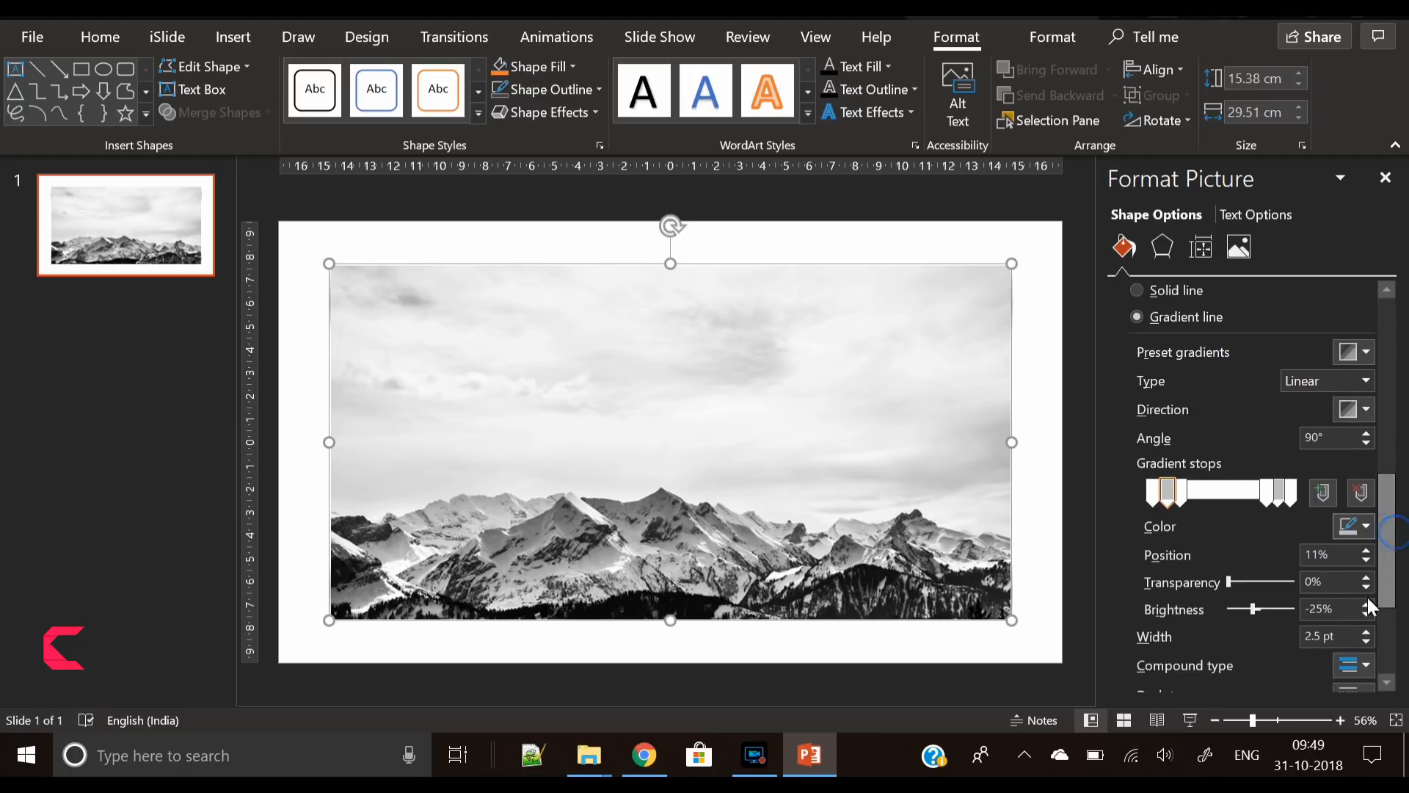
click(1365, 631)
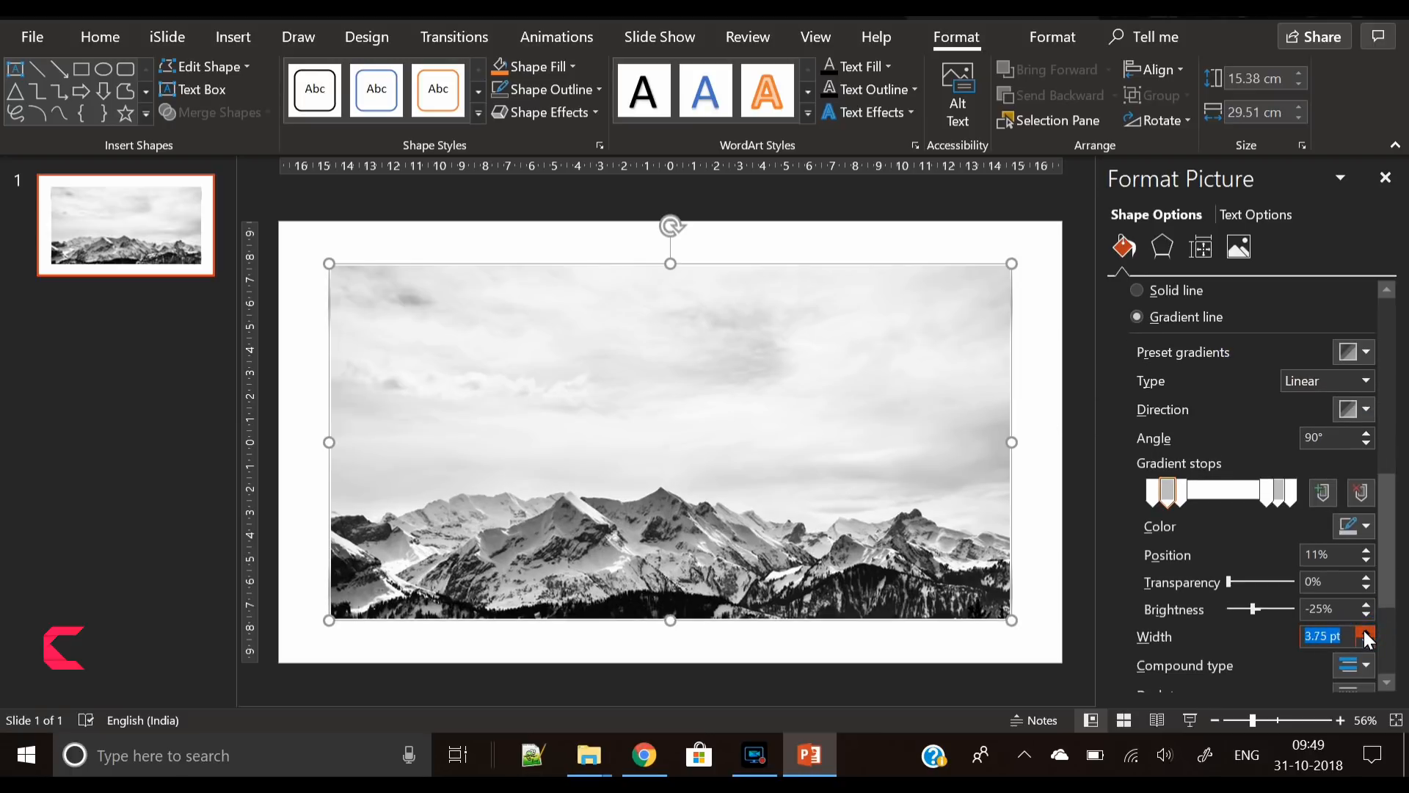
click(1365, 631)
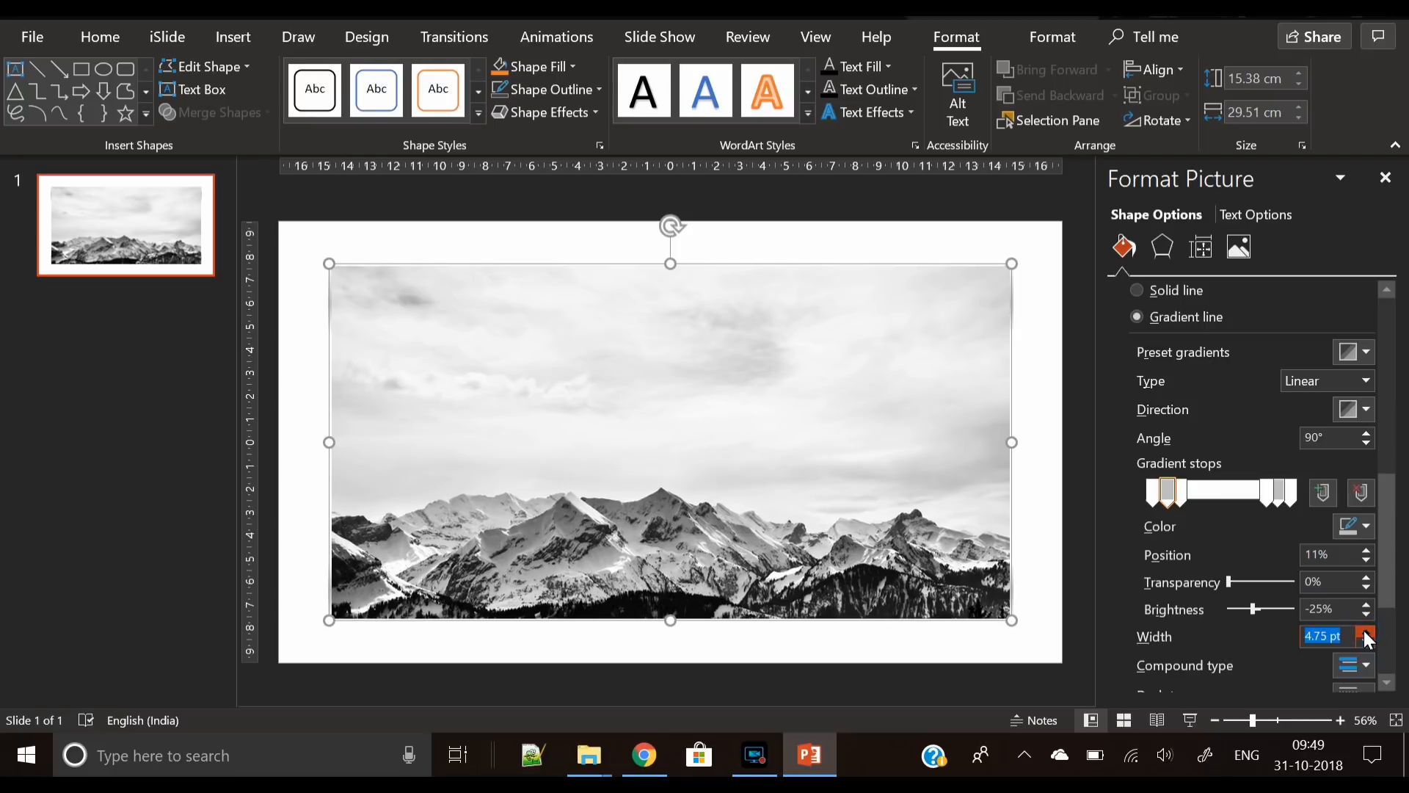
click(1365, 631)
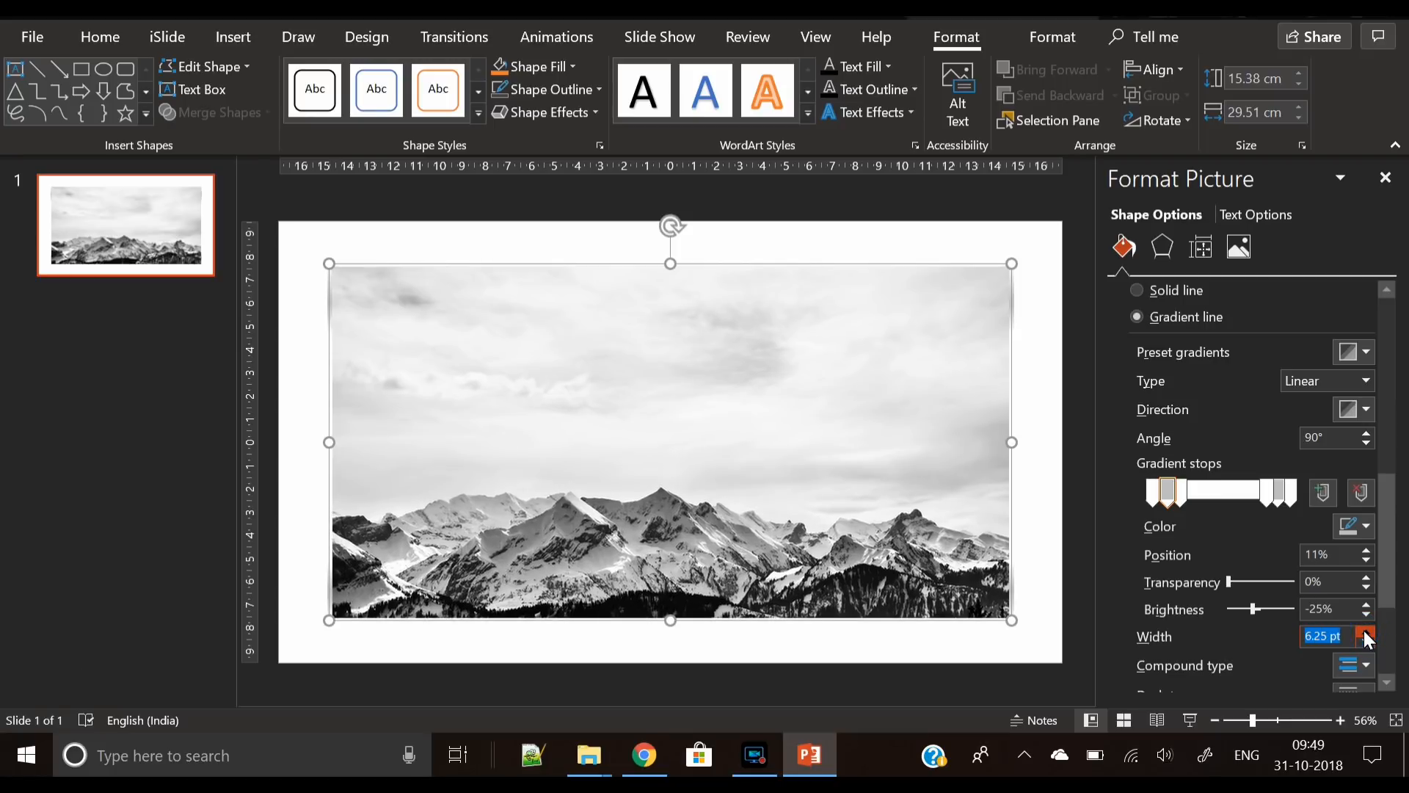
click(1362, 632)
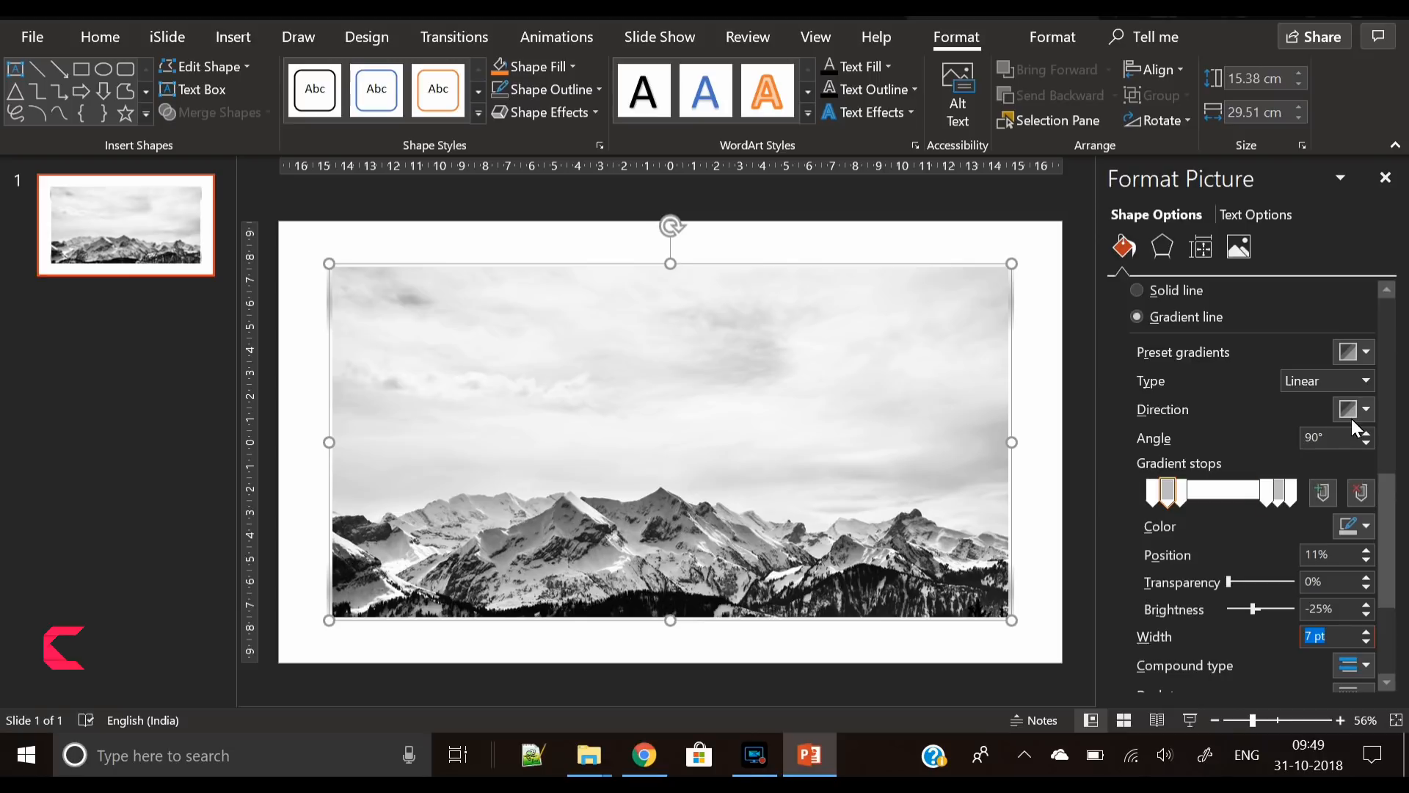
click(1352, 410)
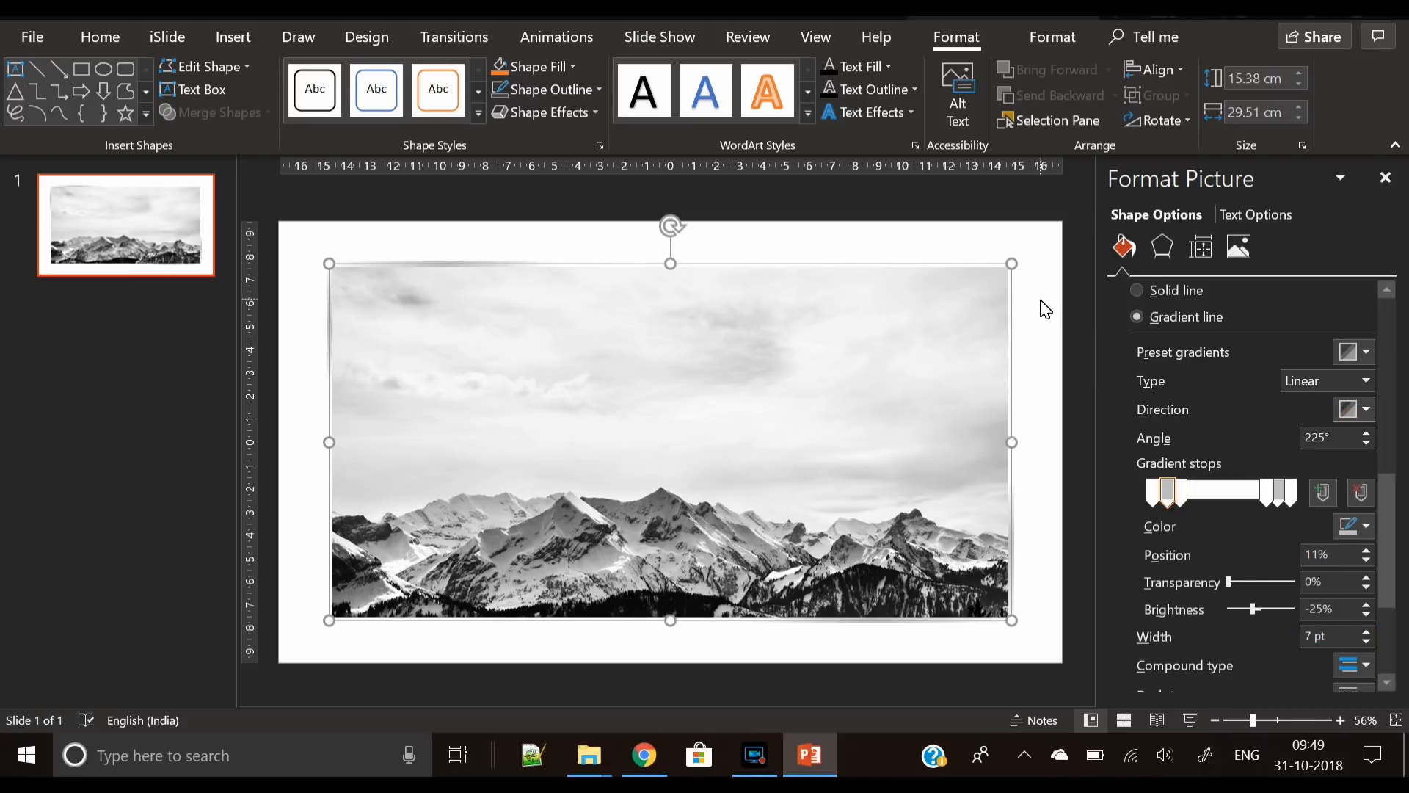
- Apply an Outer shadow preset to the photo with 31 pt blur and 9 pt distance
click(1161, 247)
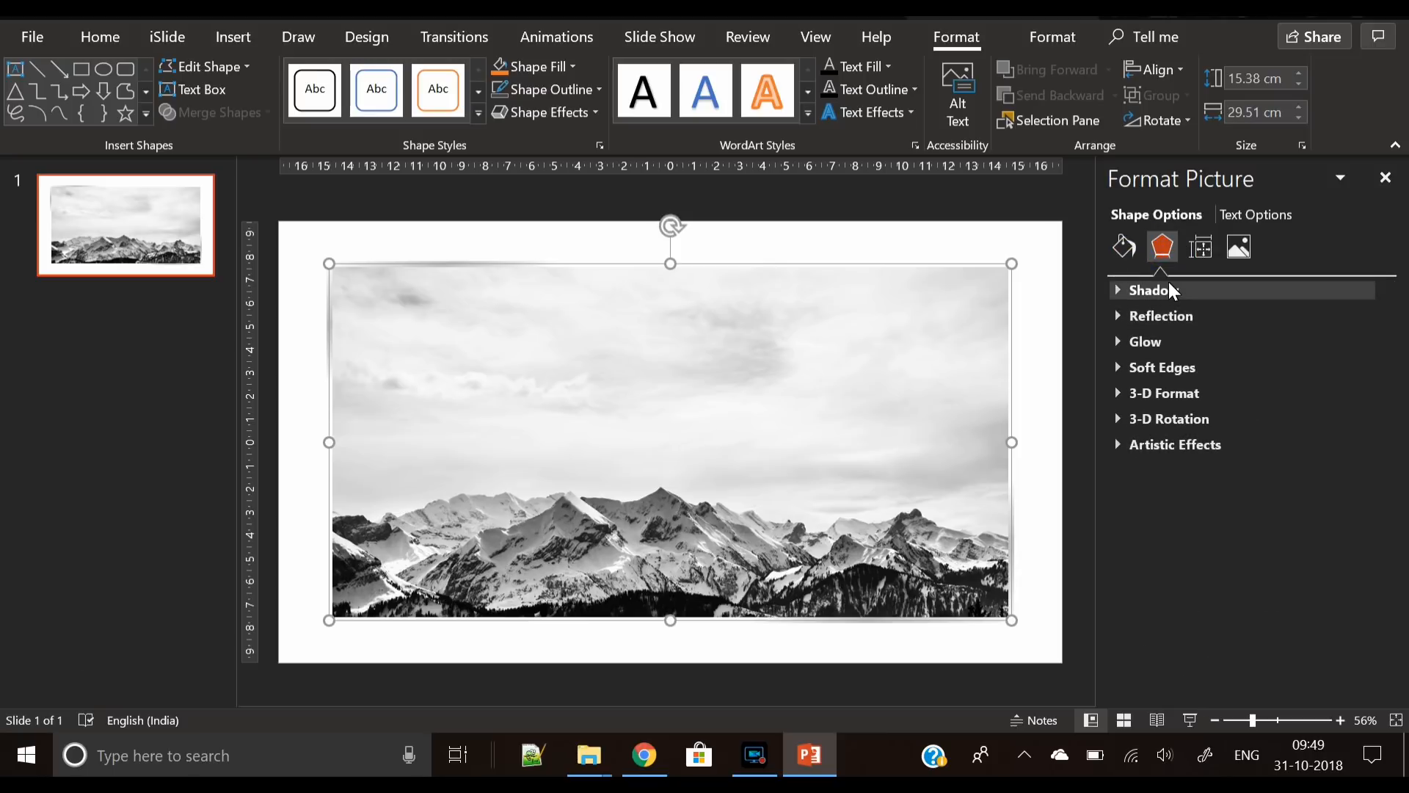
click(1152, 289)
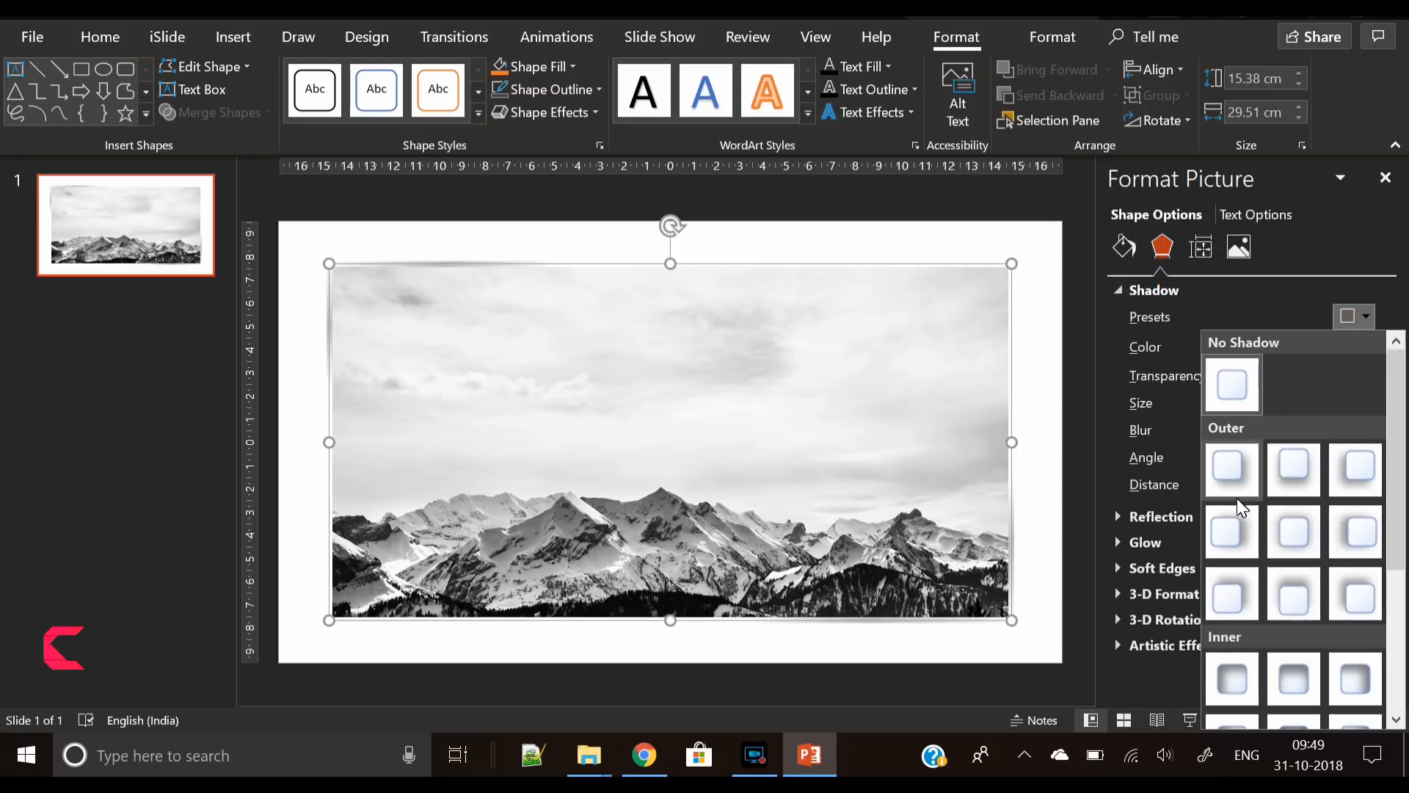
click(1230, 469)
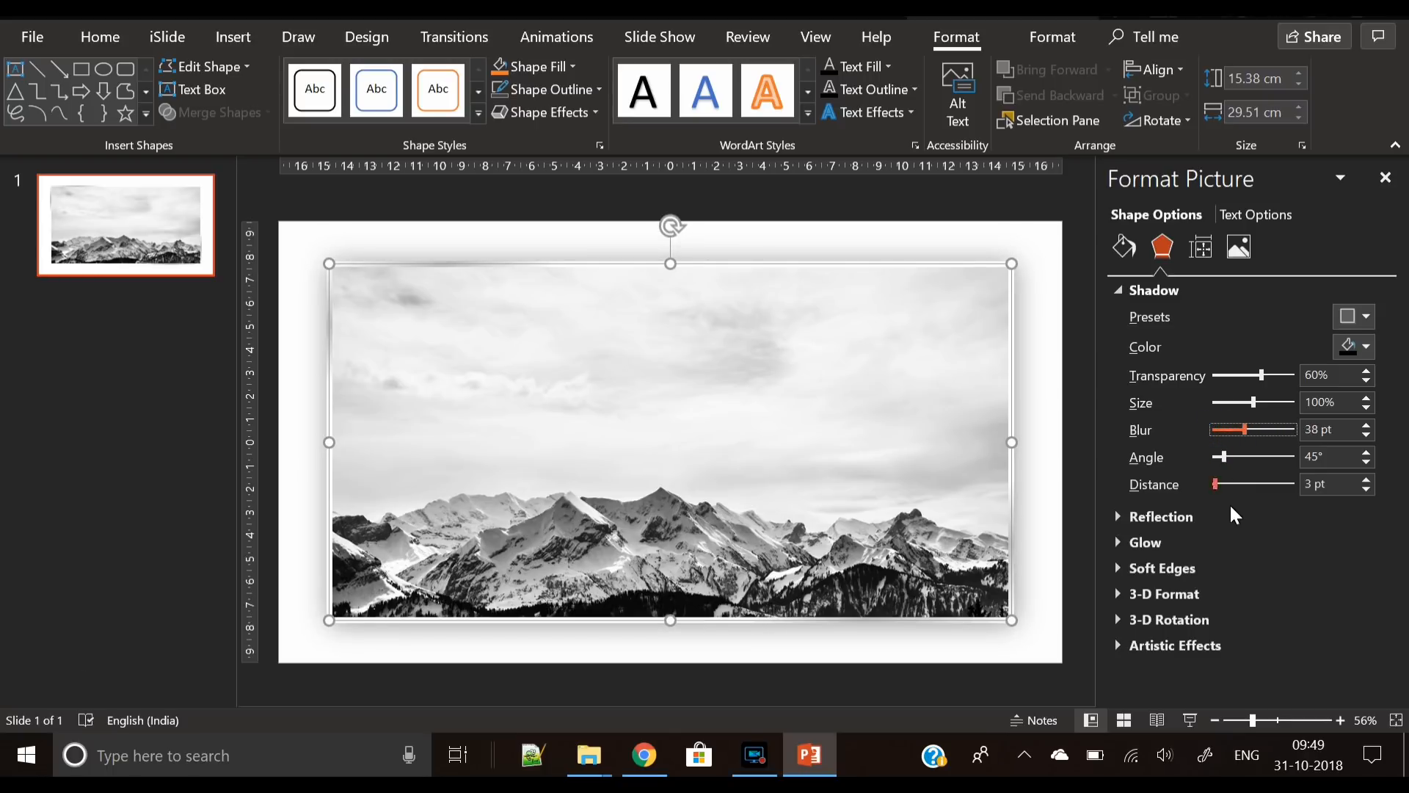
click(1365, 434)
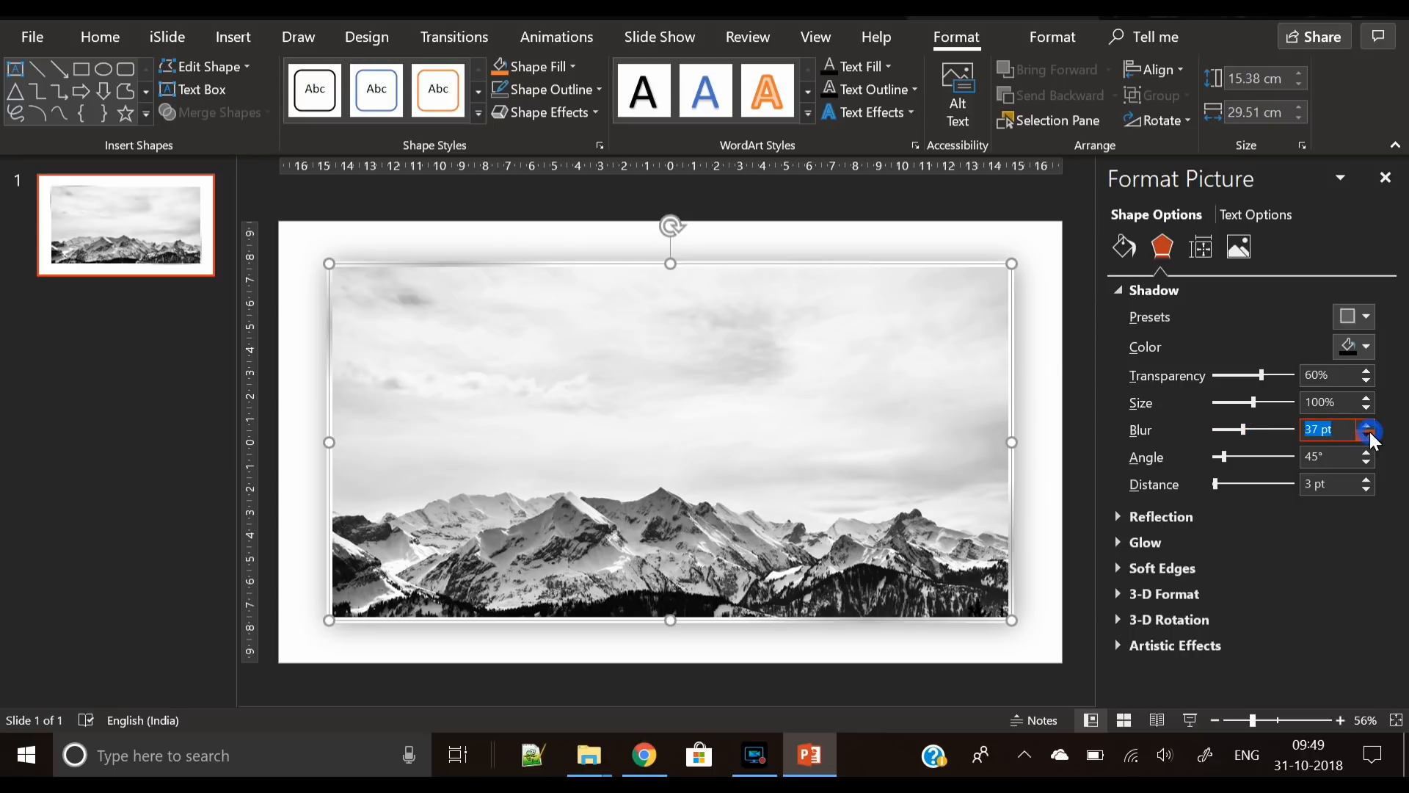
click(1367, 436)
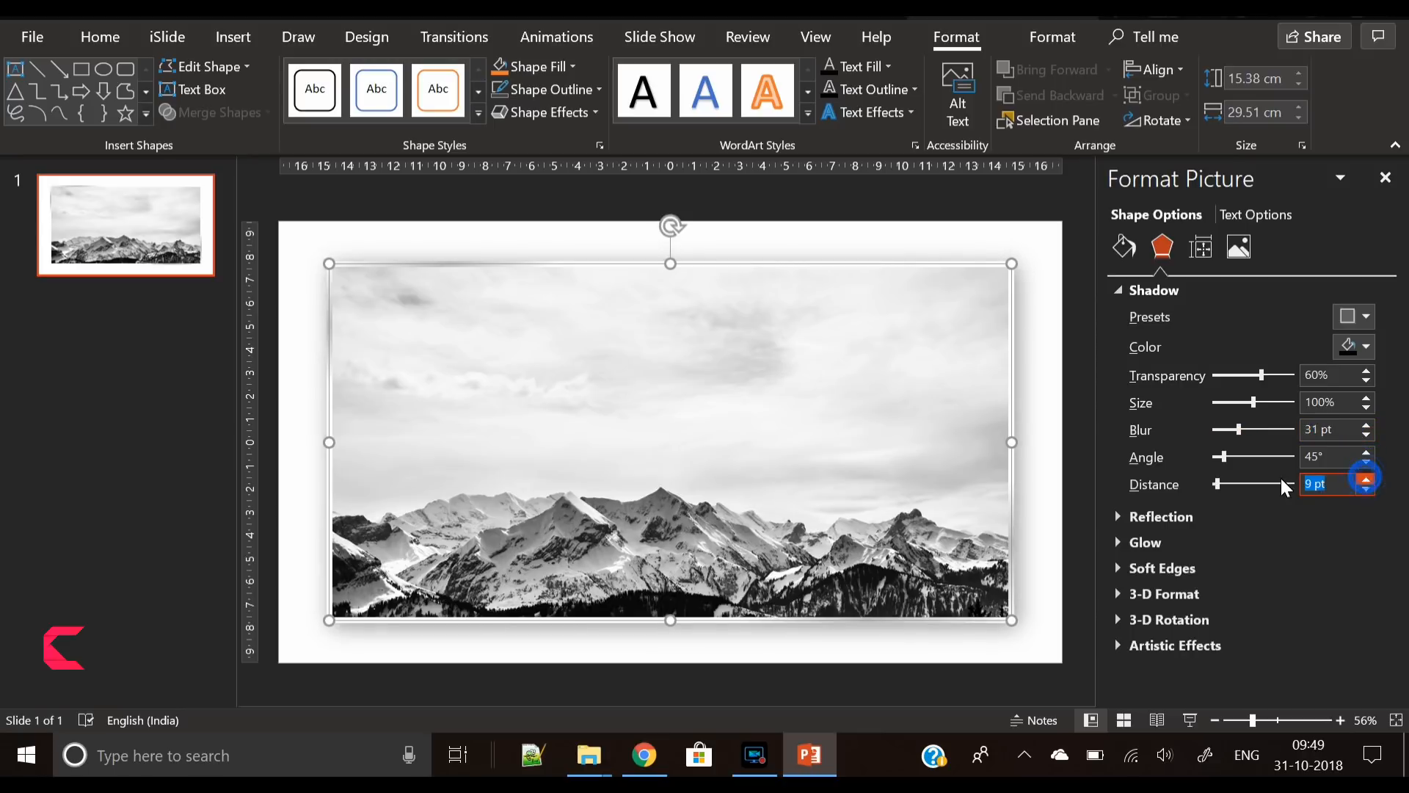
mouse_move(1266, 390)
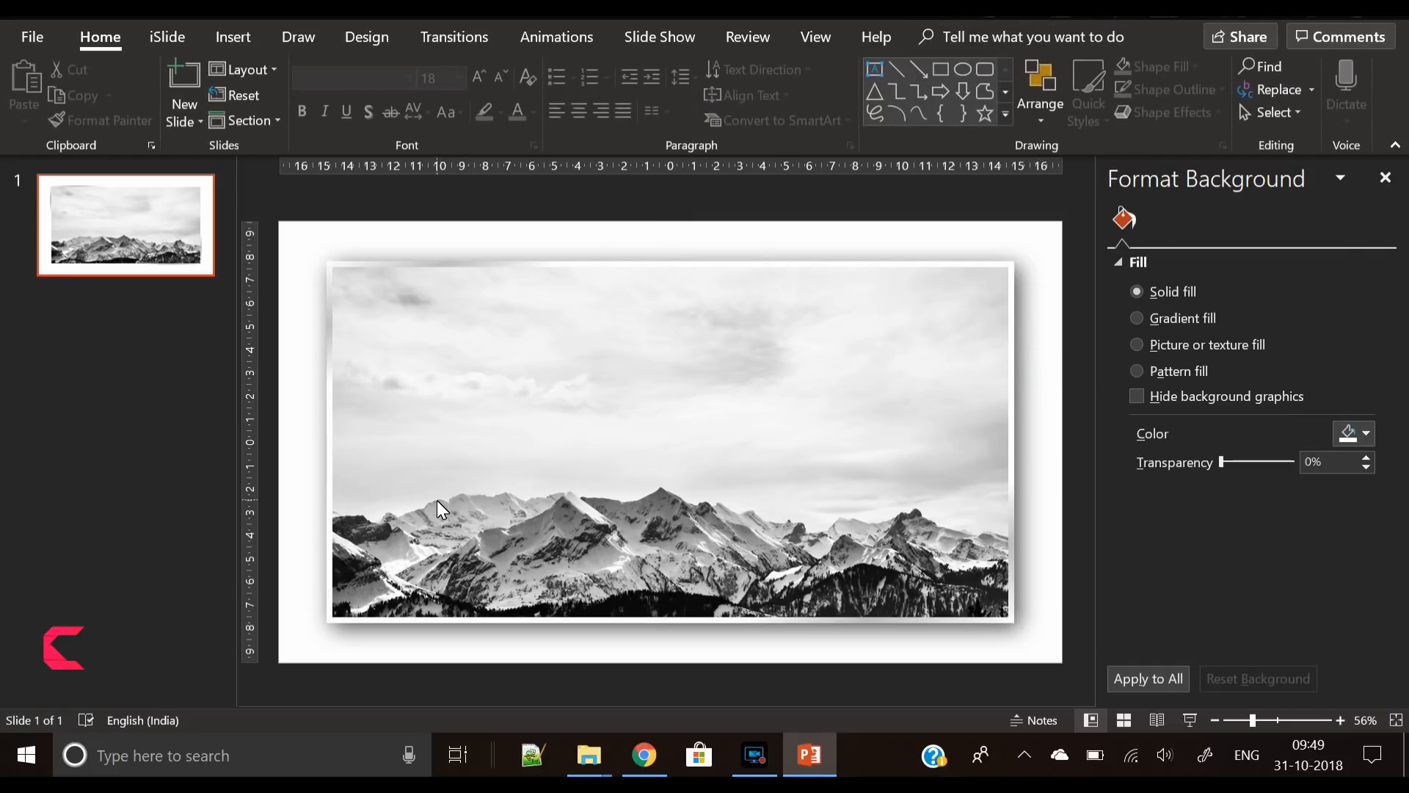
mouse_move(321, 351)
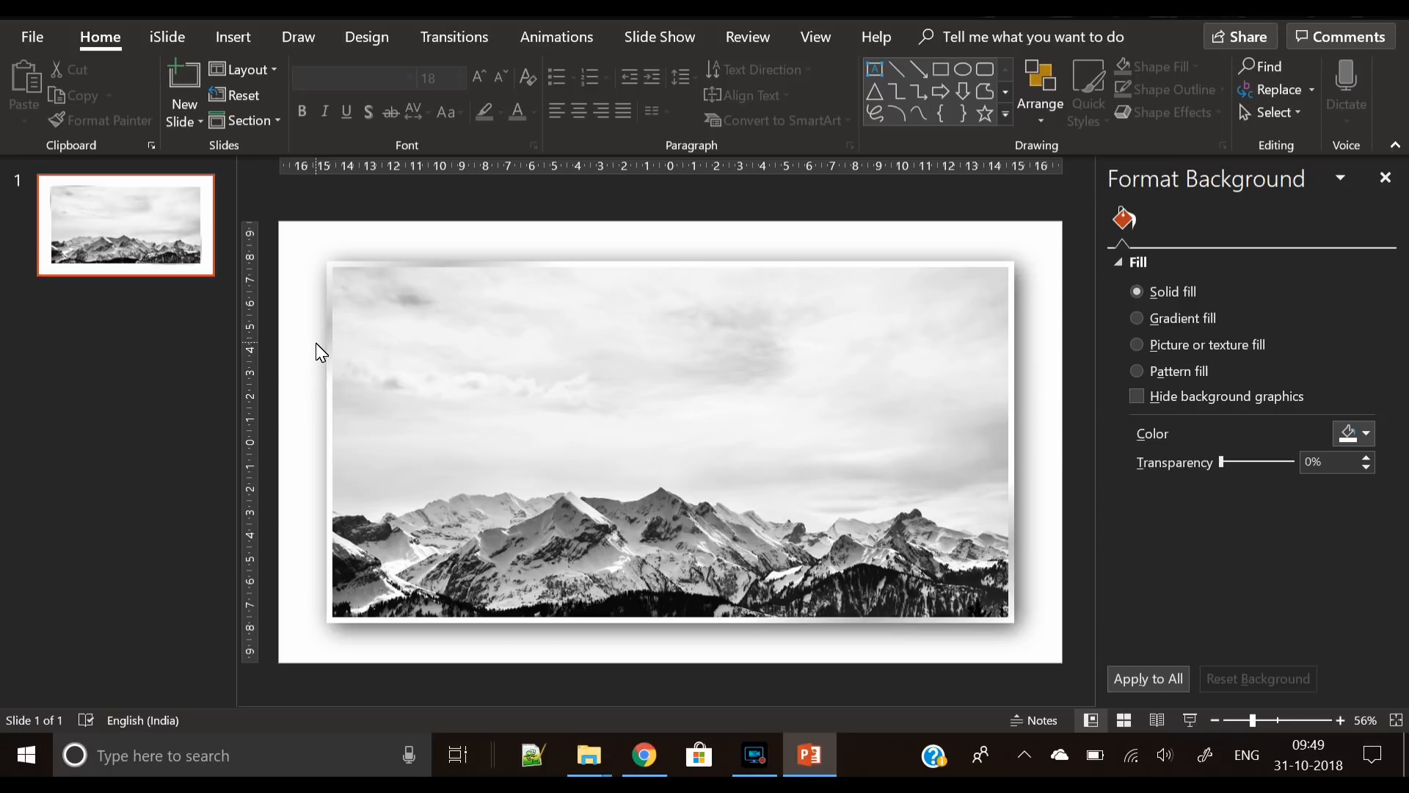
mouse_move(333, 377)
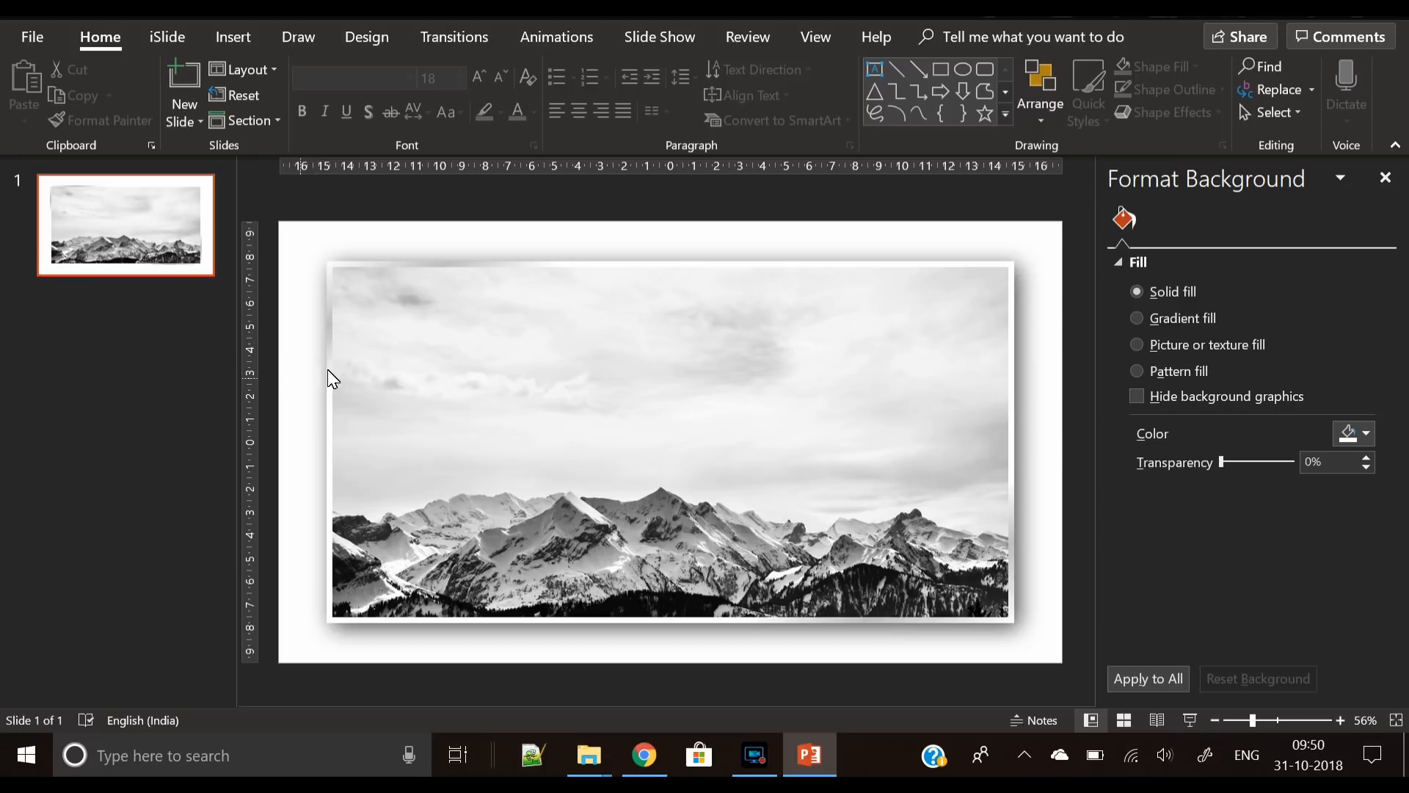
mouse_move(1084, 437)
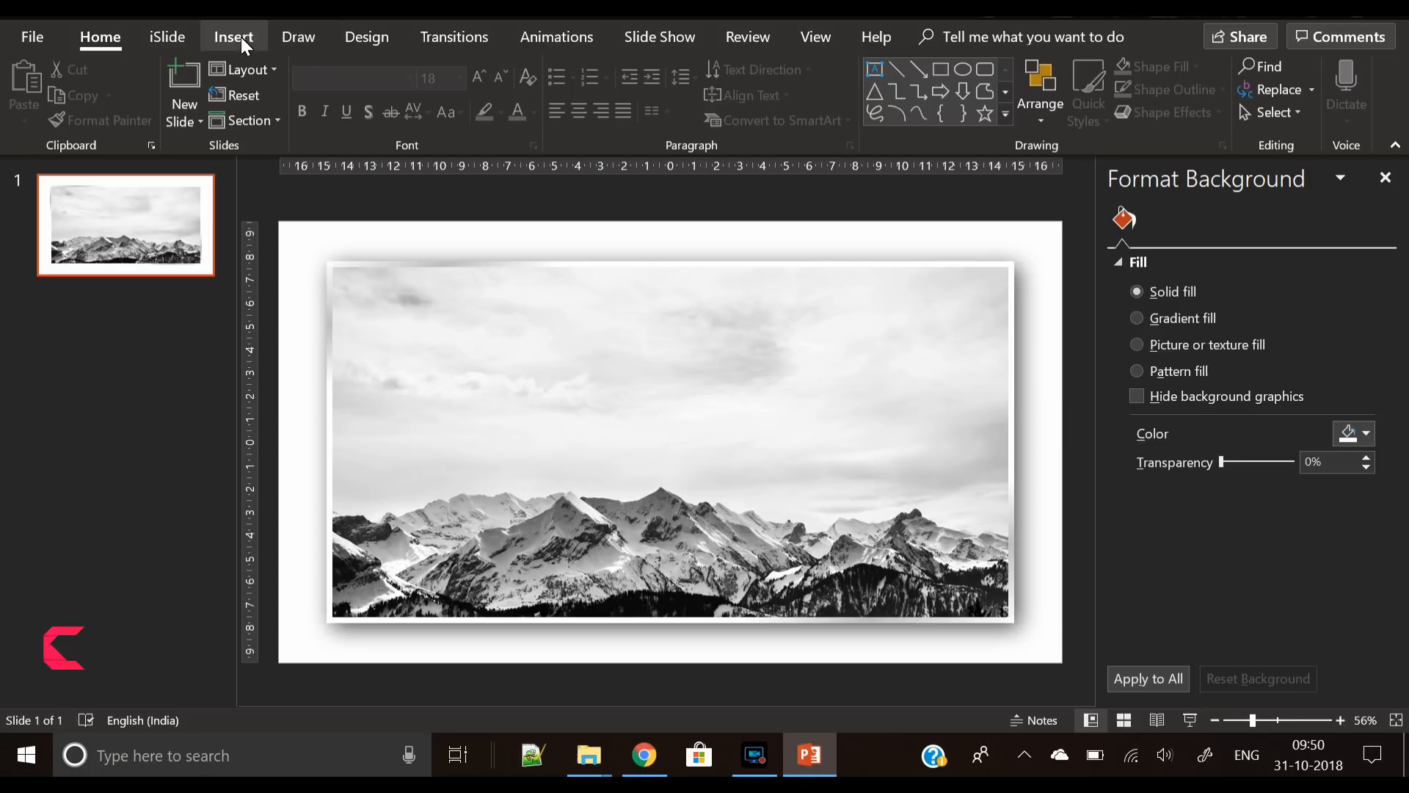
- Set the slide background to a brick Pattern fill with a light grey foreground
click(233, 36)
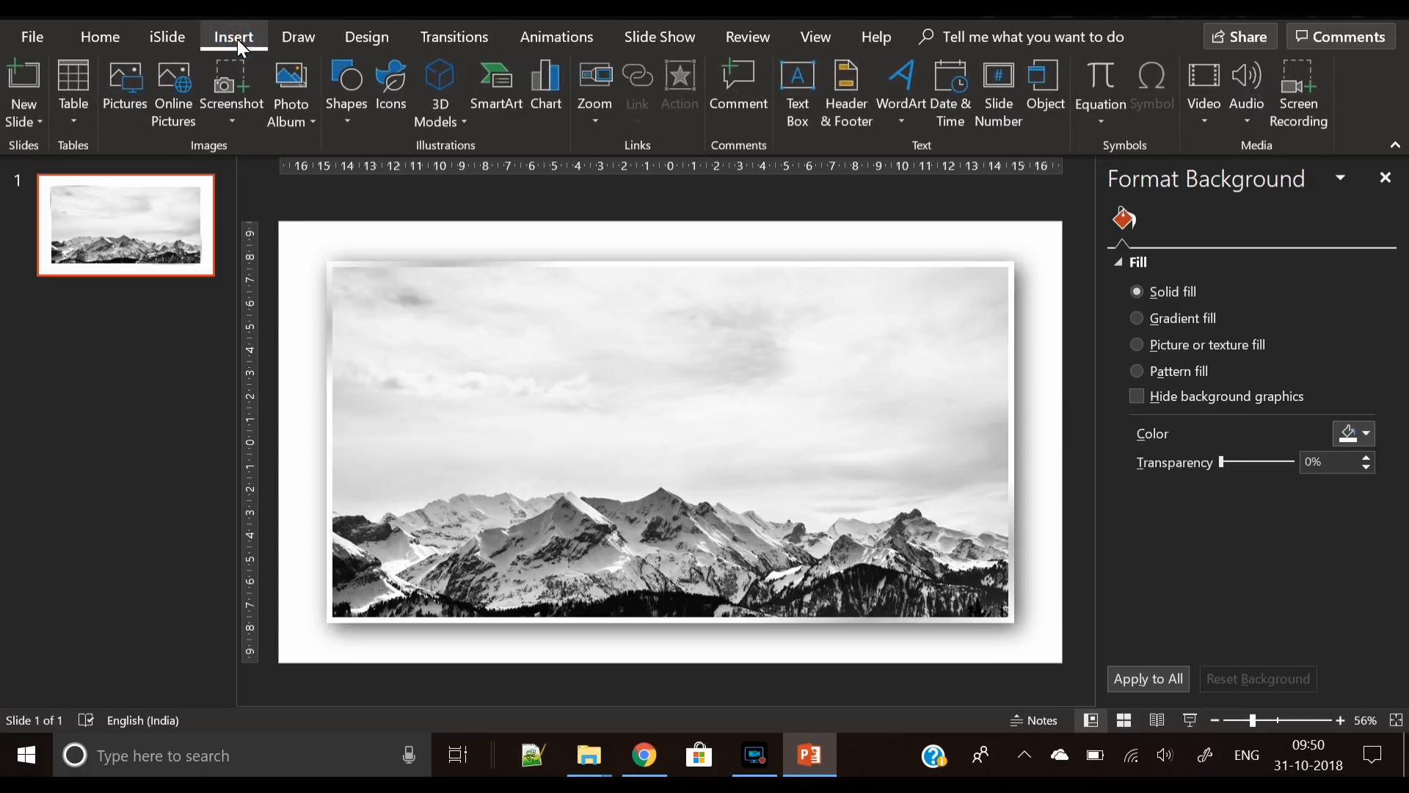
mouse_move(1186, 377)
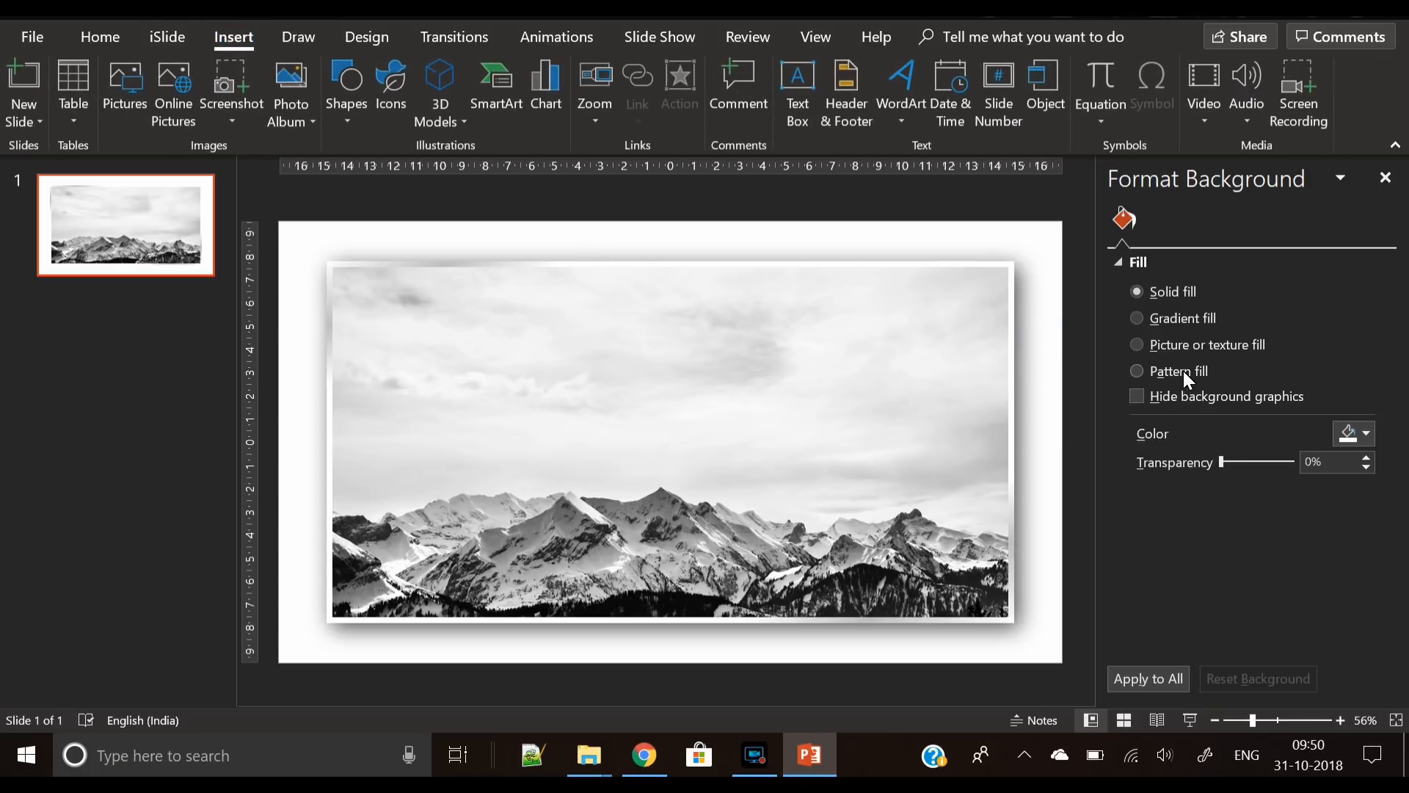
click(1148, 371)
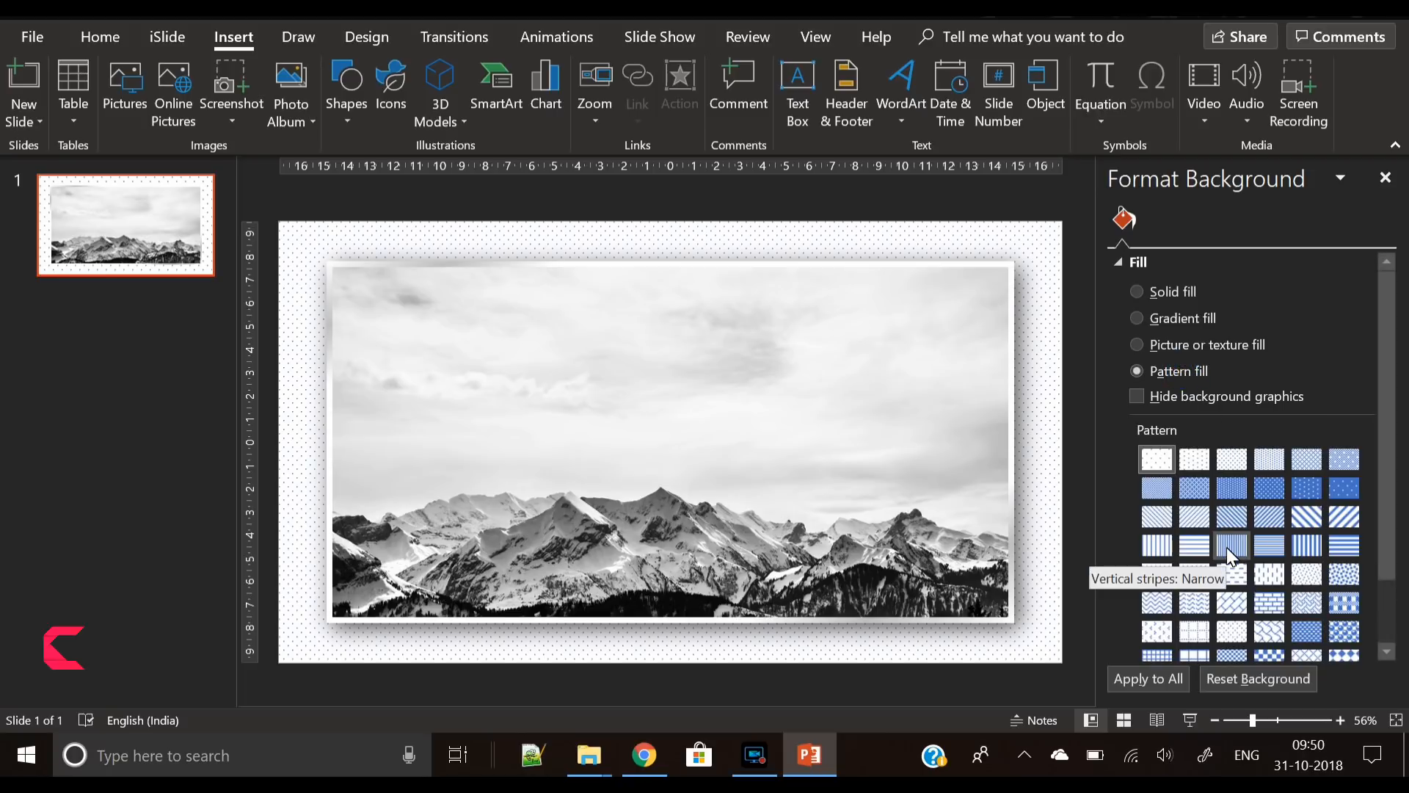
mouse_move(1269, 603)
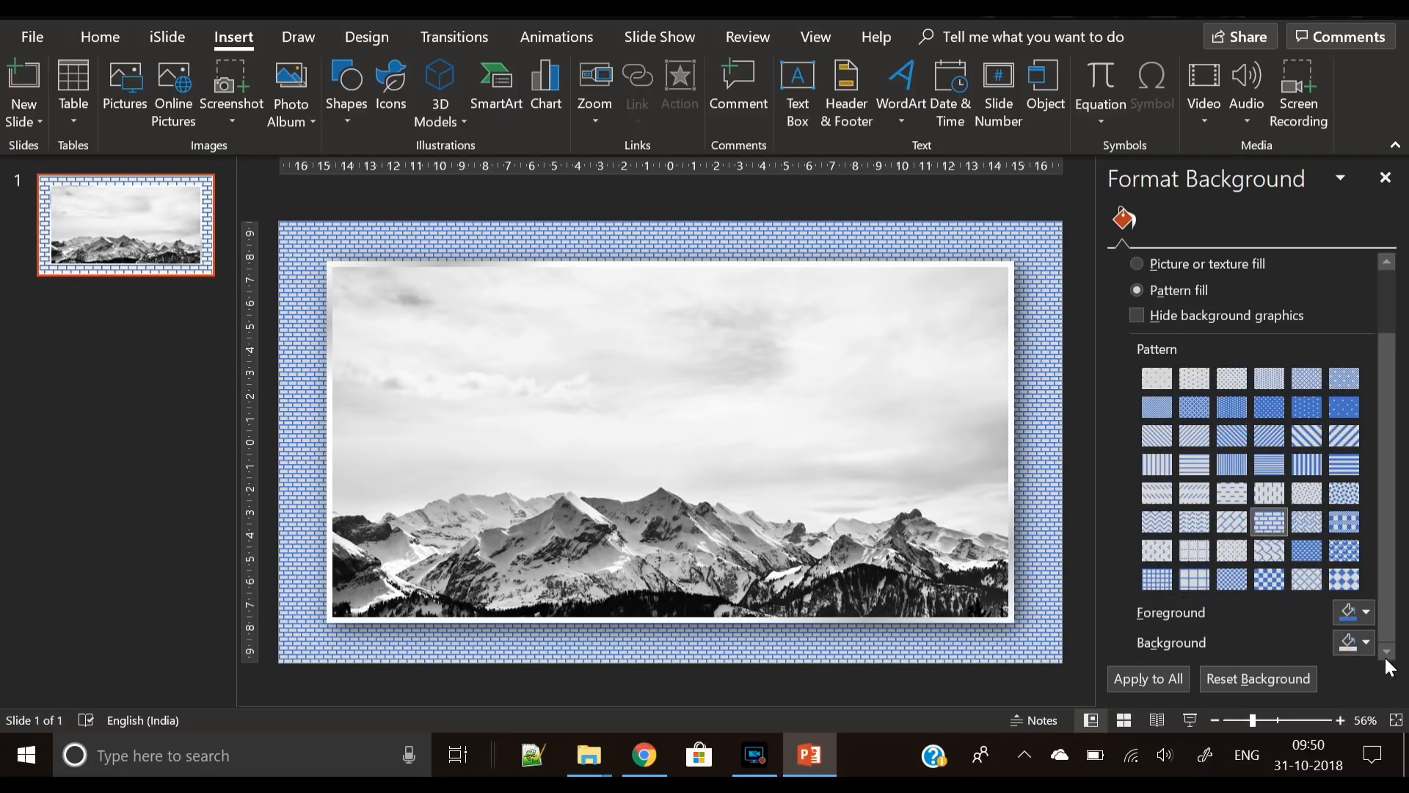
click(1232, 379)
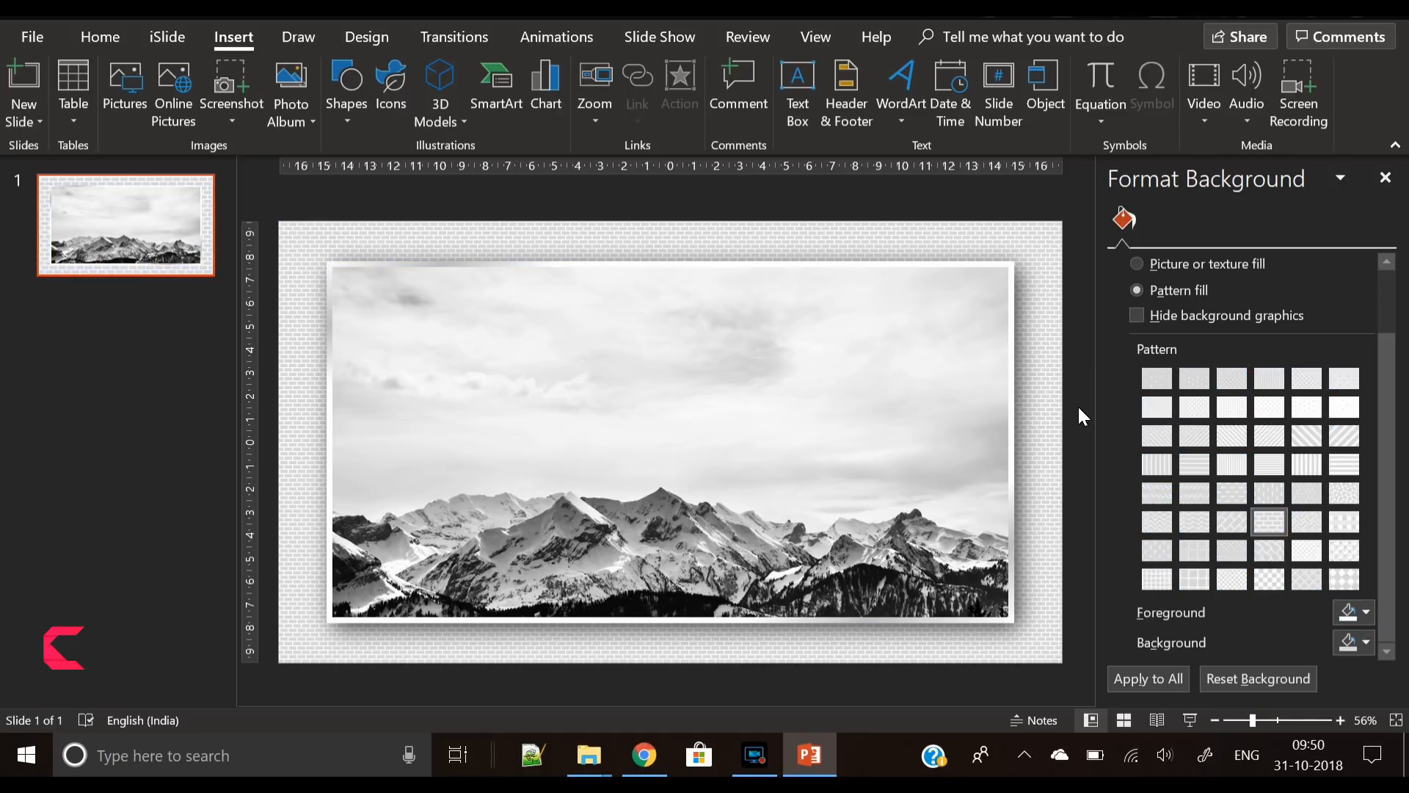
mouse_move(291, 383)
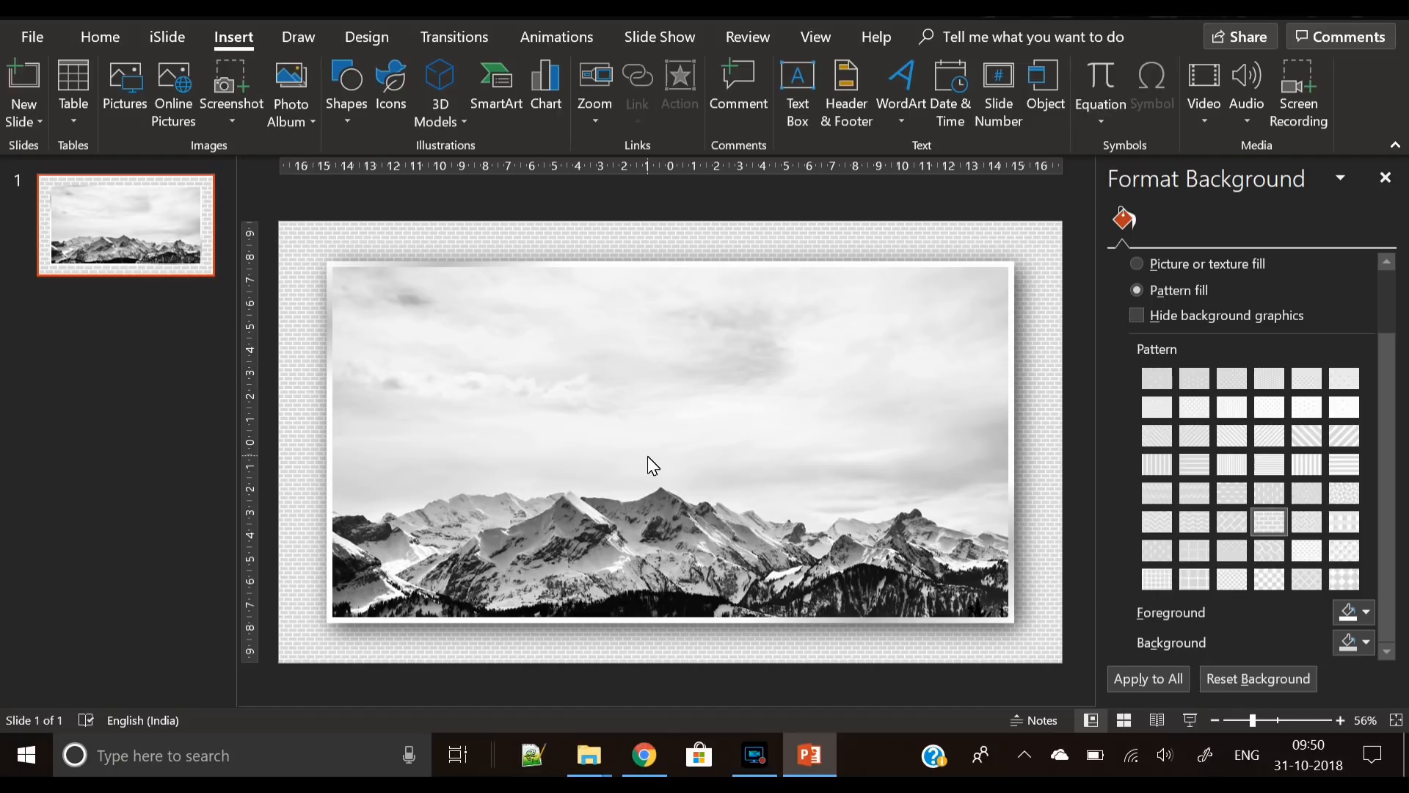
click(669, 440)
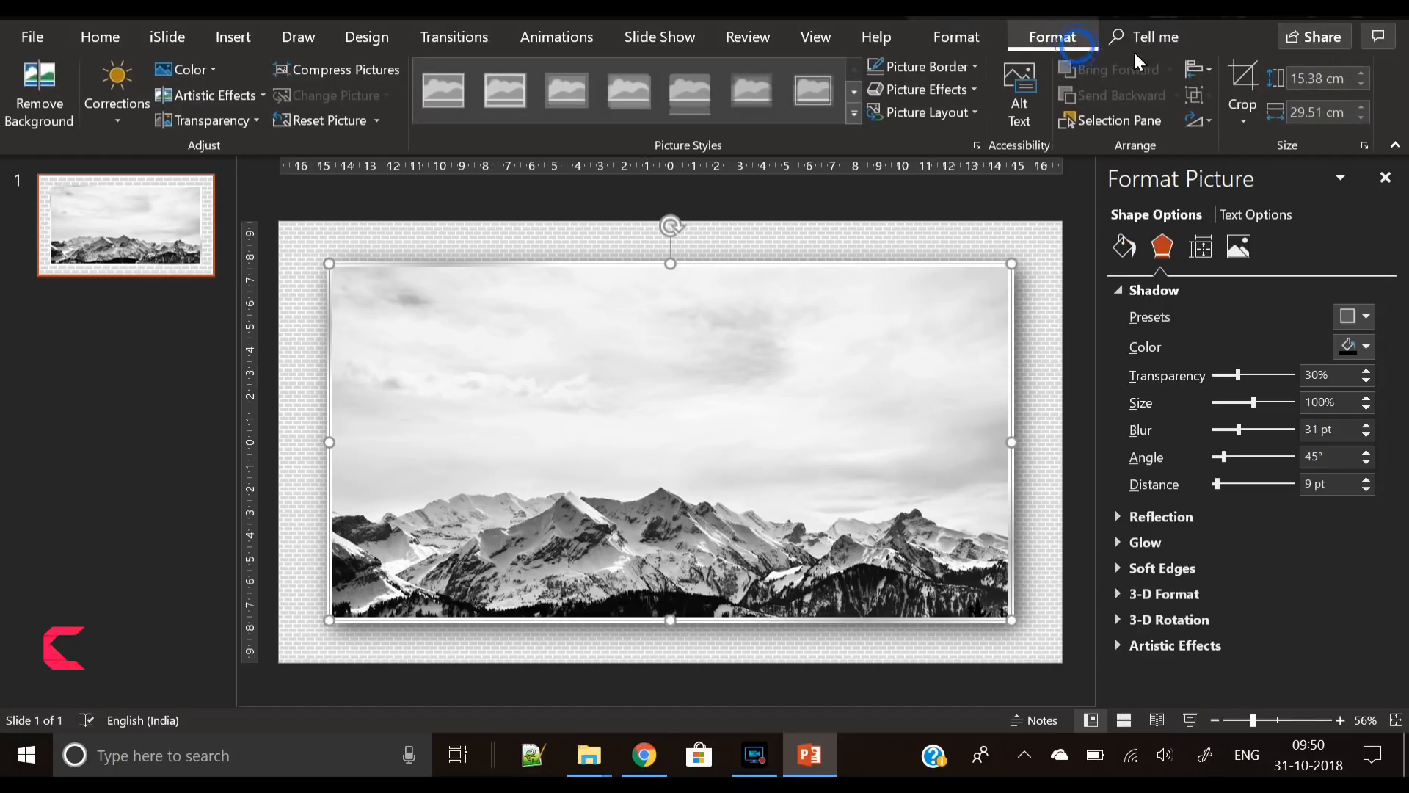
click(1195, 69)
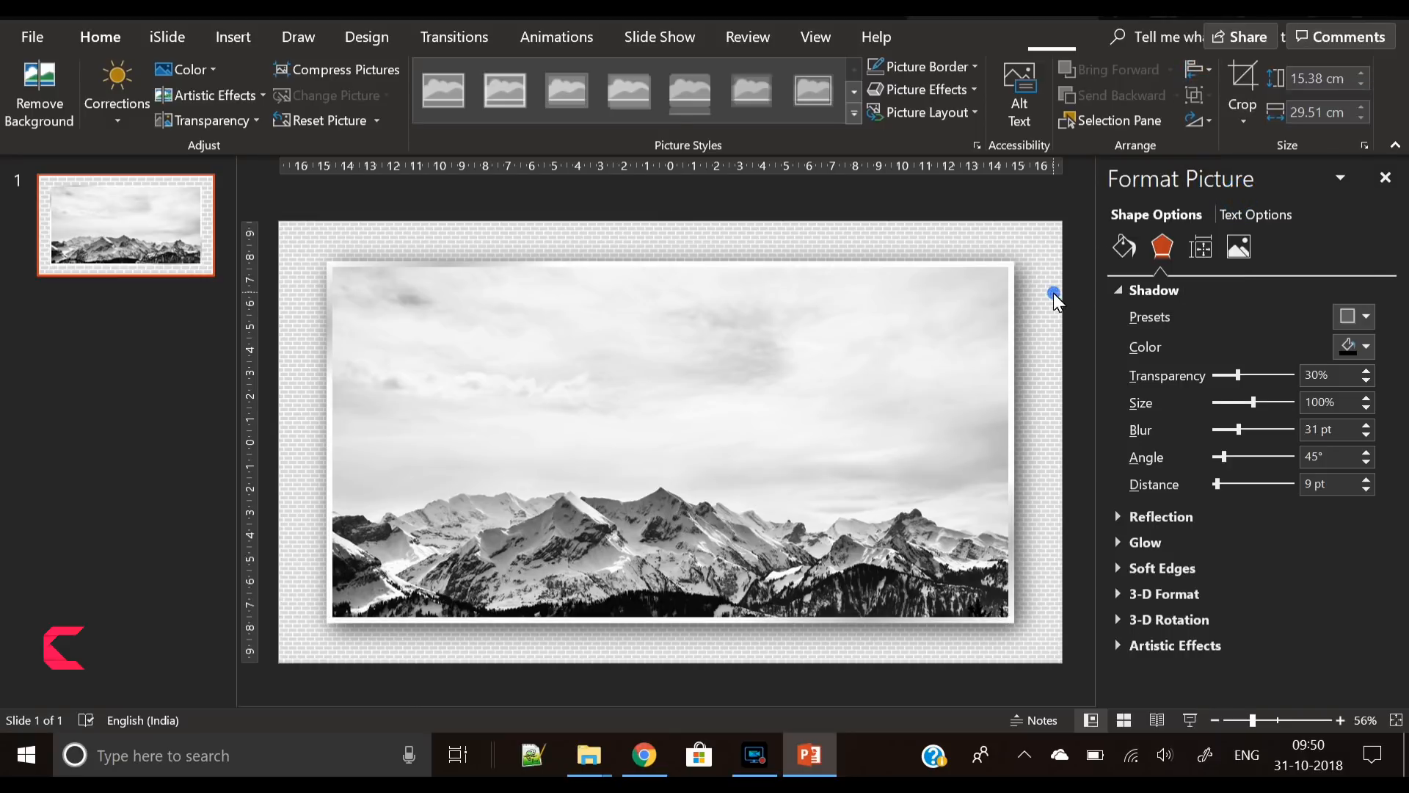
click(297, 228)
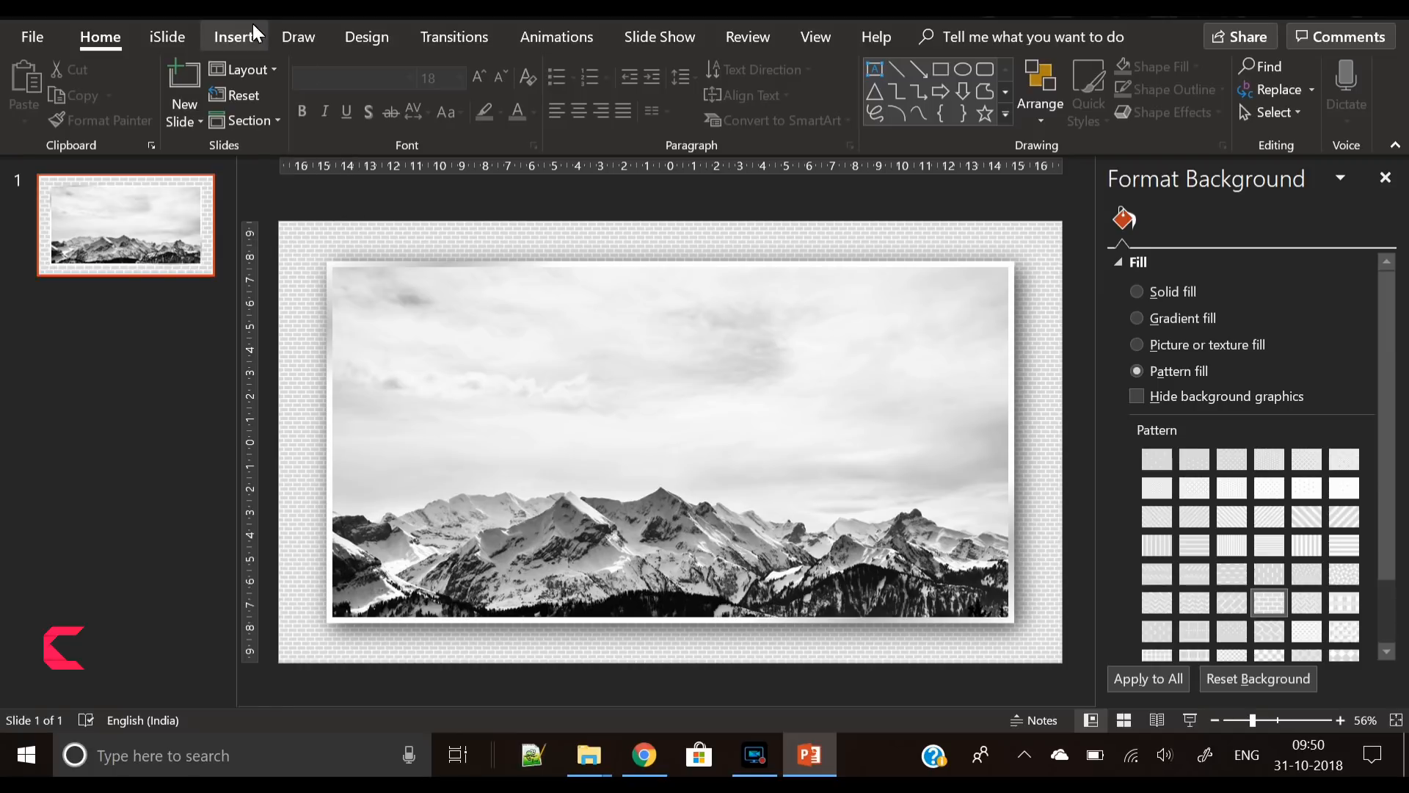
- Add a text box reading CREATIVE VENUS and change its case to uppercase
click(234, 37)
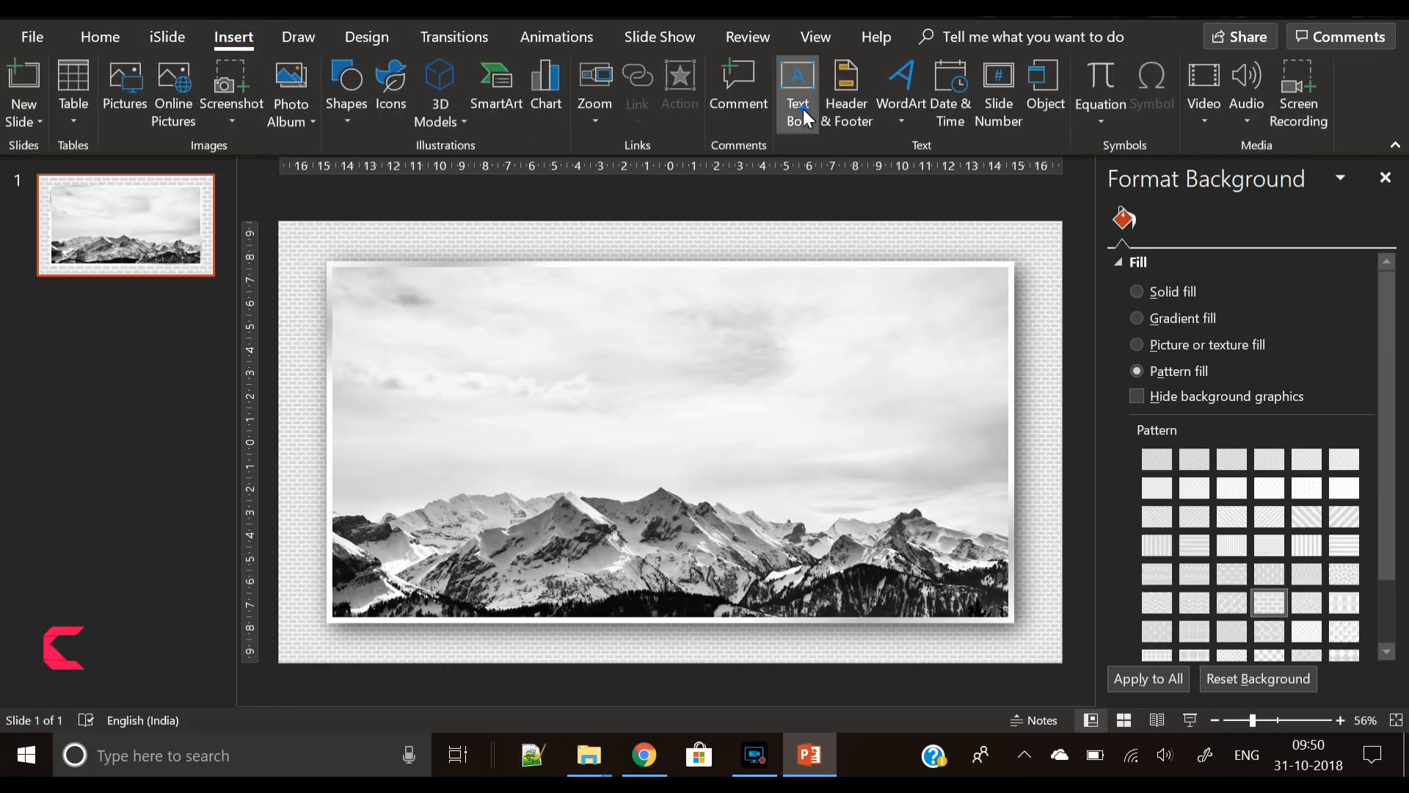
click(795, 89)
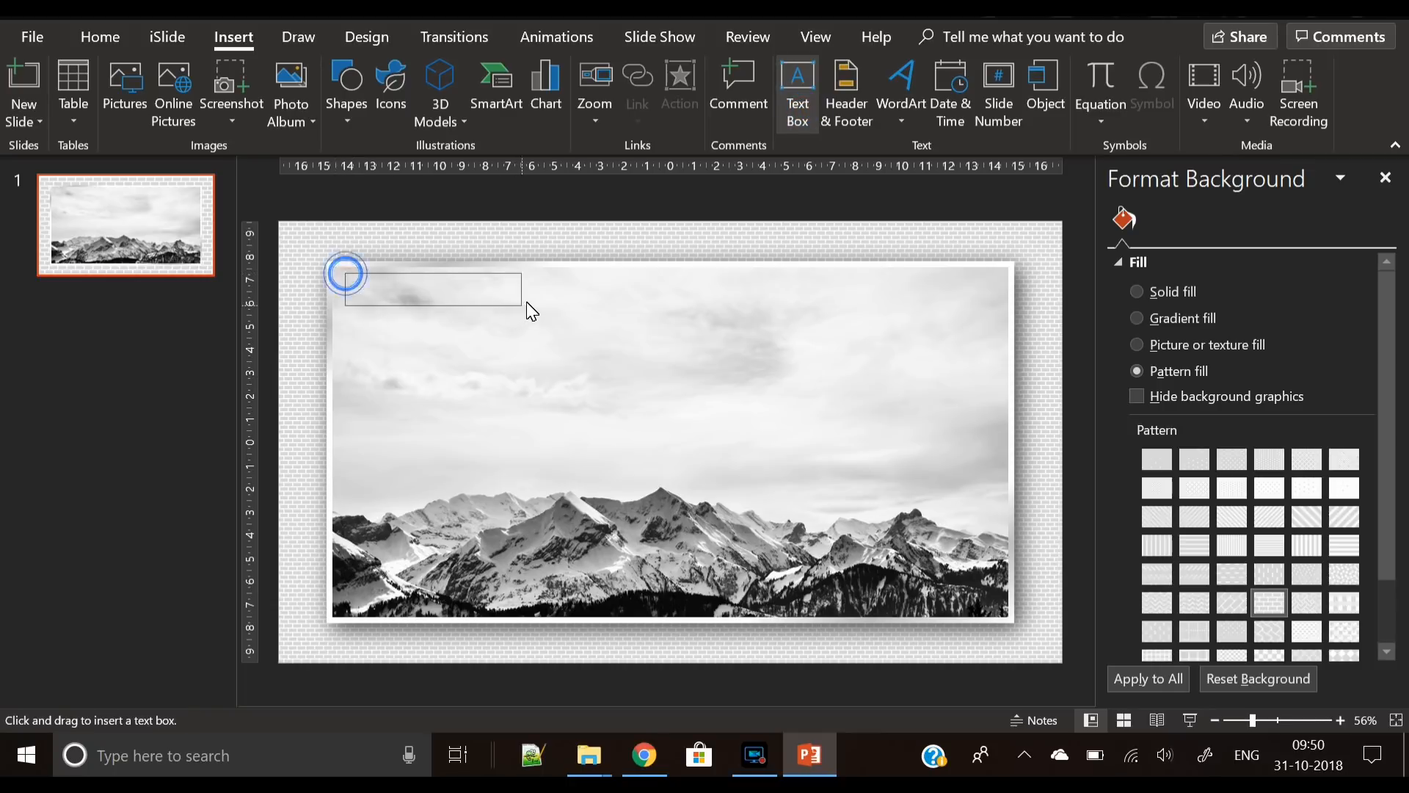
text(crea)
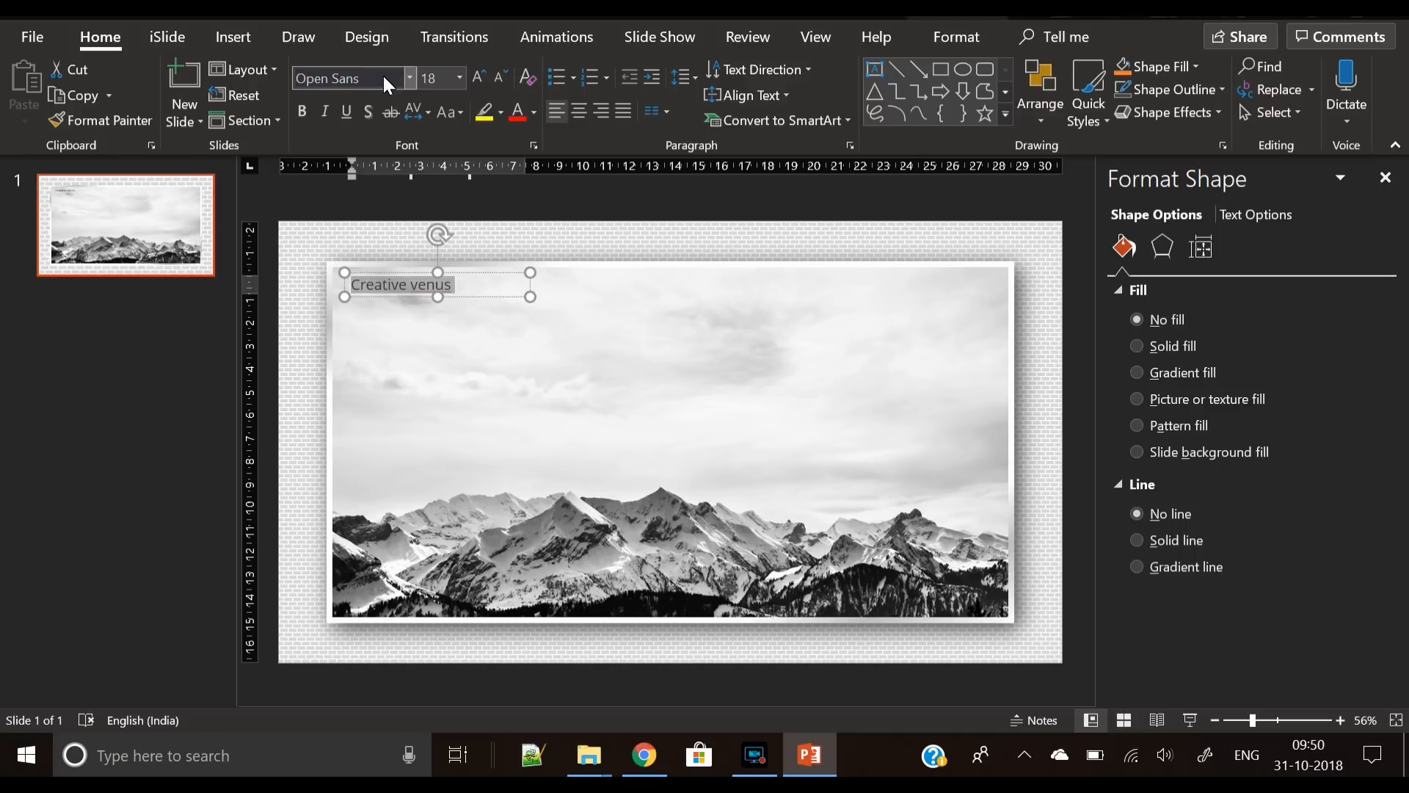
click(447, 112)
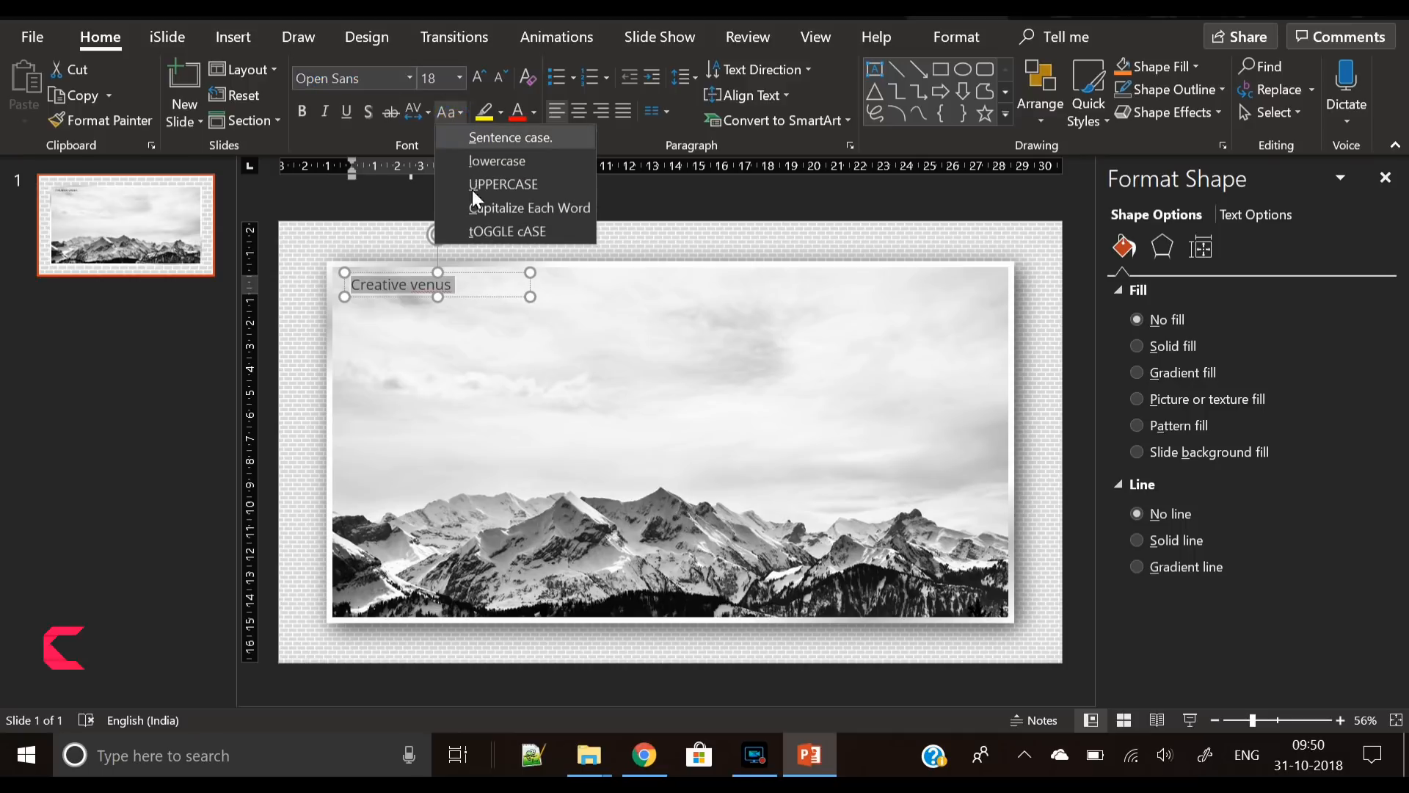
click(502, 184)
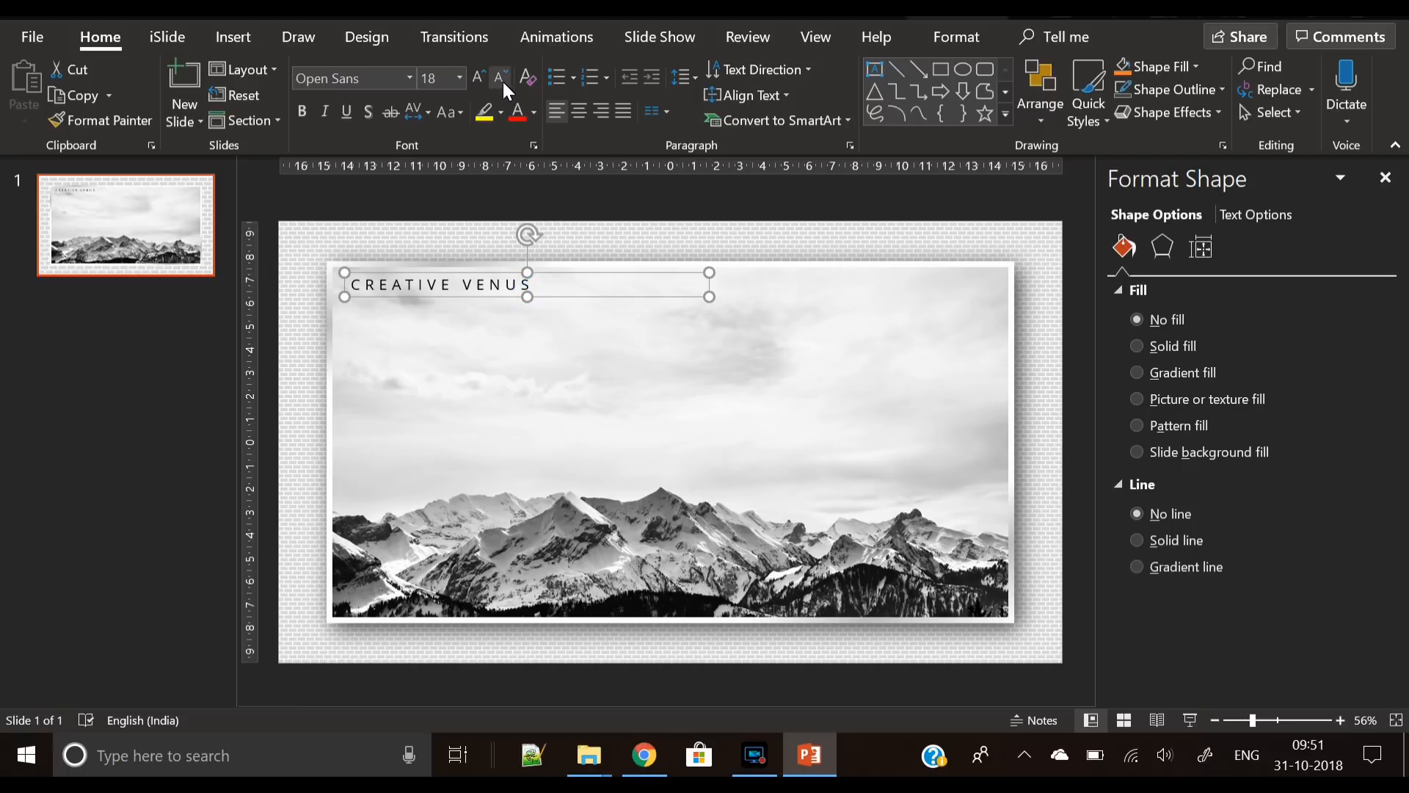
- Shrink the CREATIVE VENUS label to 8 pt and give it a lighter font colour
click(502, 78)
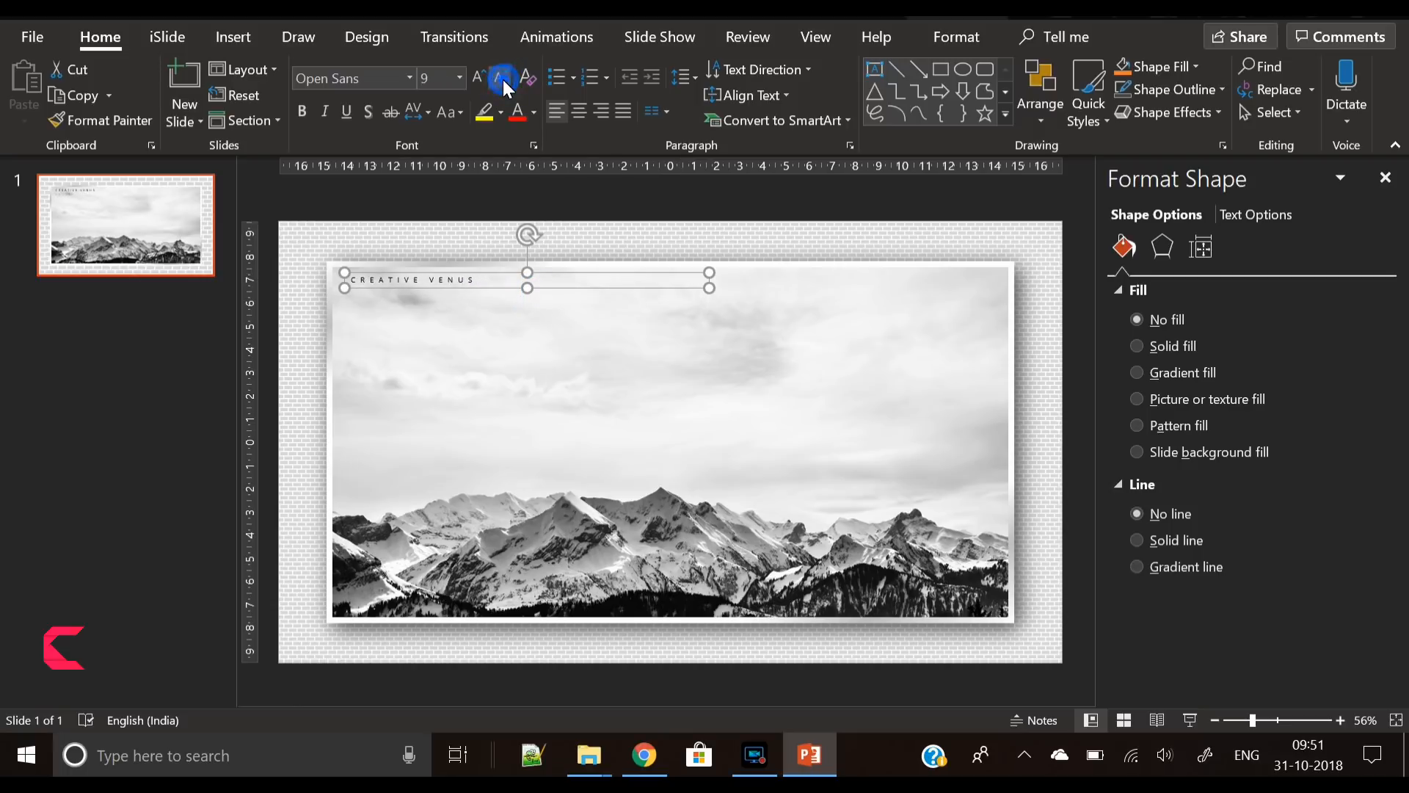
click(477, 78)
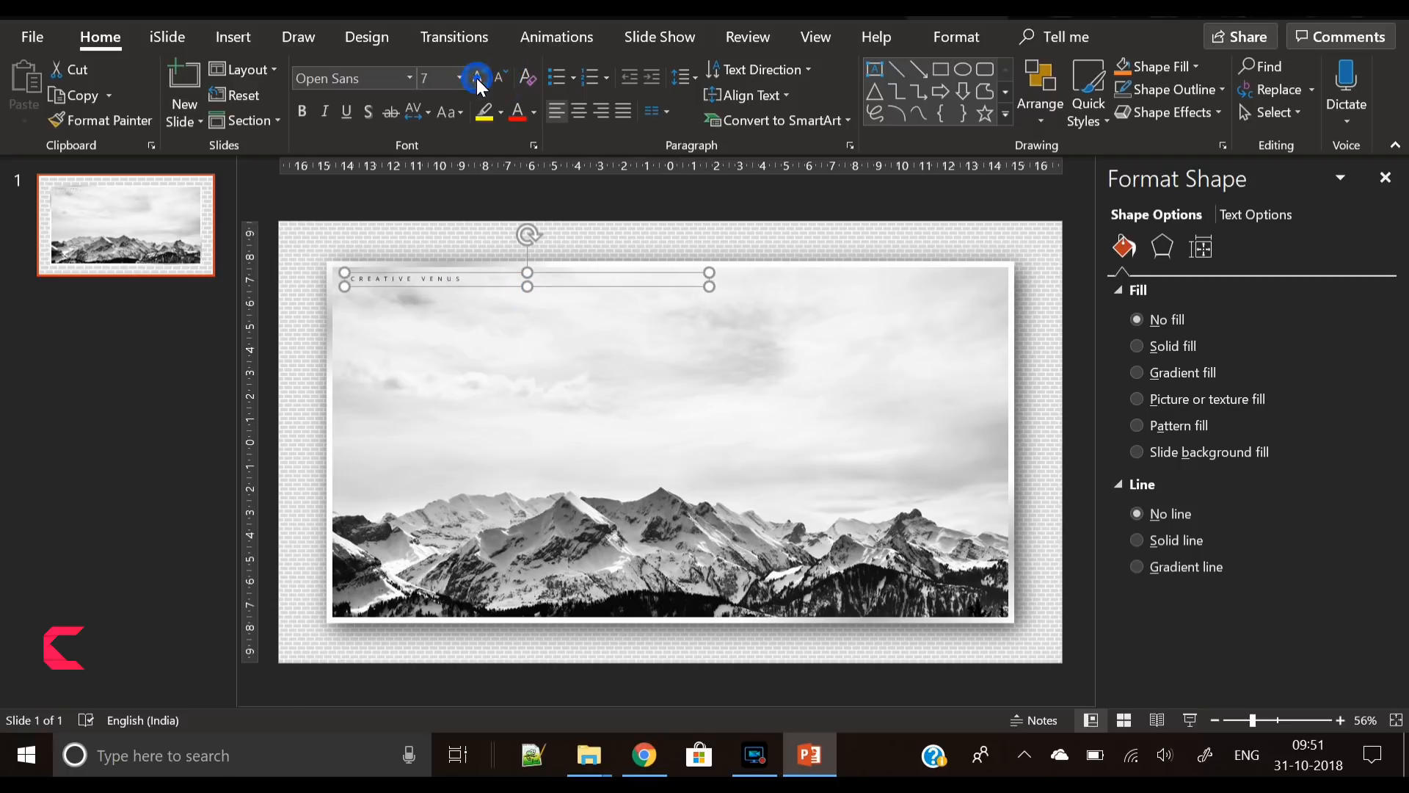
click(478, 78)
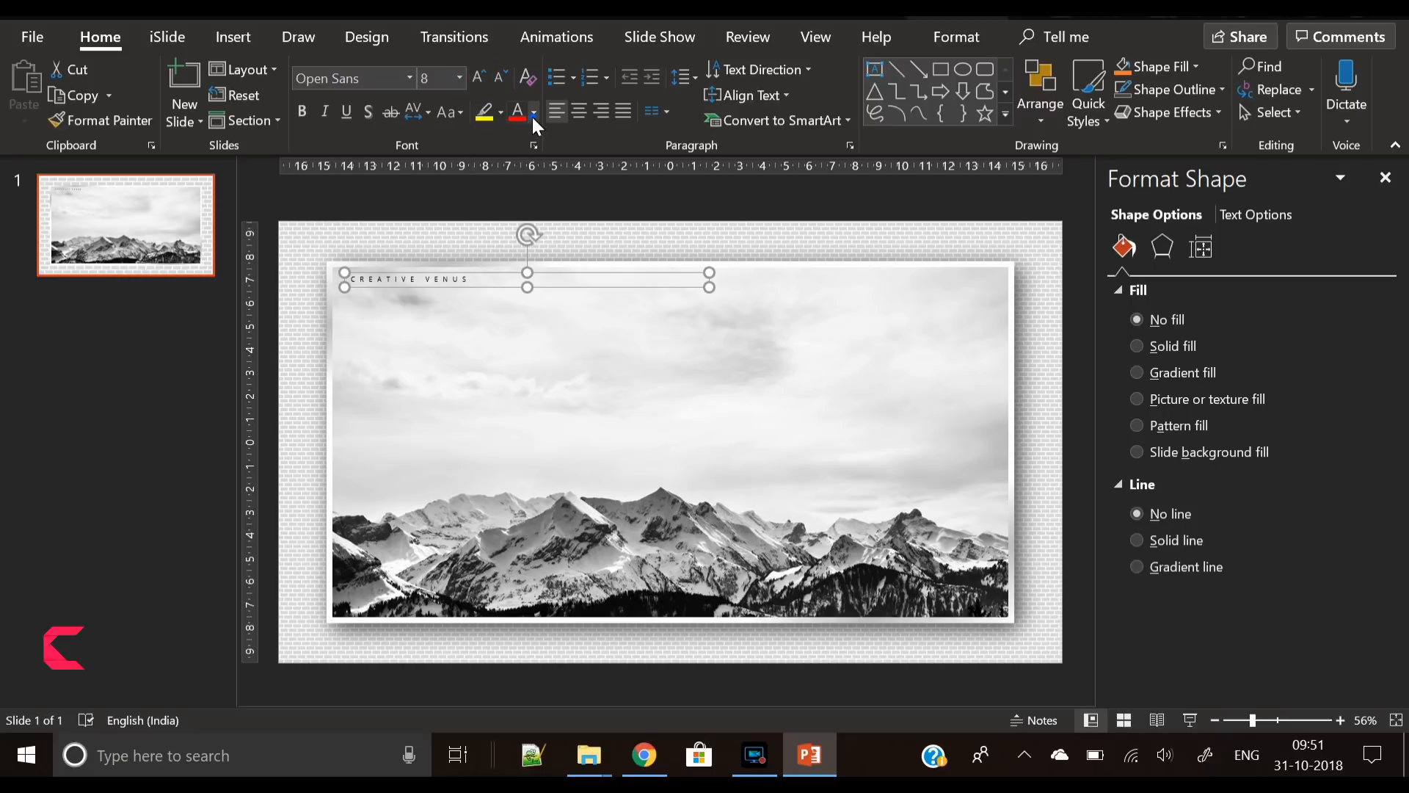
click(531, 112)
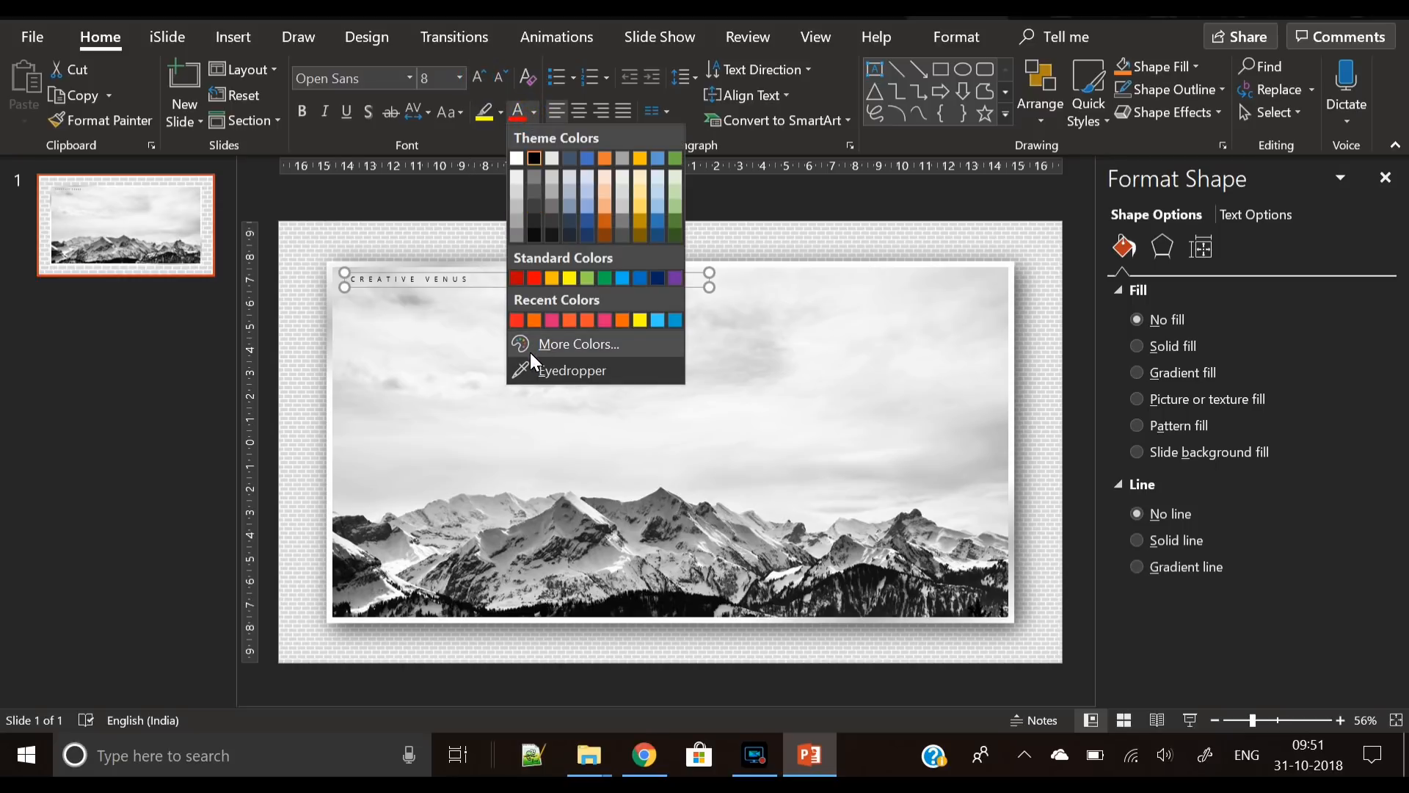
click(578, 344)
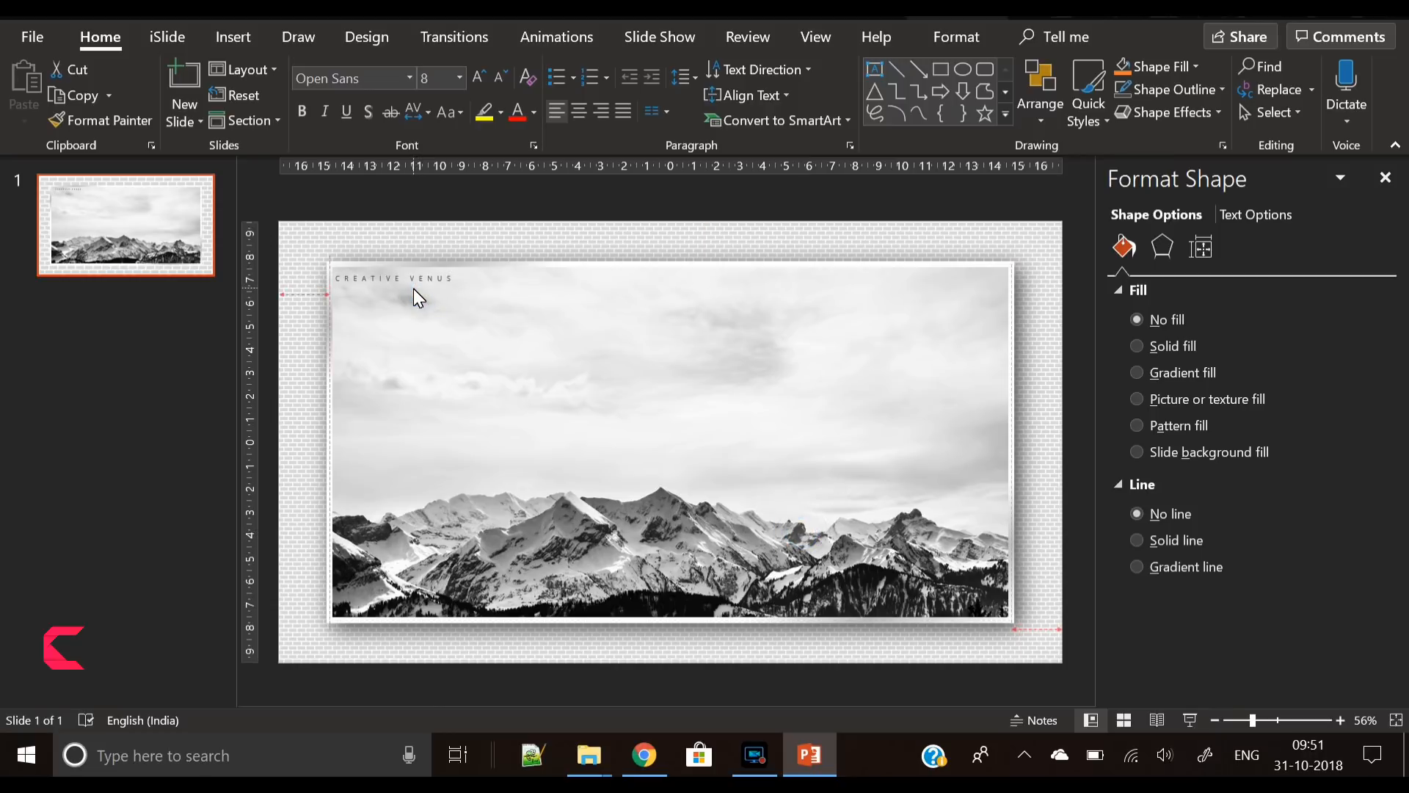
click(393, 278)
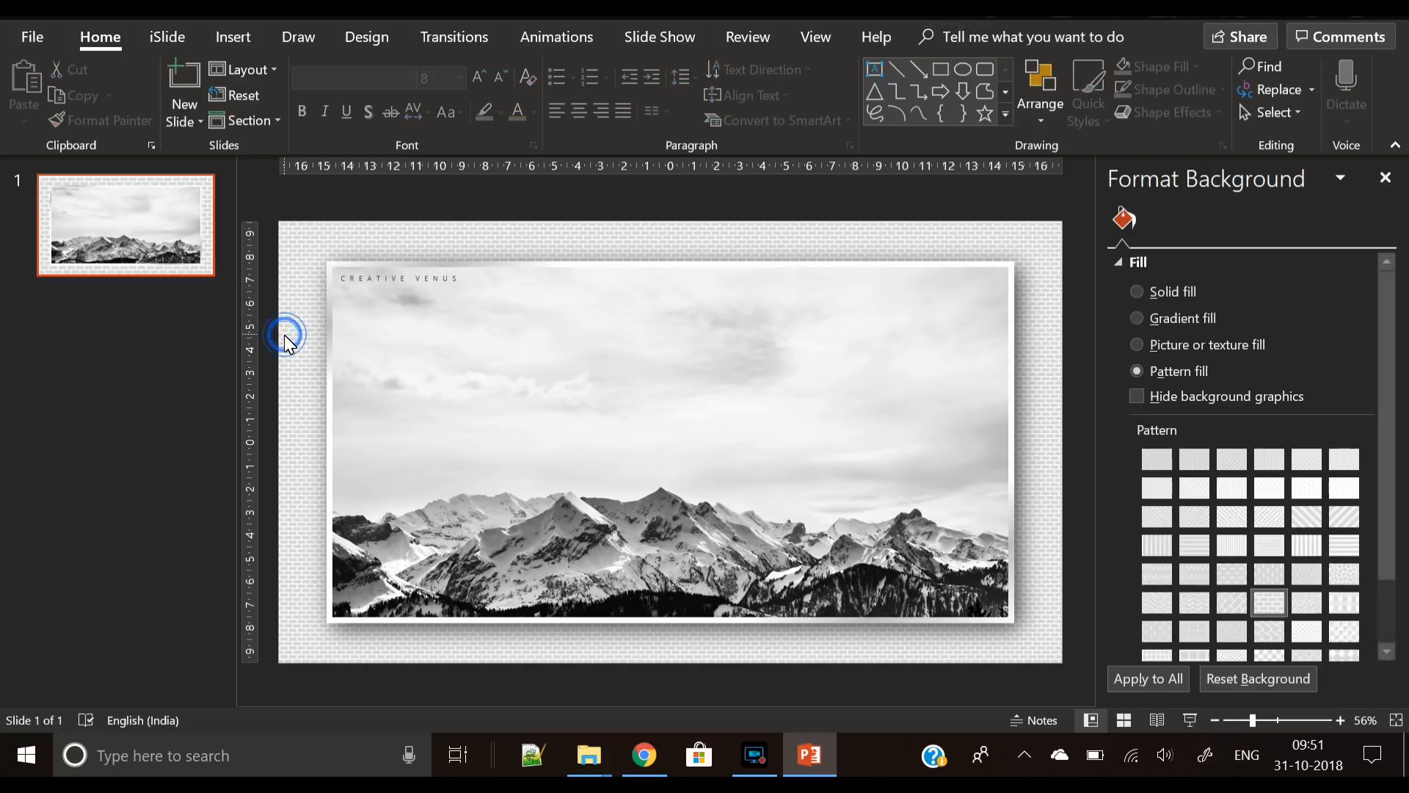
- Add an 'achievements' text box in Open Sans with Expanded character spacing
click(233, 37)
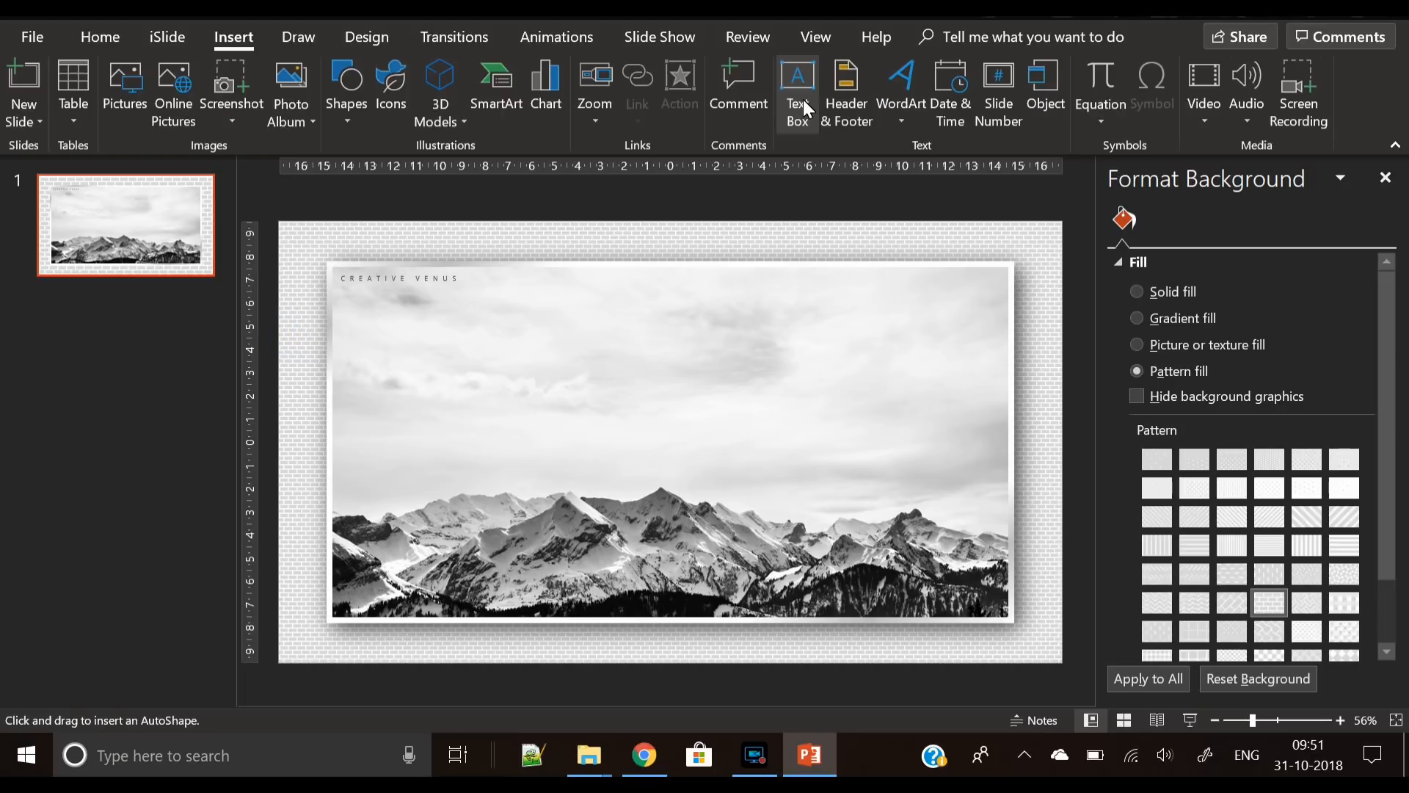
click(796, 86)
text(achiev)
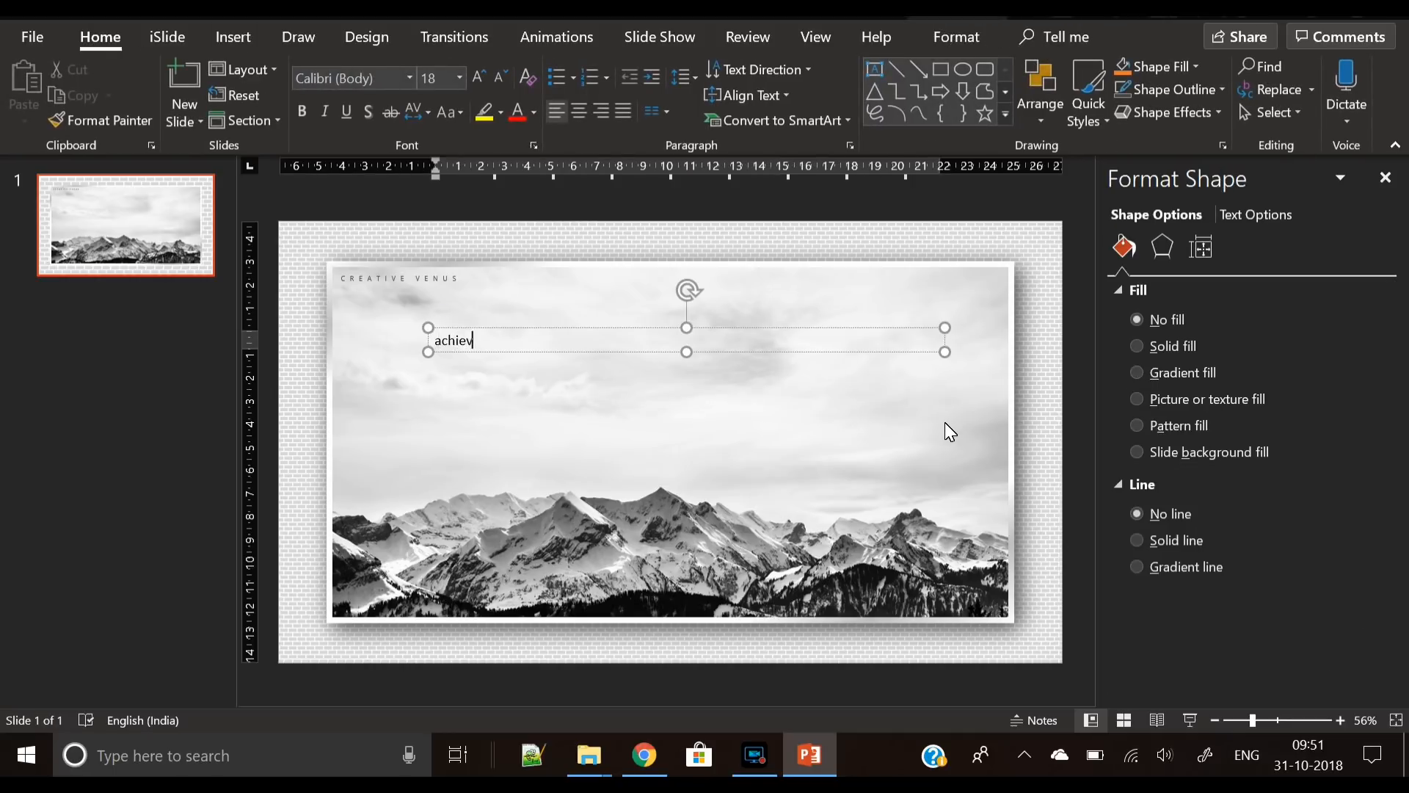
text(ements)
click(354, 78)
text(Open Sans)
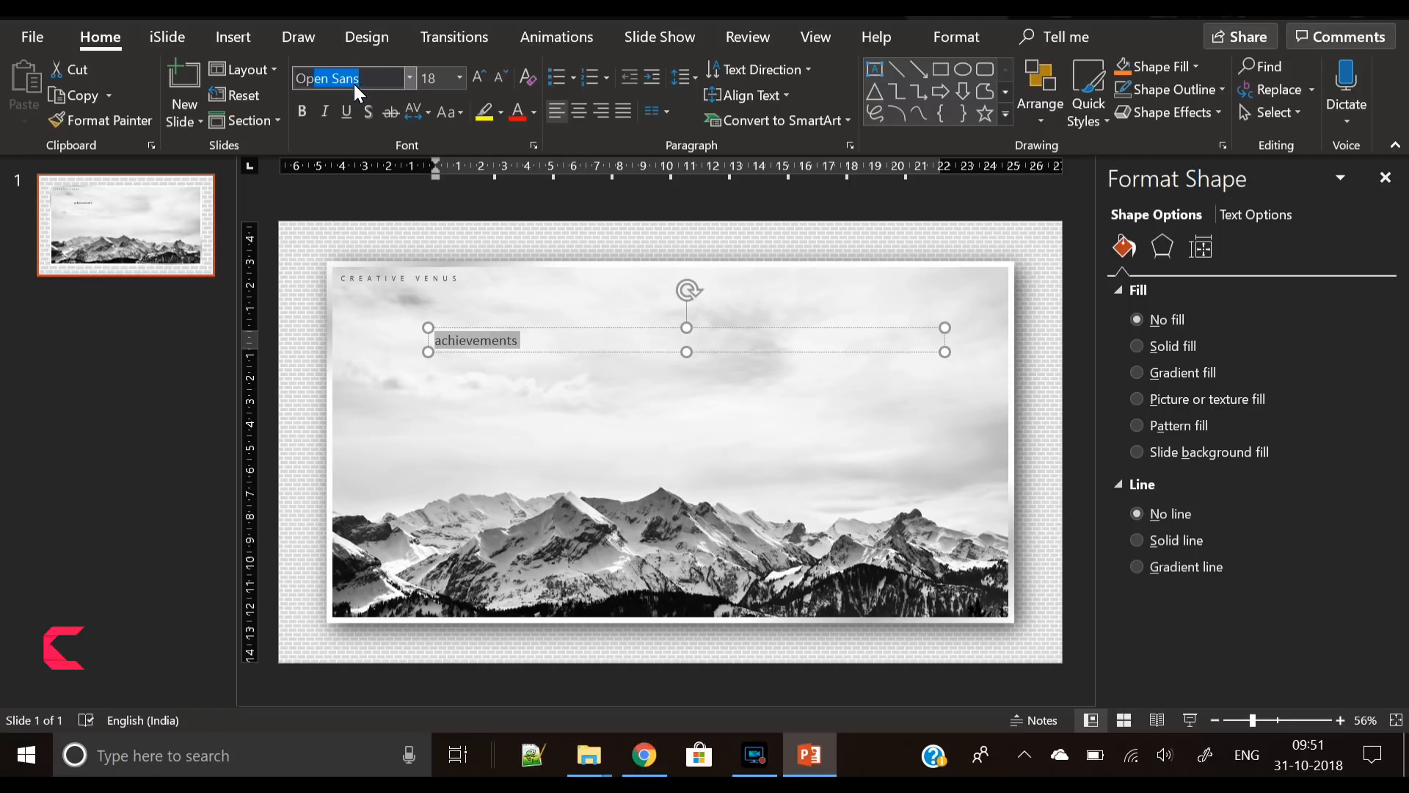
click(448, 111)
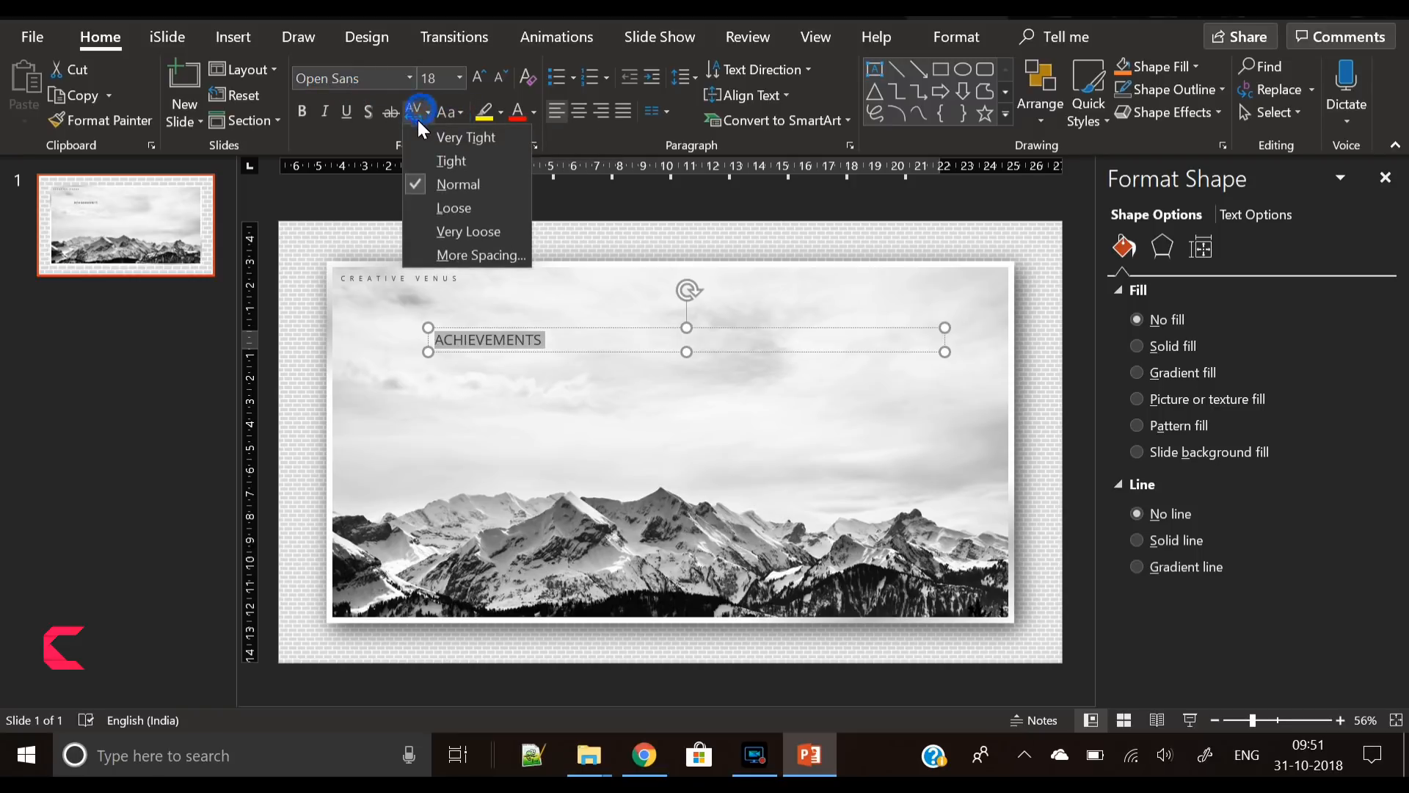
click(481, 254)
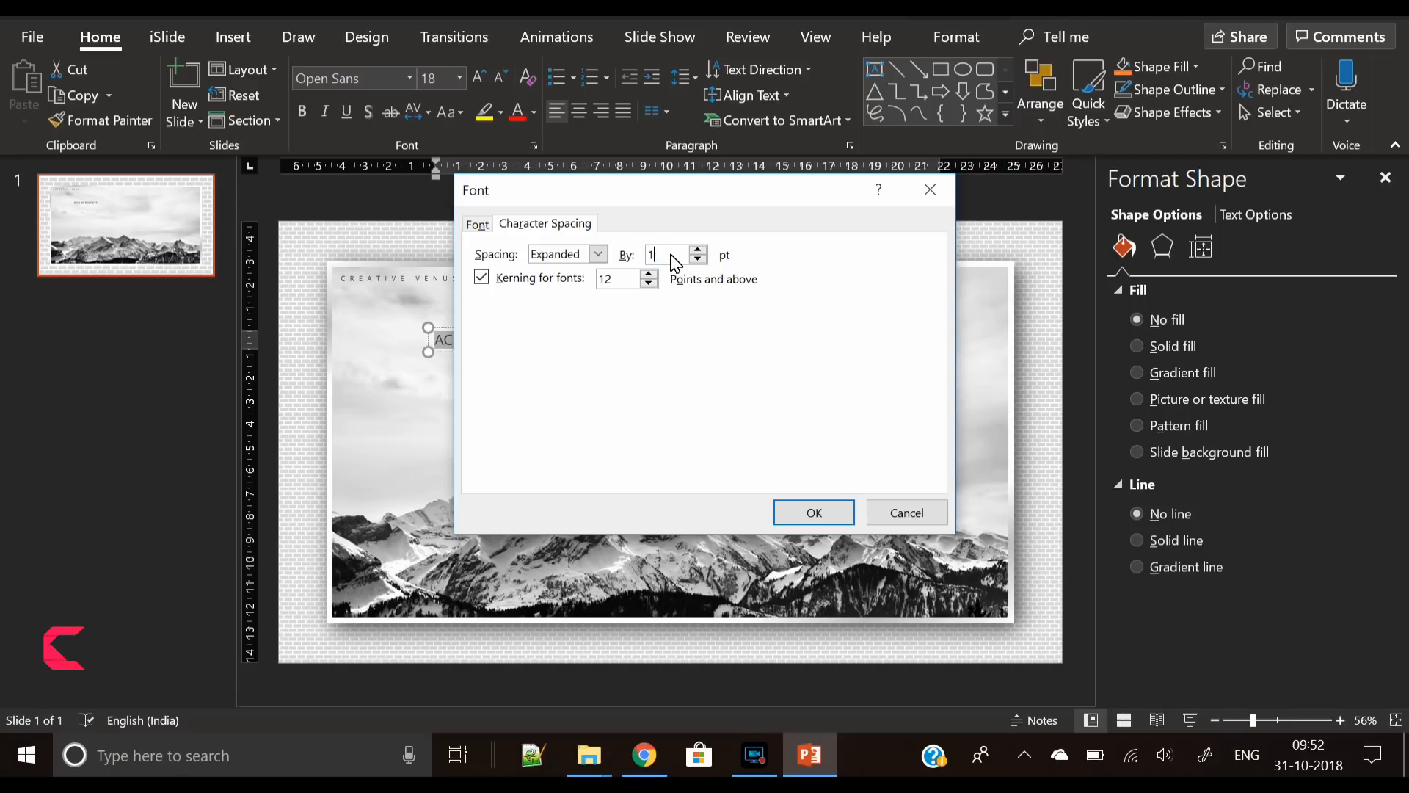
click(814, 512)
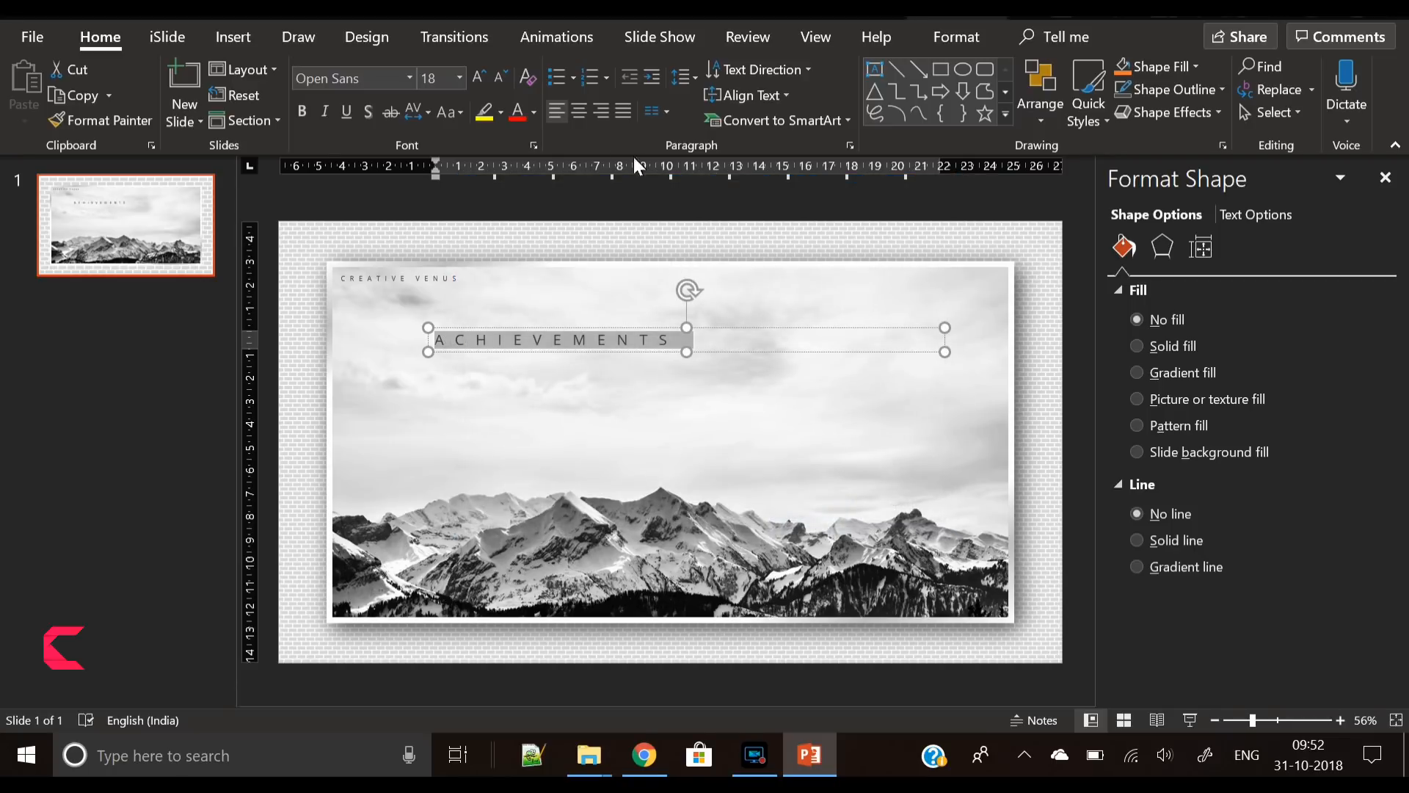
- Enlarge the title to about 40 pt on one line with wider spacing, then add the lorem ipsum box
click(478, 79)
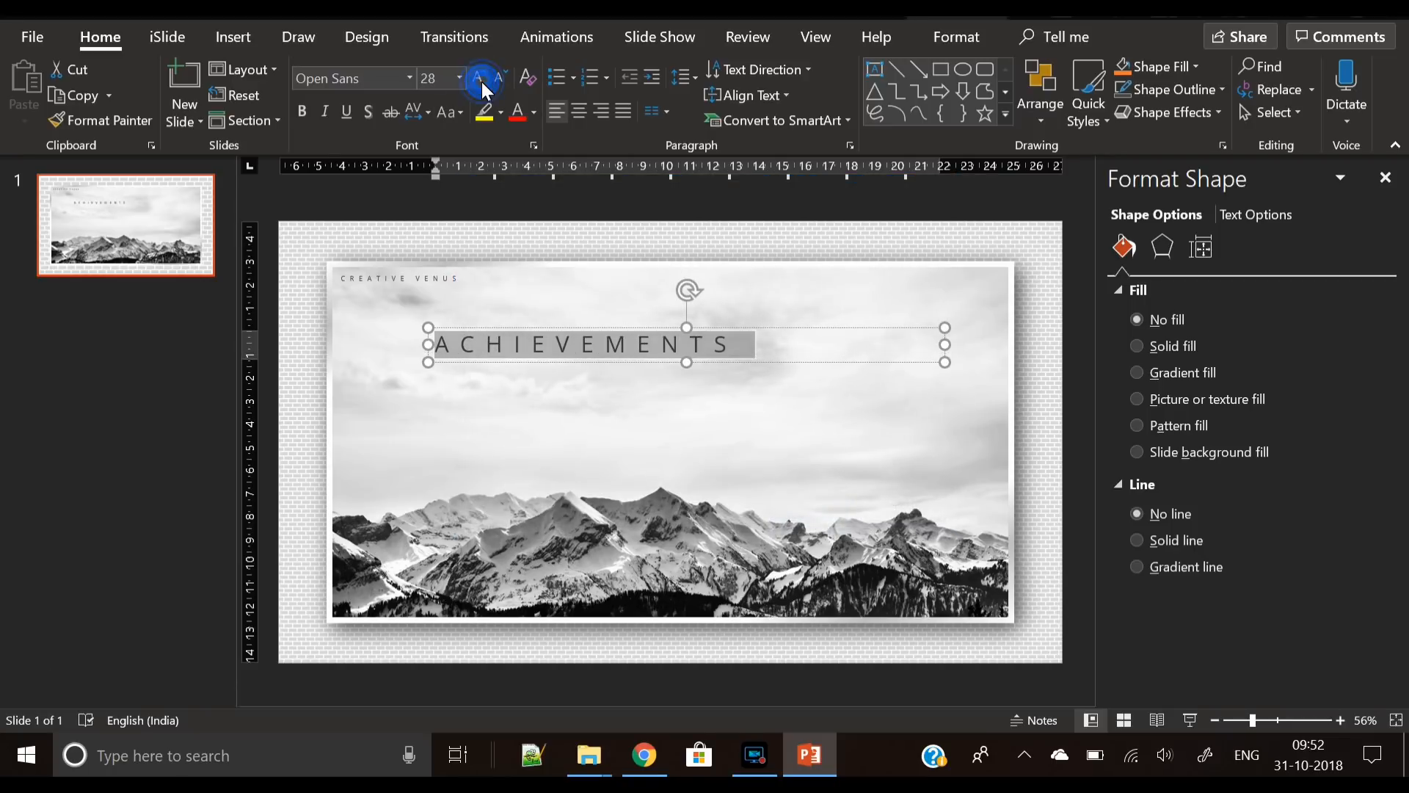
click(478, 79)
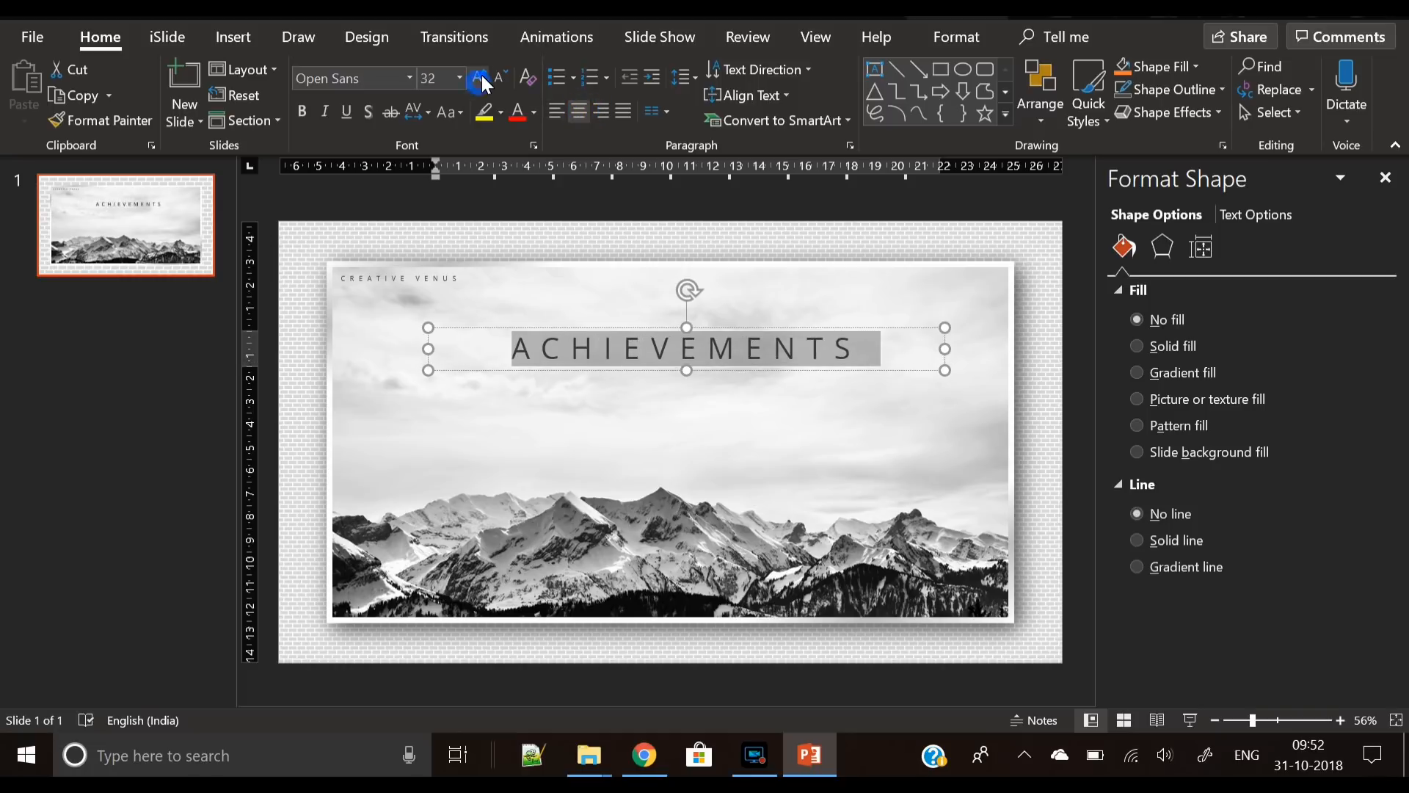
click(478, 78)
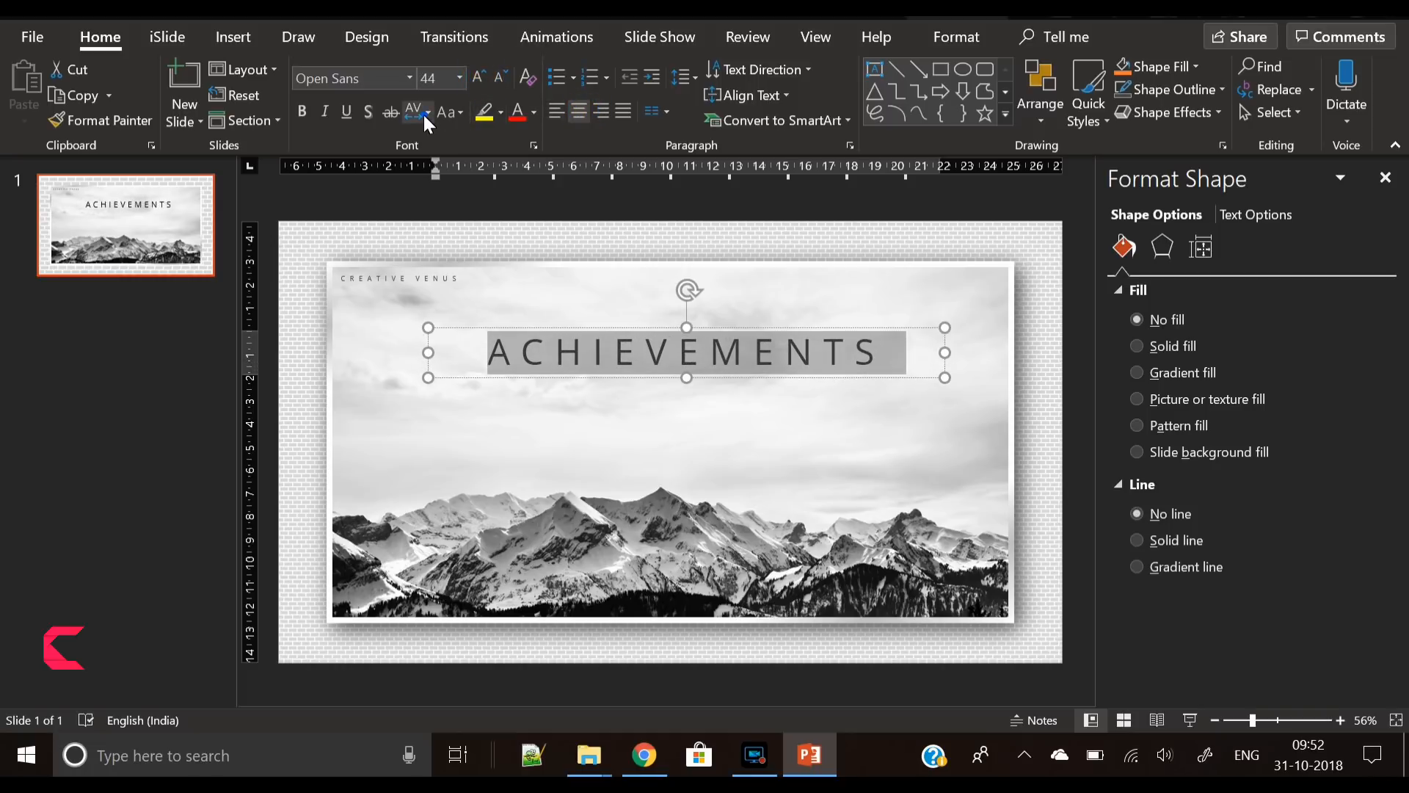
click(414, 112)
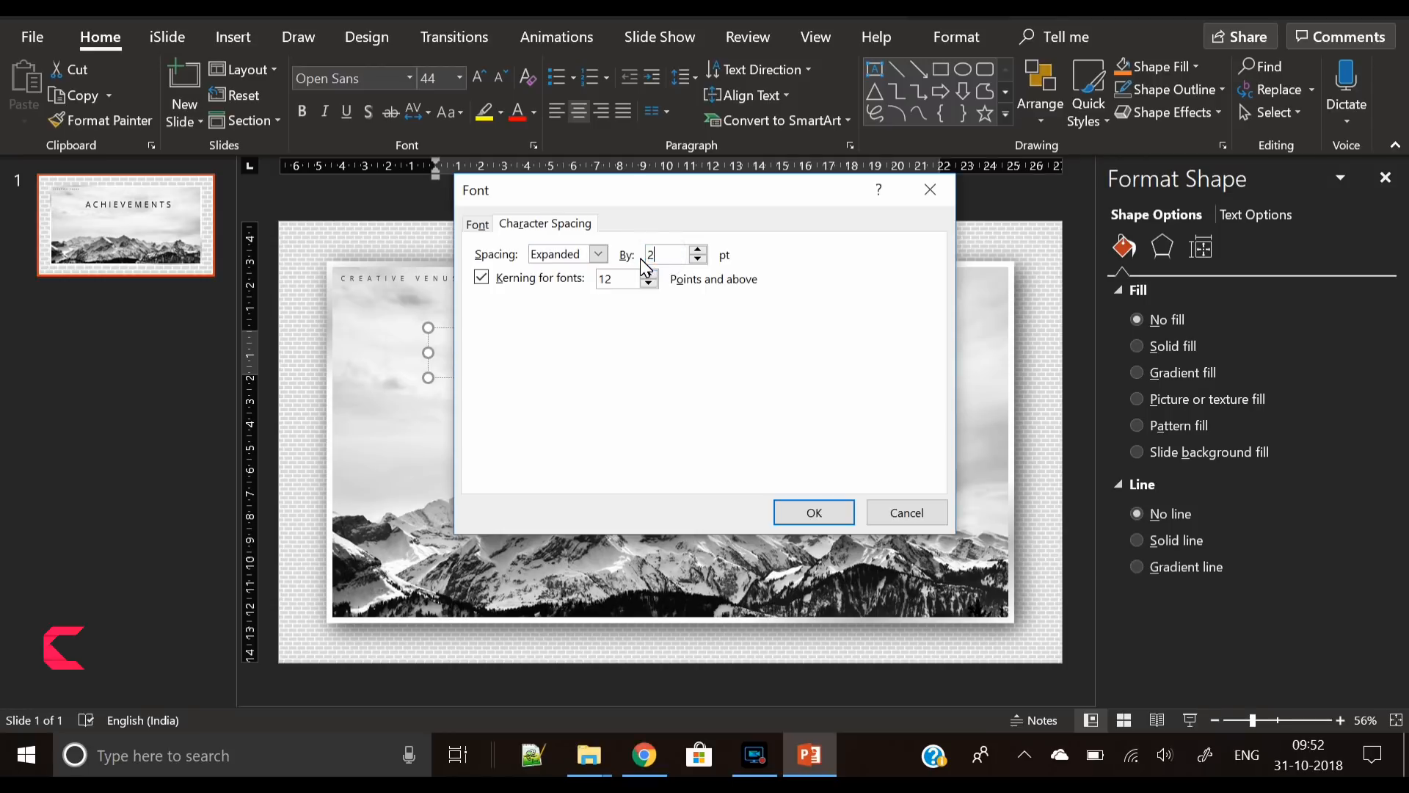
click(812, 512)
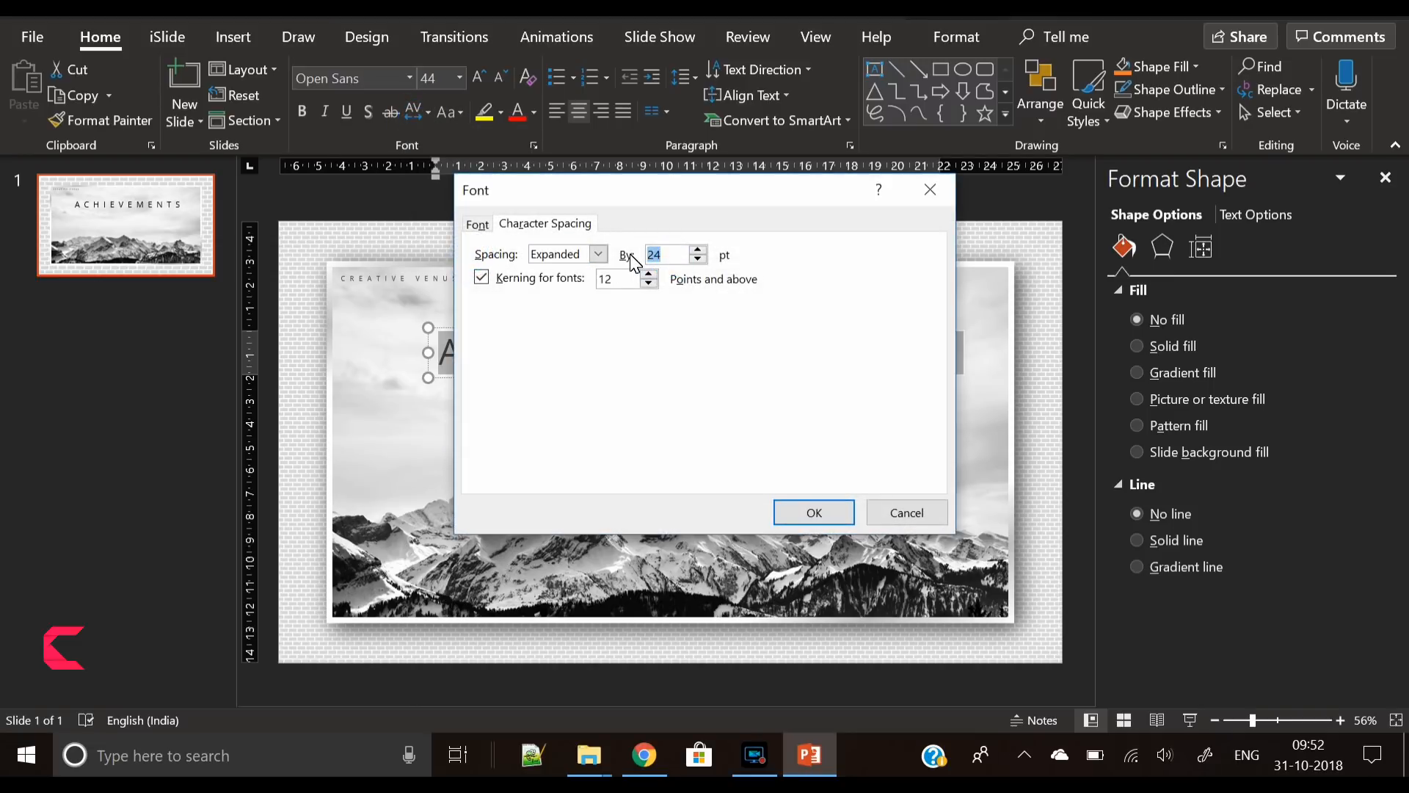
click(813, 512)
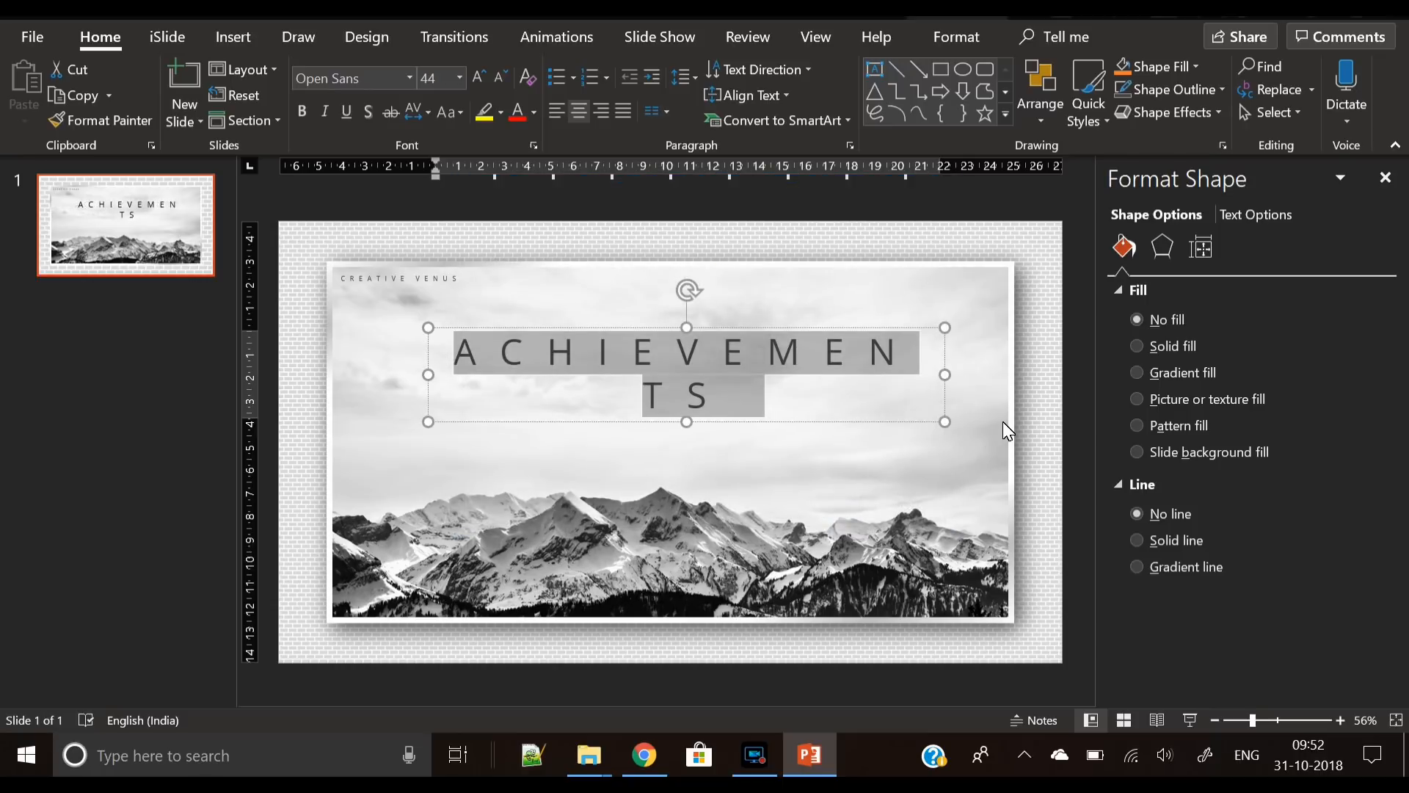
click(499, 78)
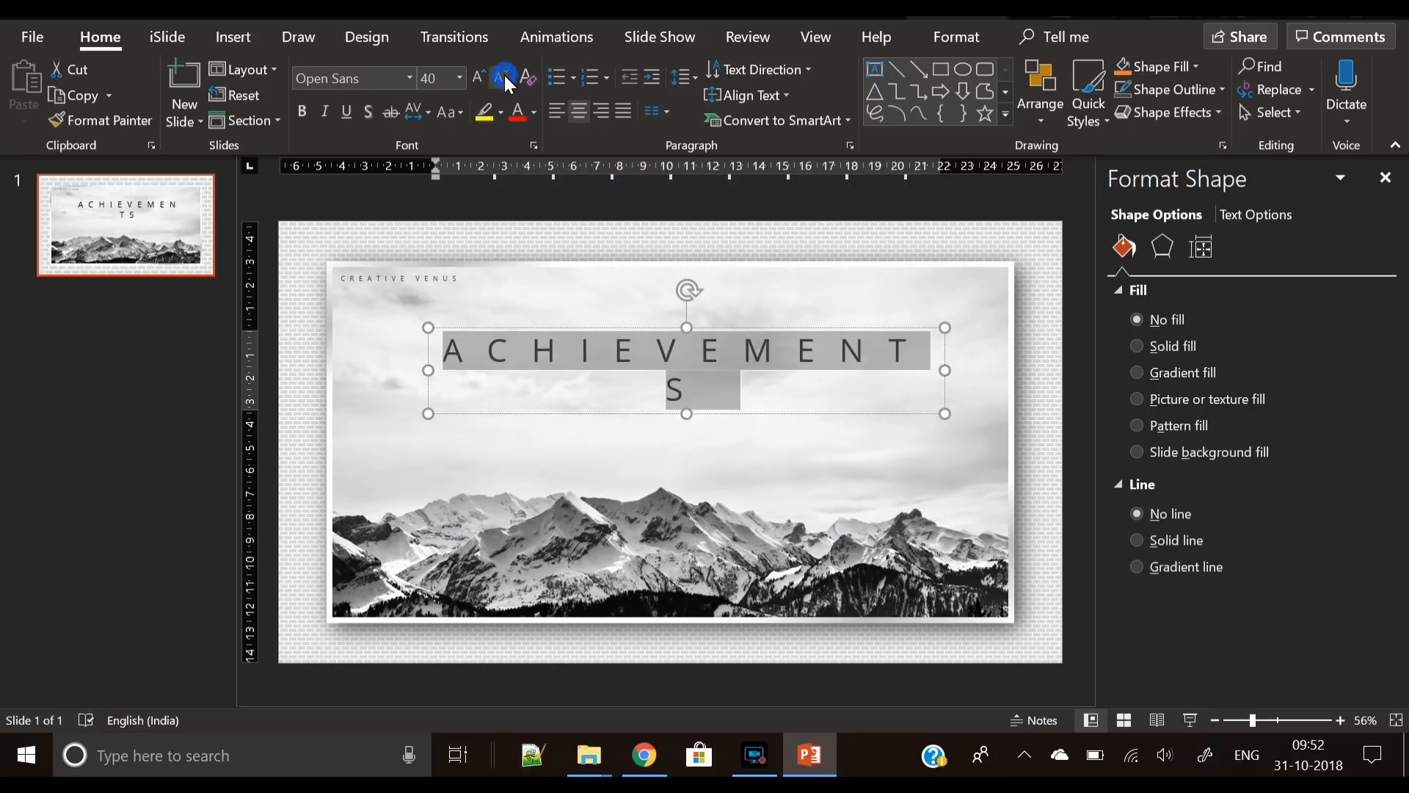
click(503, 78)
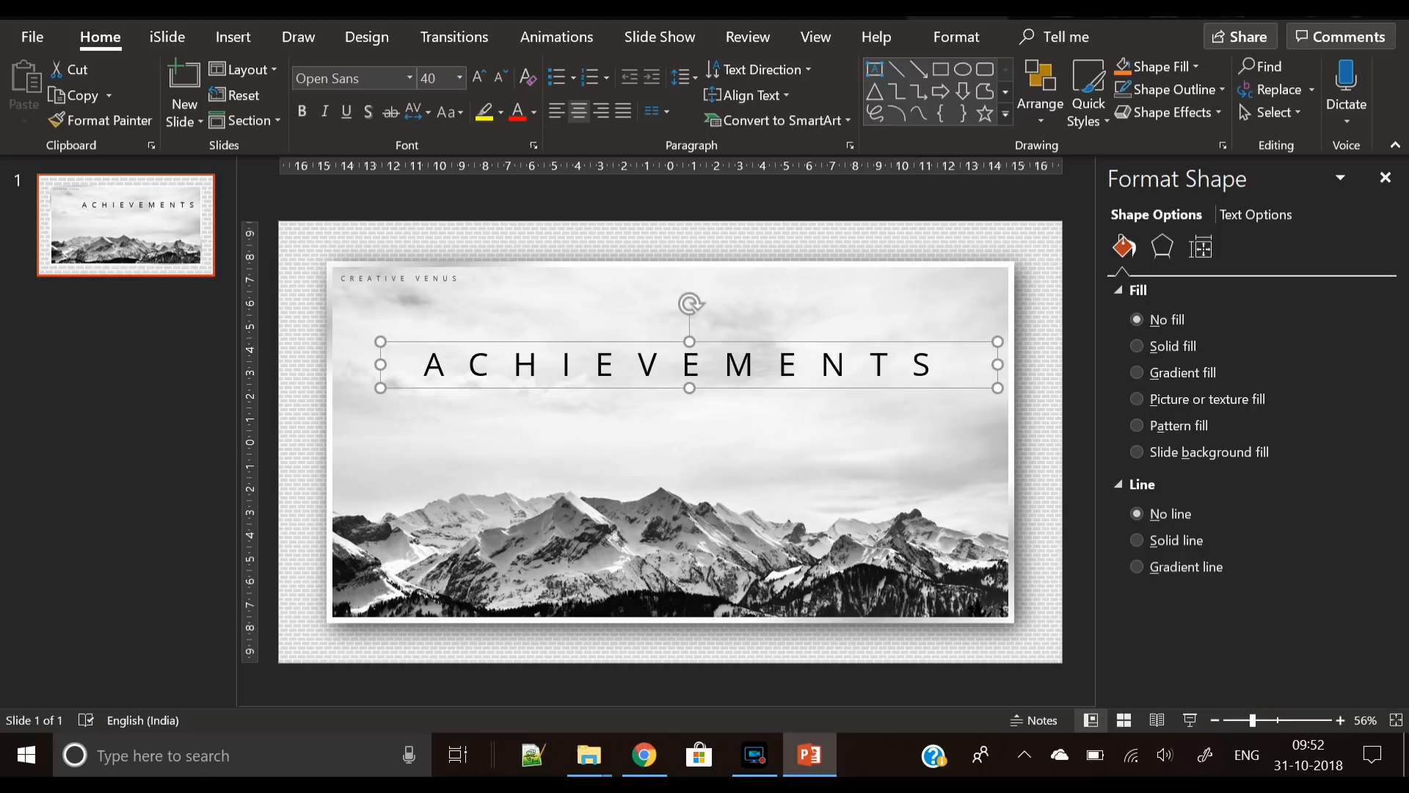
click(1155, 71)
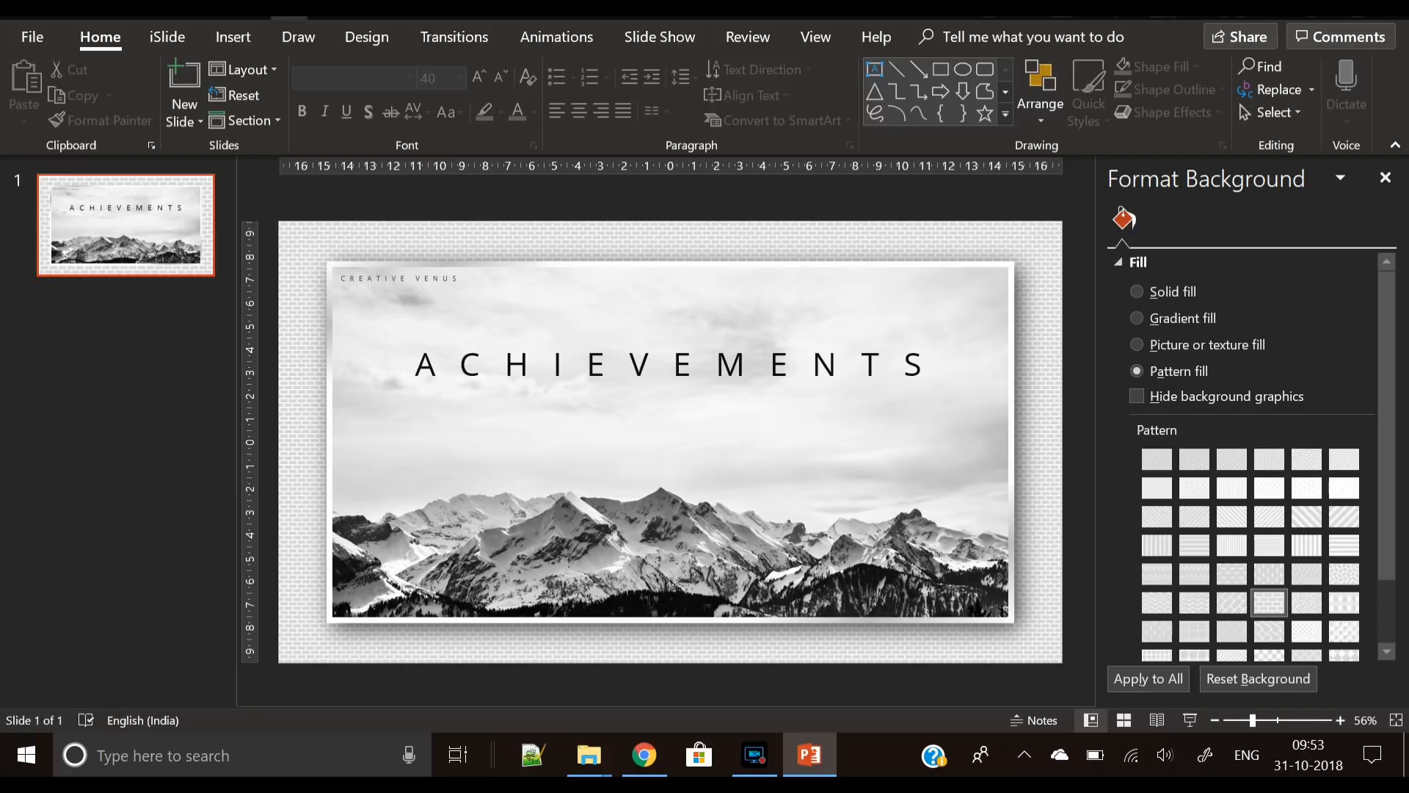
click(232, 36)
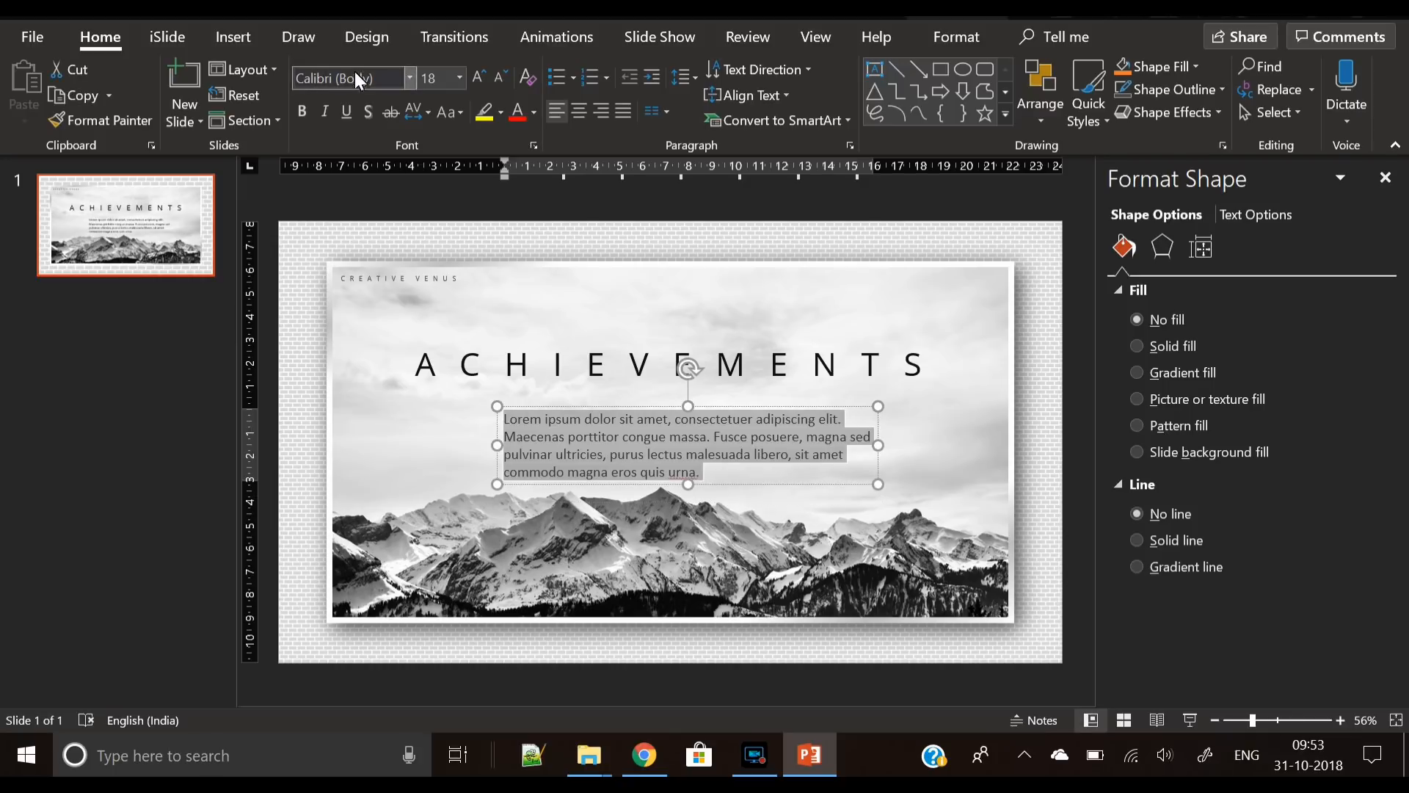
- Make the description small Open Sans Light text centred under the title, then select the title to duplicate
text(Open Sans)
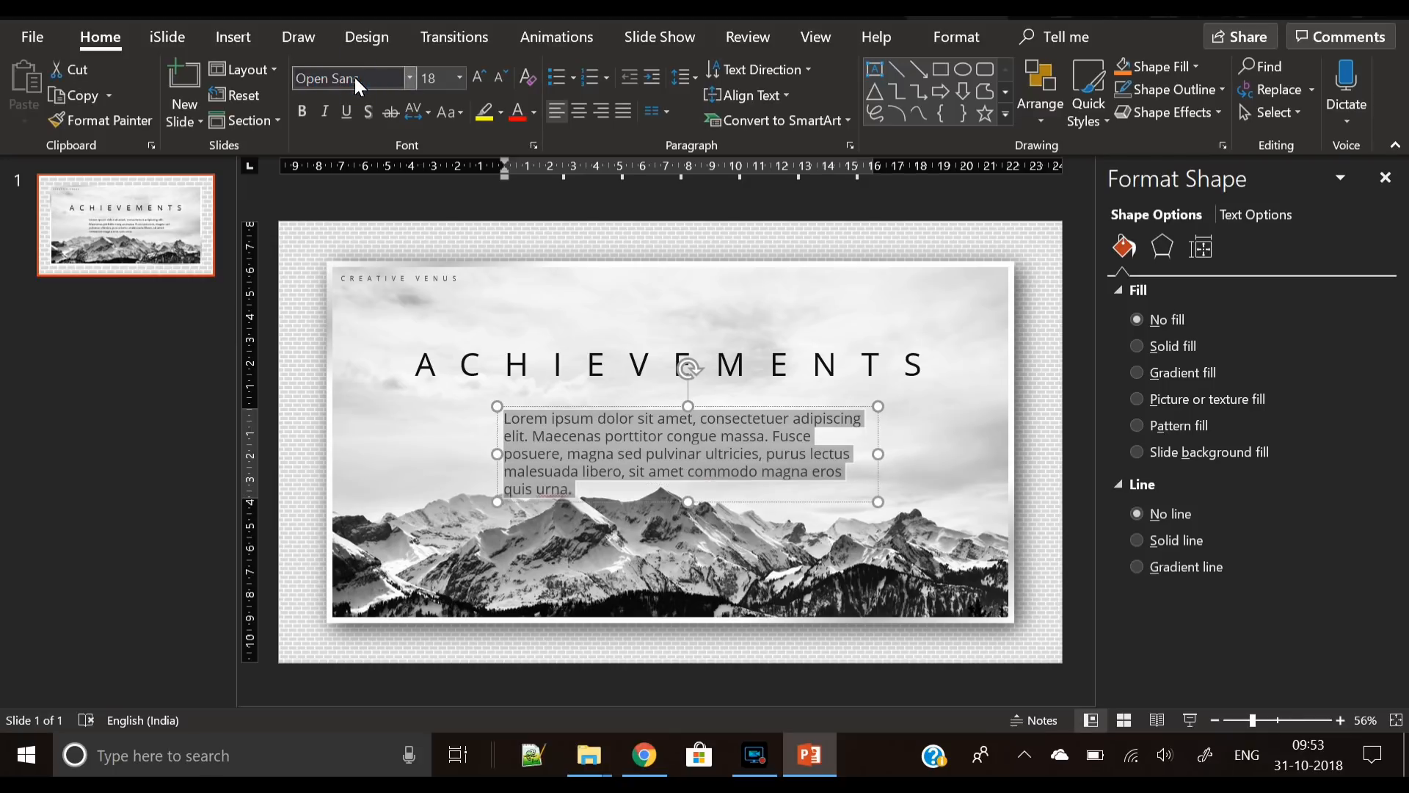
click(497, 78)
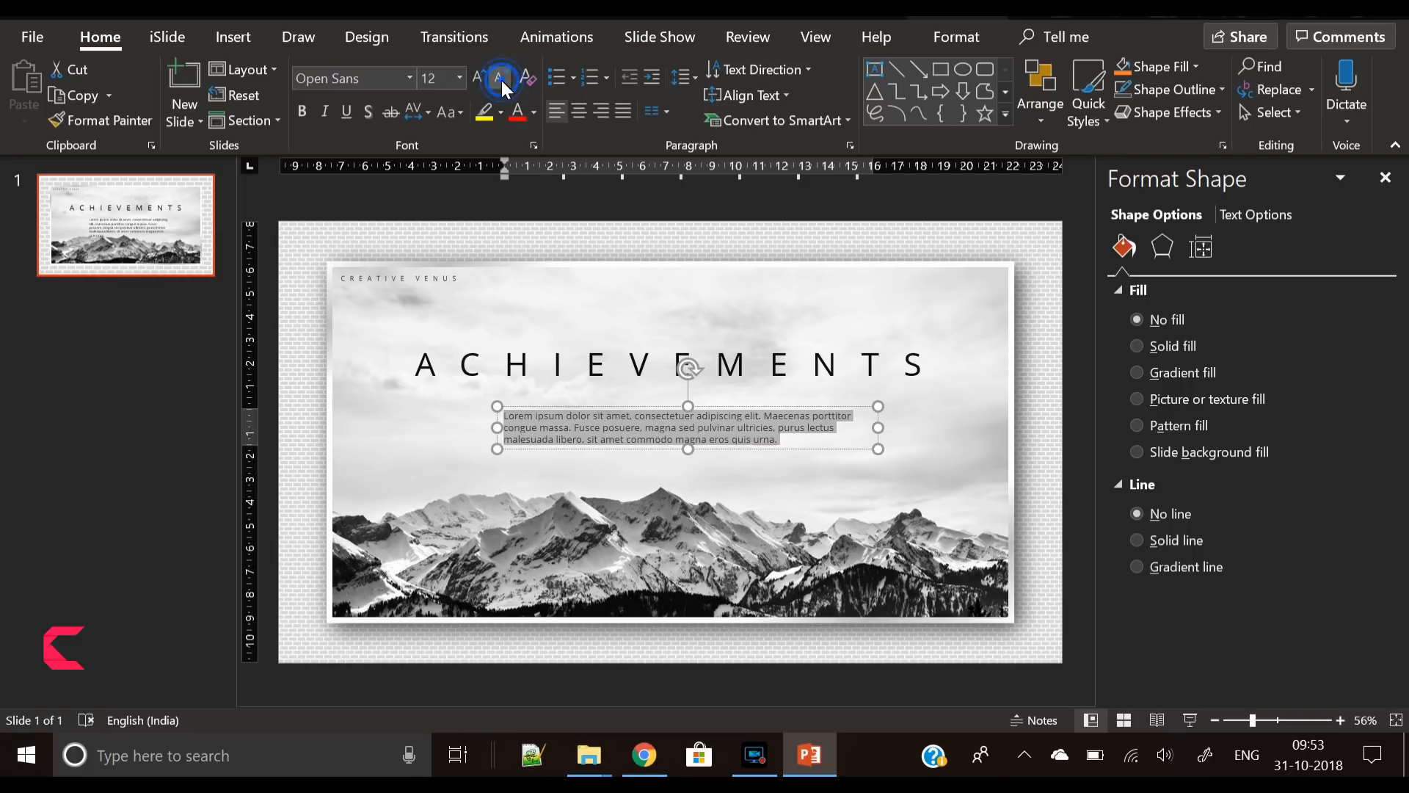
click(599, 110)
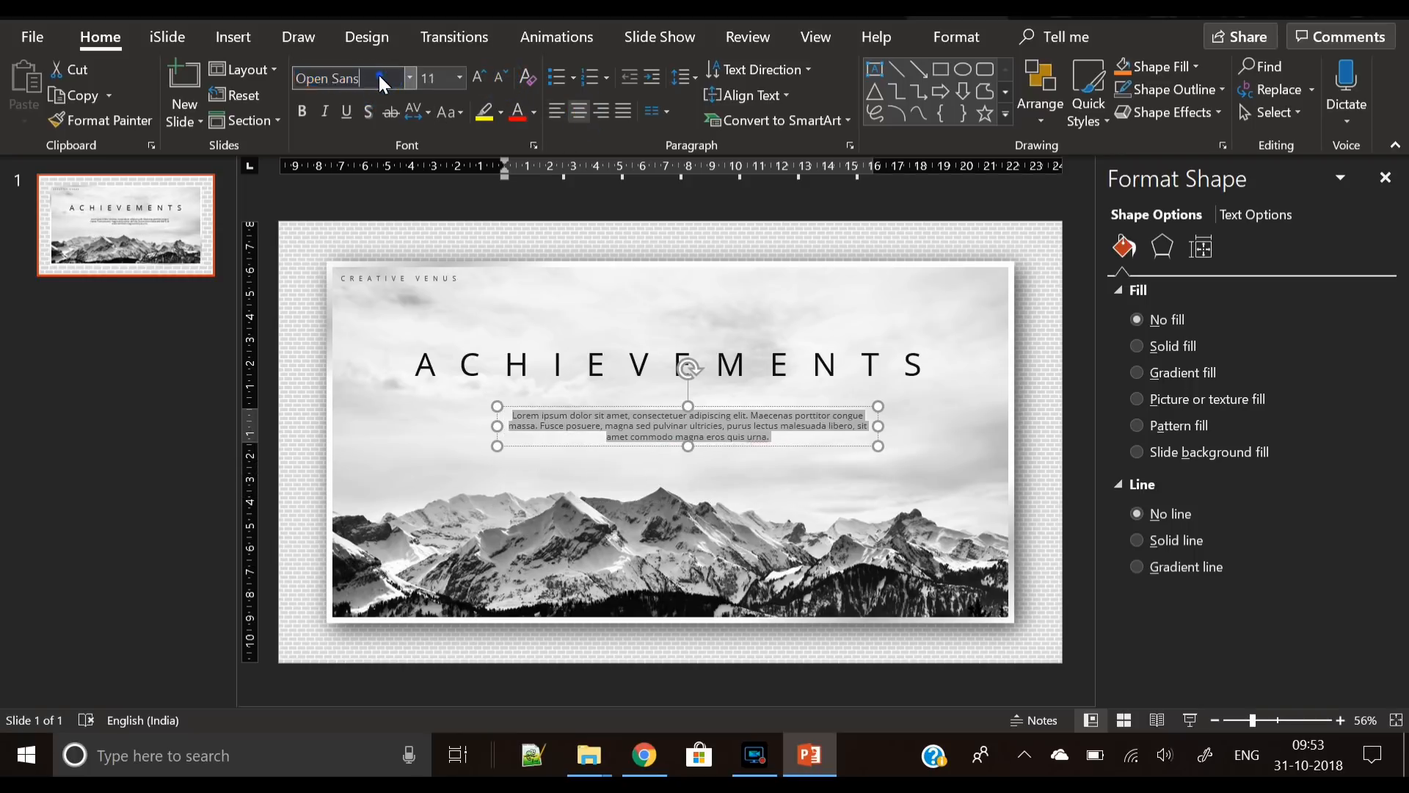
text(Open Sans Light)
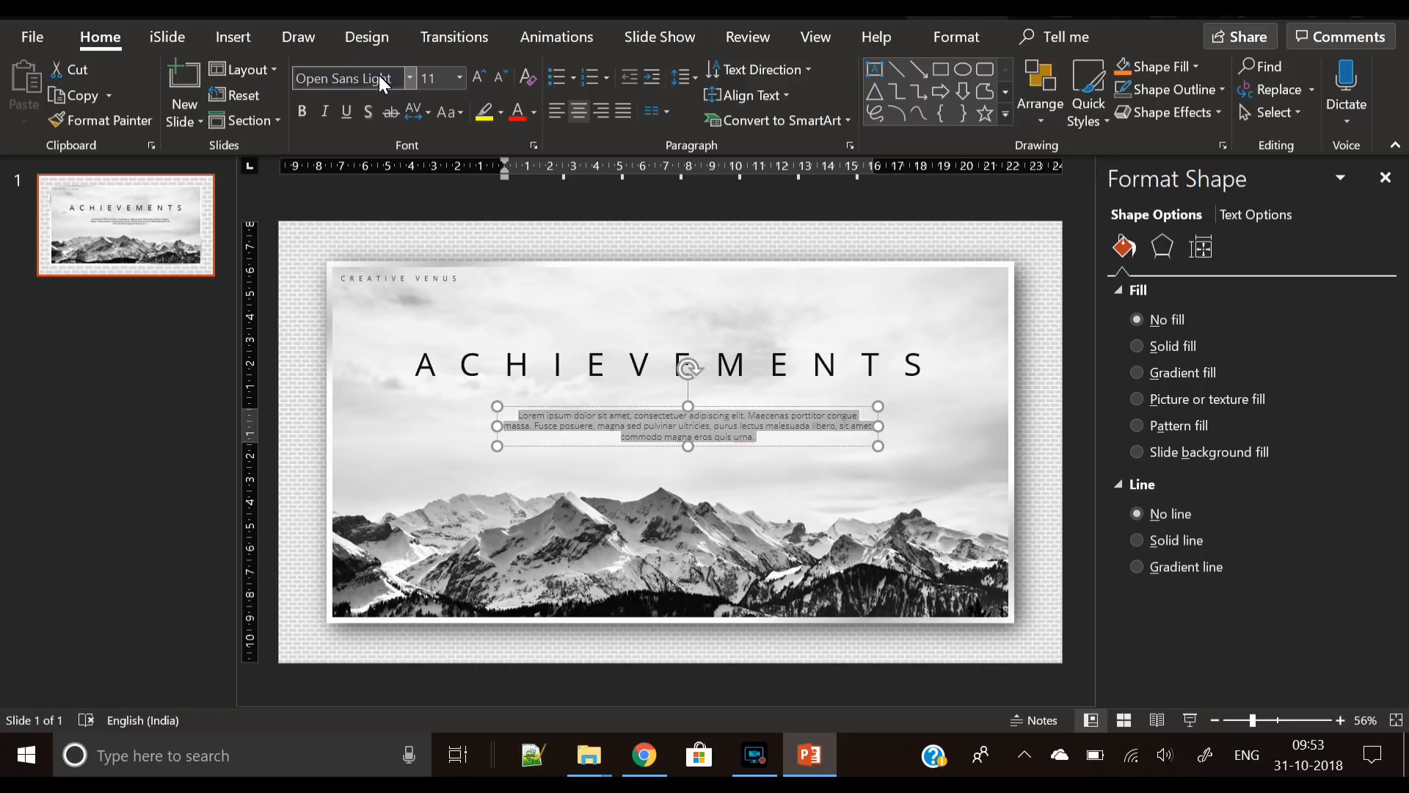
click(499, 79)
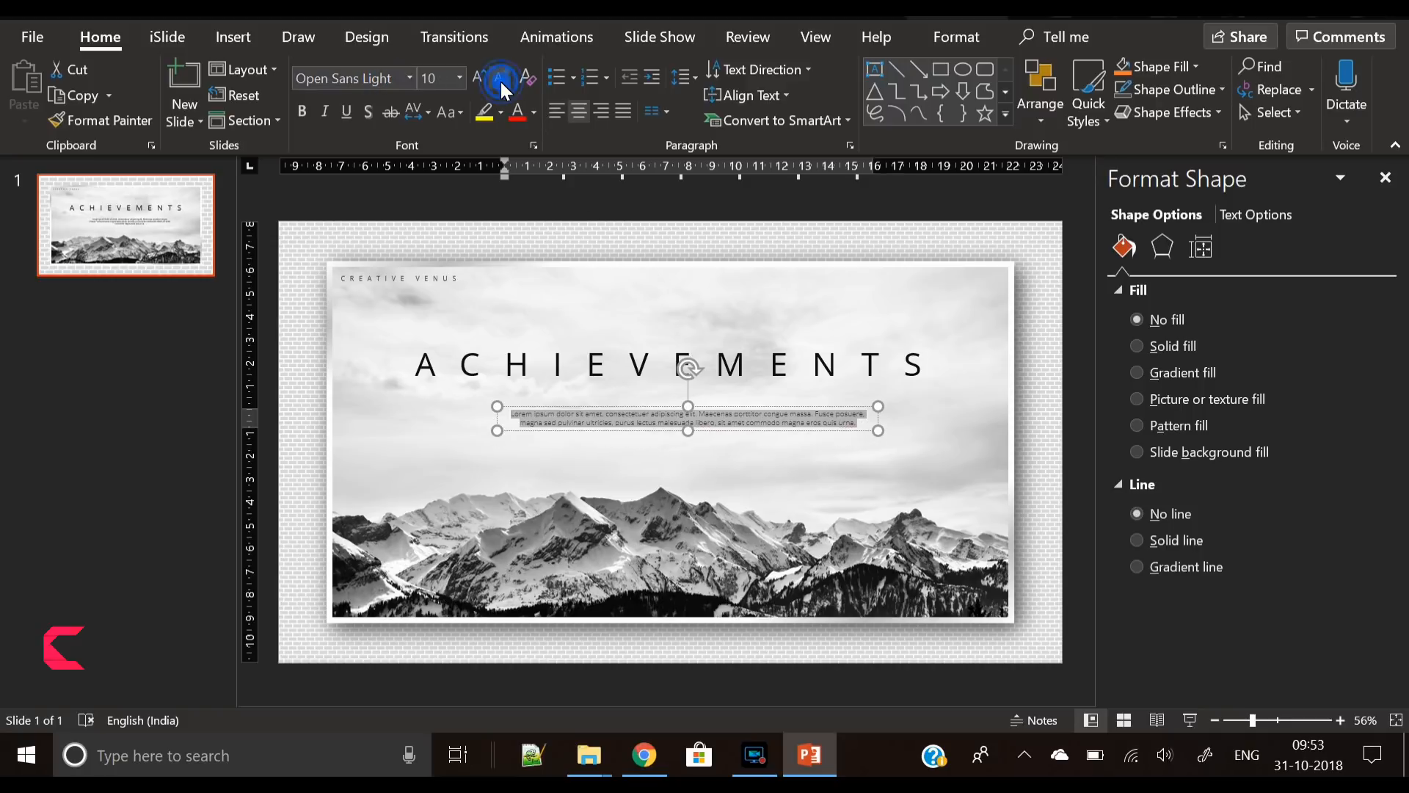
click(478, 78)
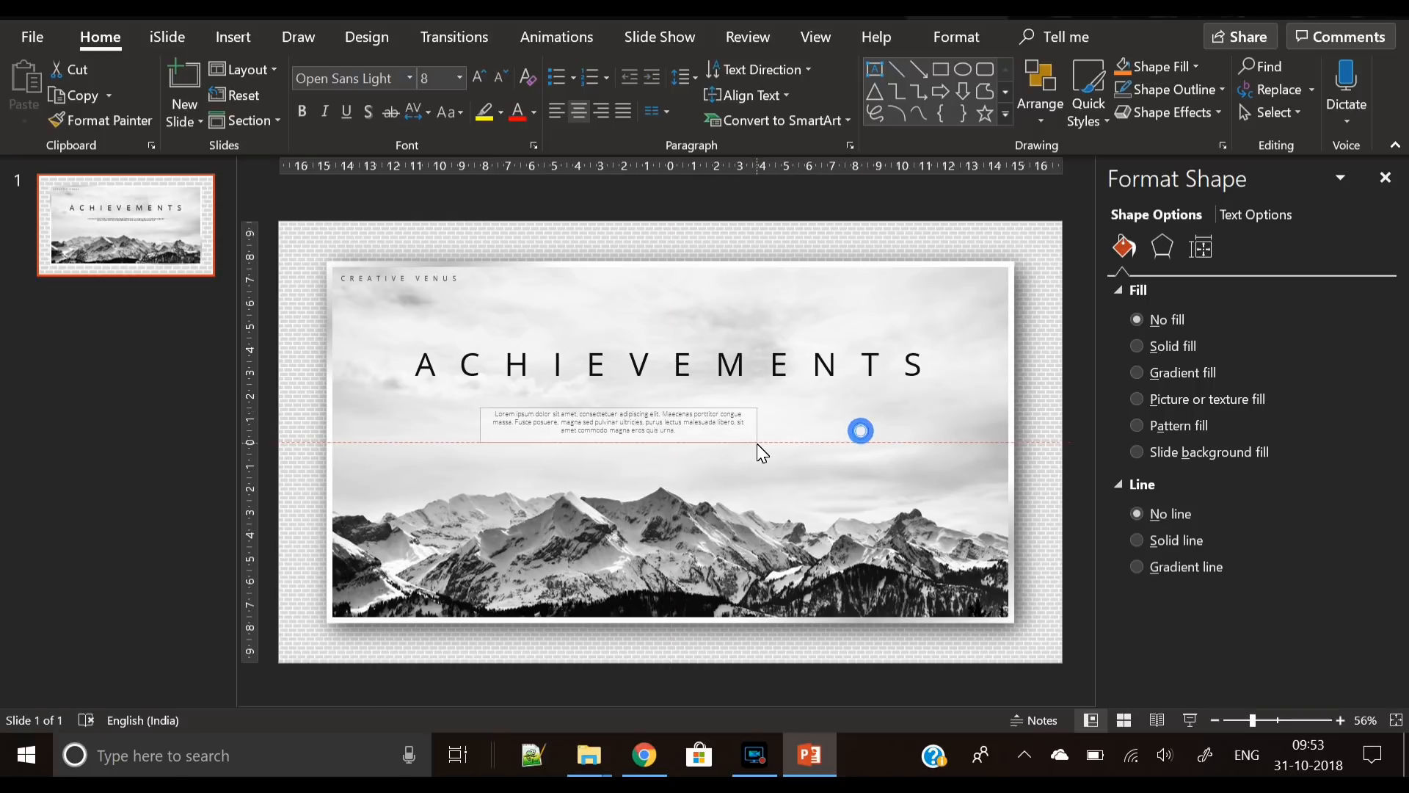
click(617, 423)
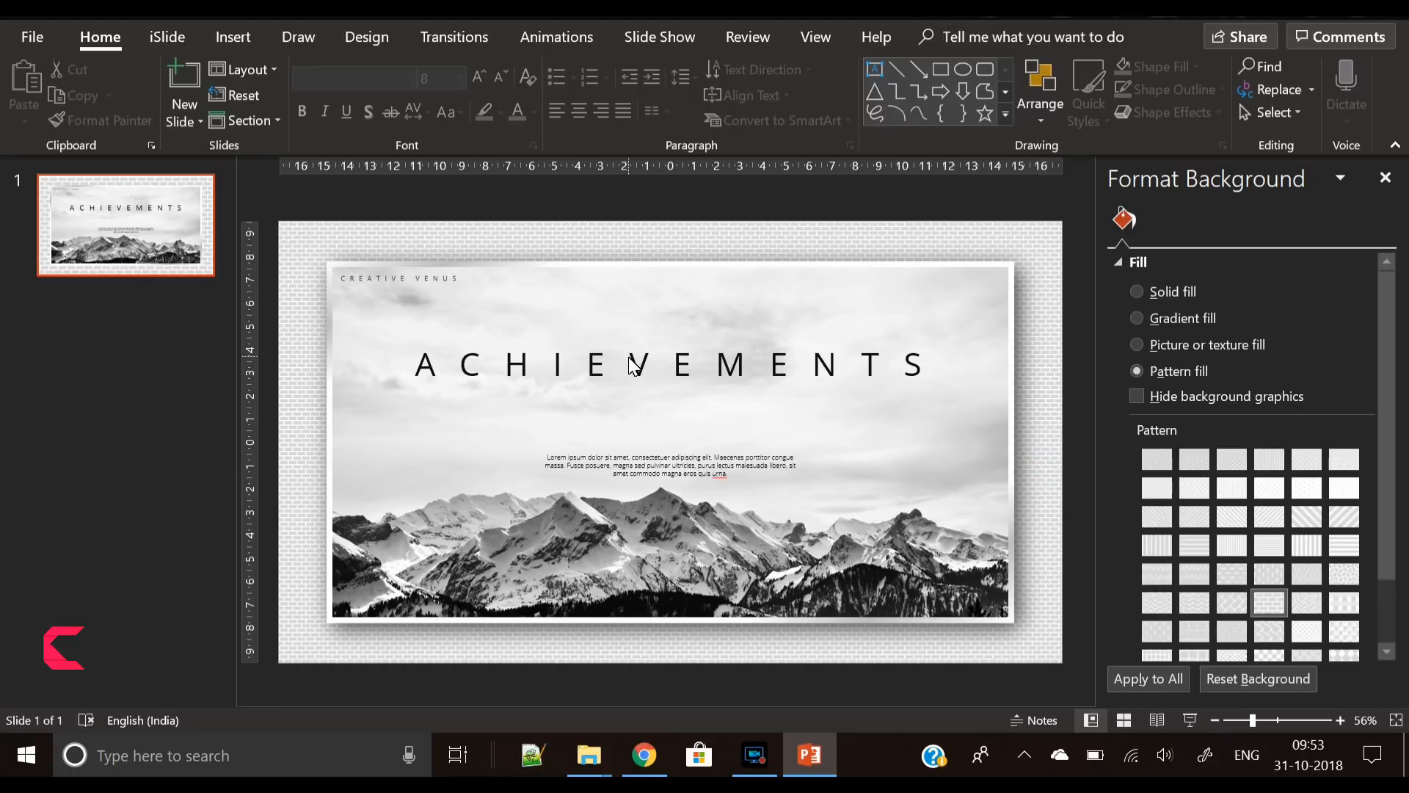
click(630, 364)
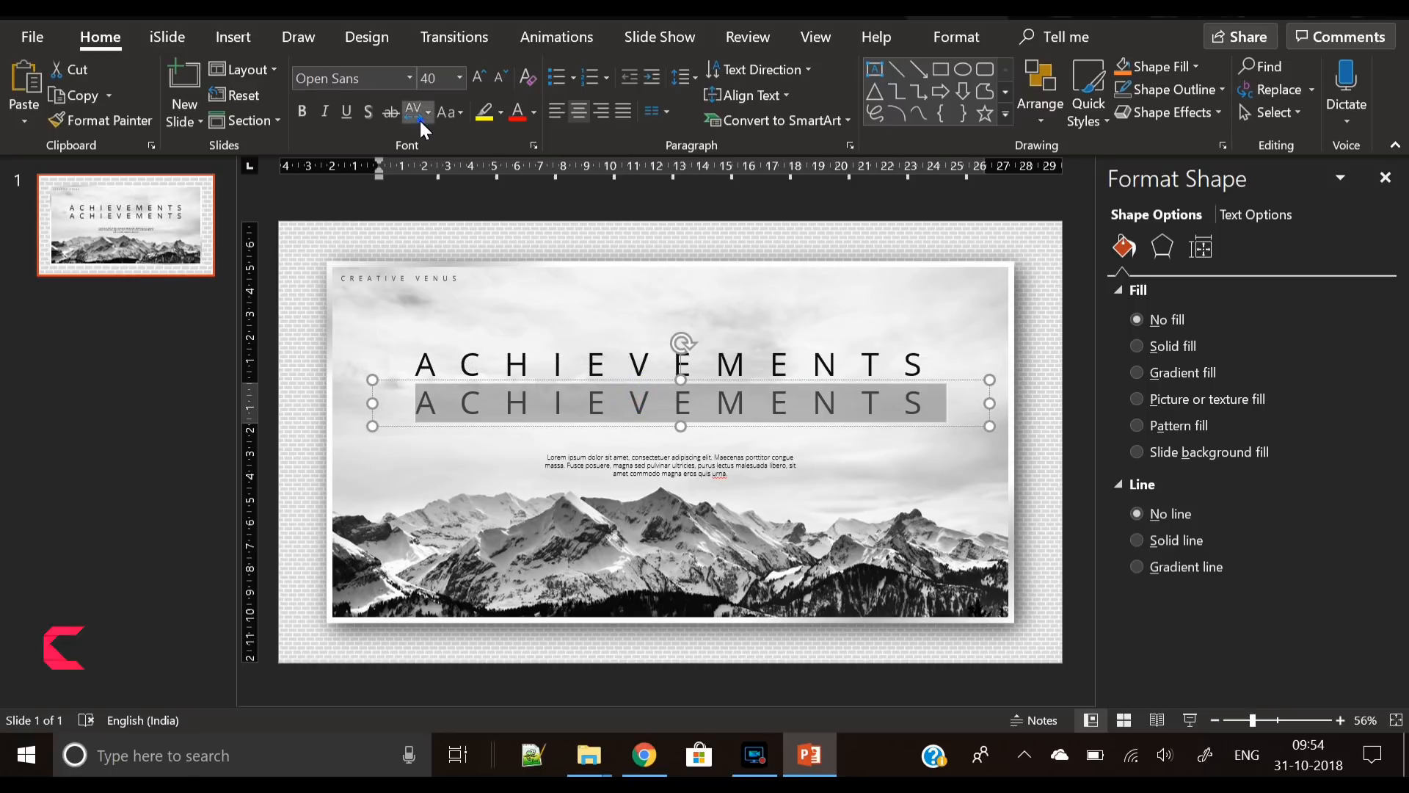
- Tighten the copied text's character spacing, retype it as 'Business presentation' and make it UPPERCASE
click(415, 113)
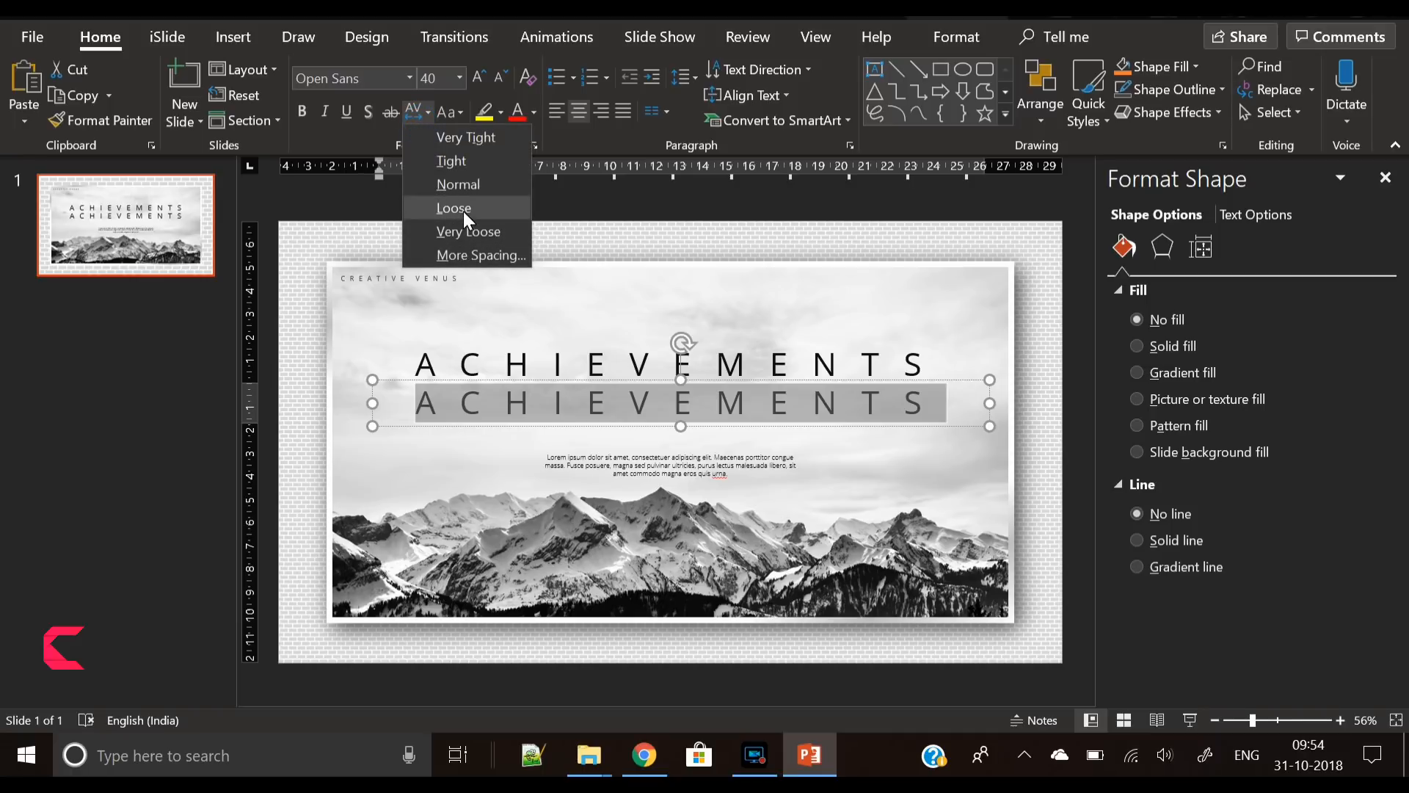
click(457, 185)
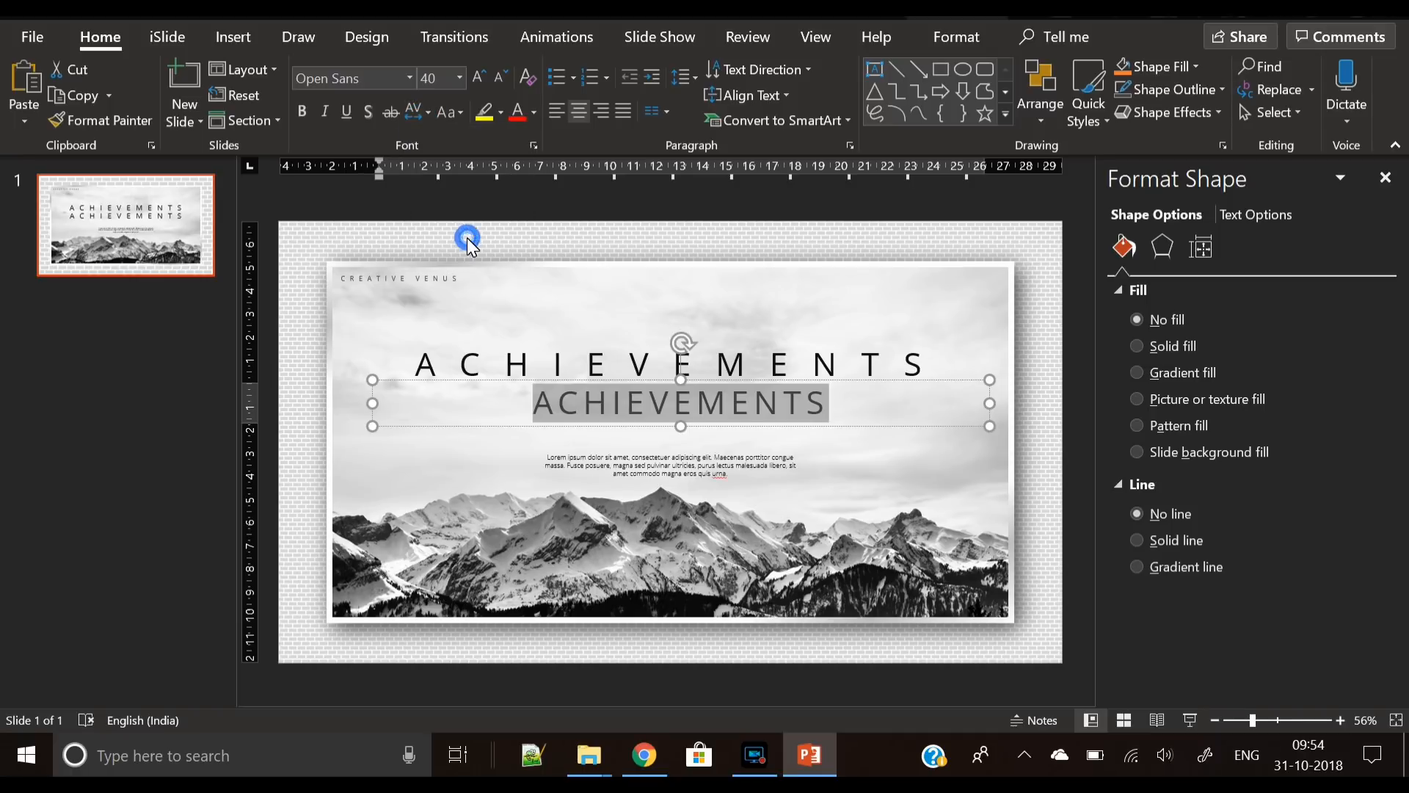
text(busi)
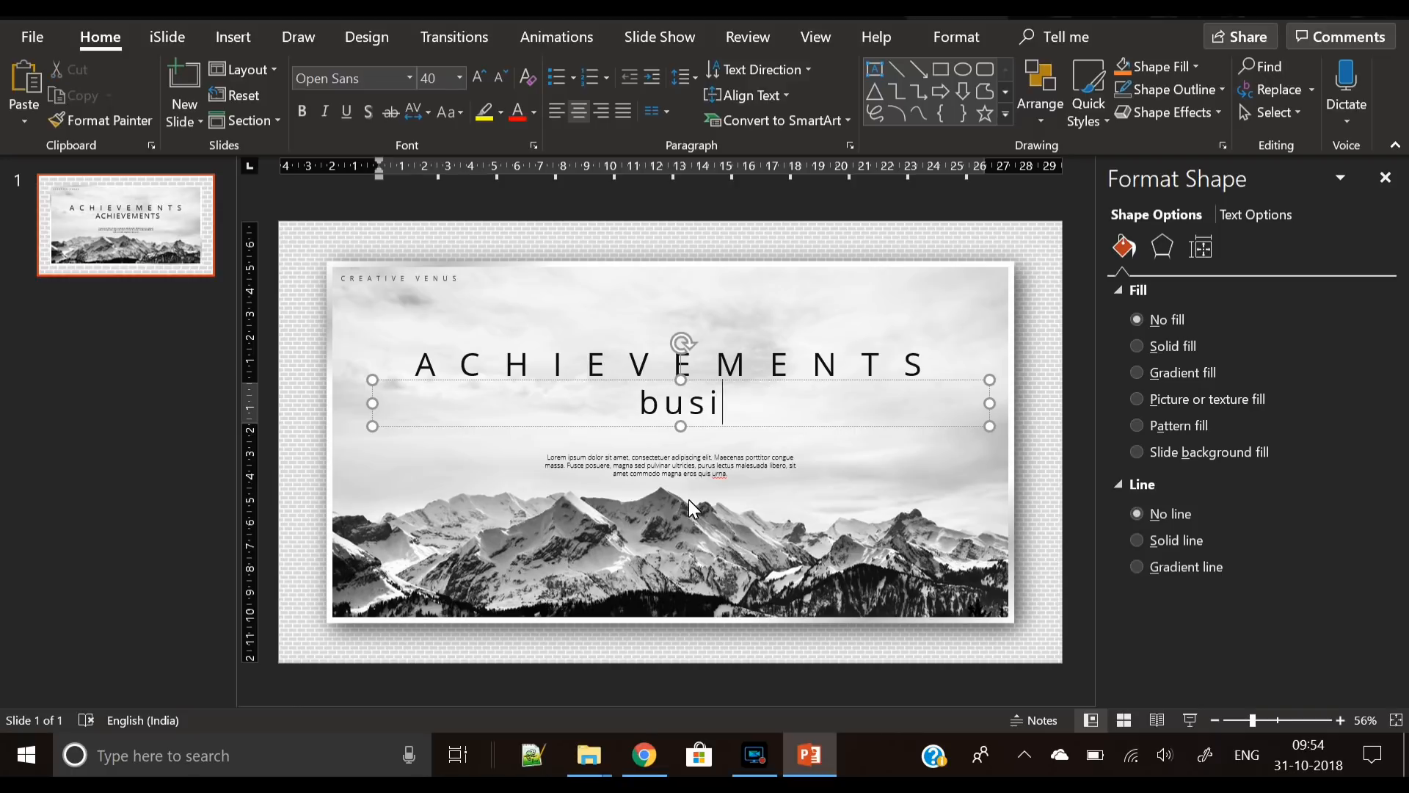
text(Business presentations)
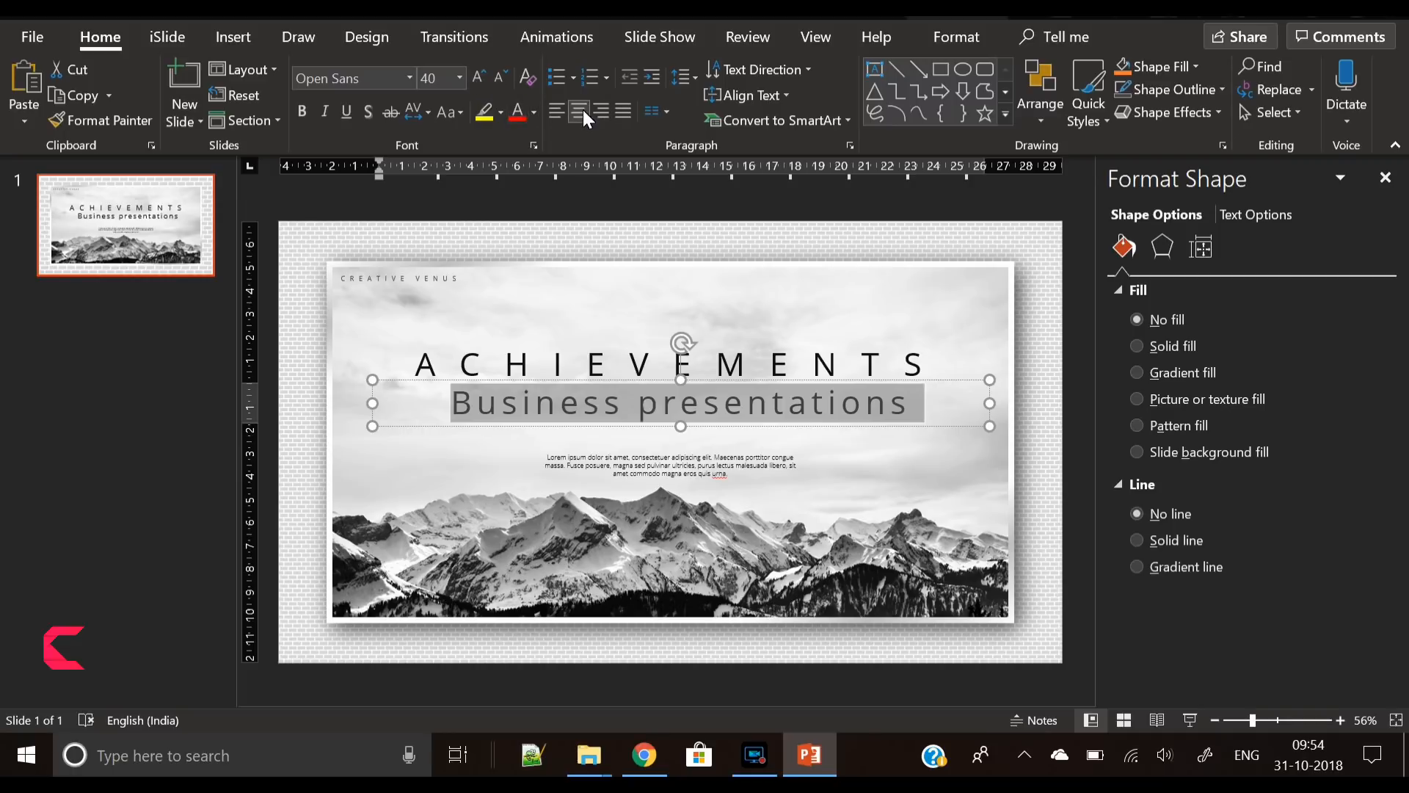
click(449, 113)
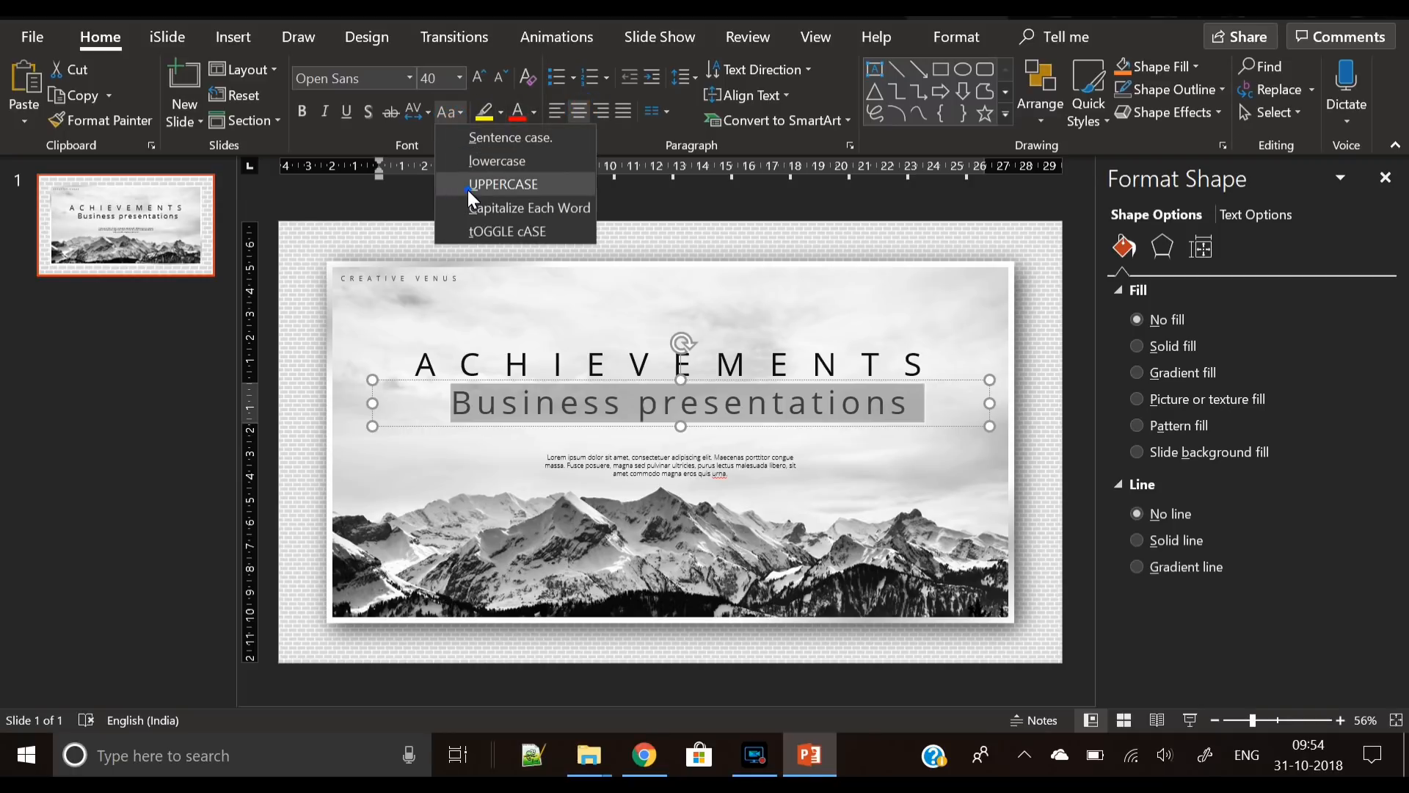
click(503, 183)
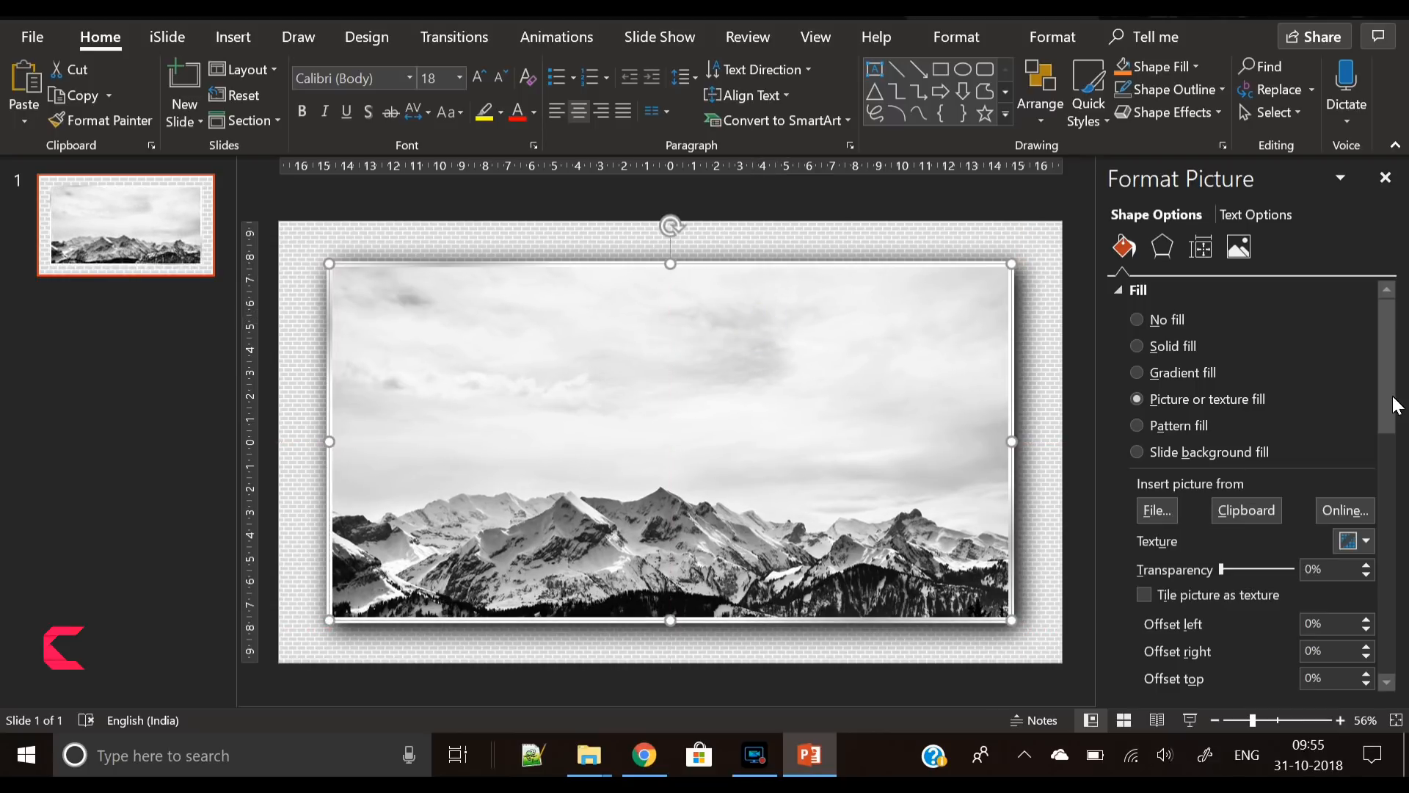
- Replace the duplicate photo's picture fill with a solid white fill in Format Picture
scroll(down, 3)
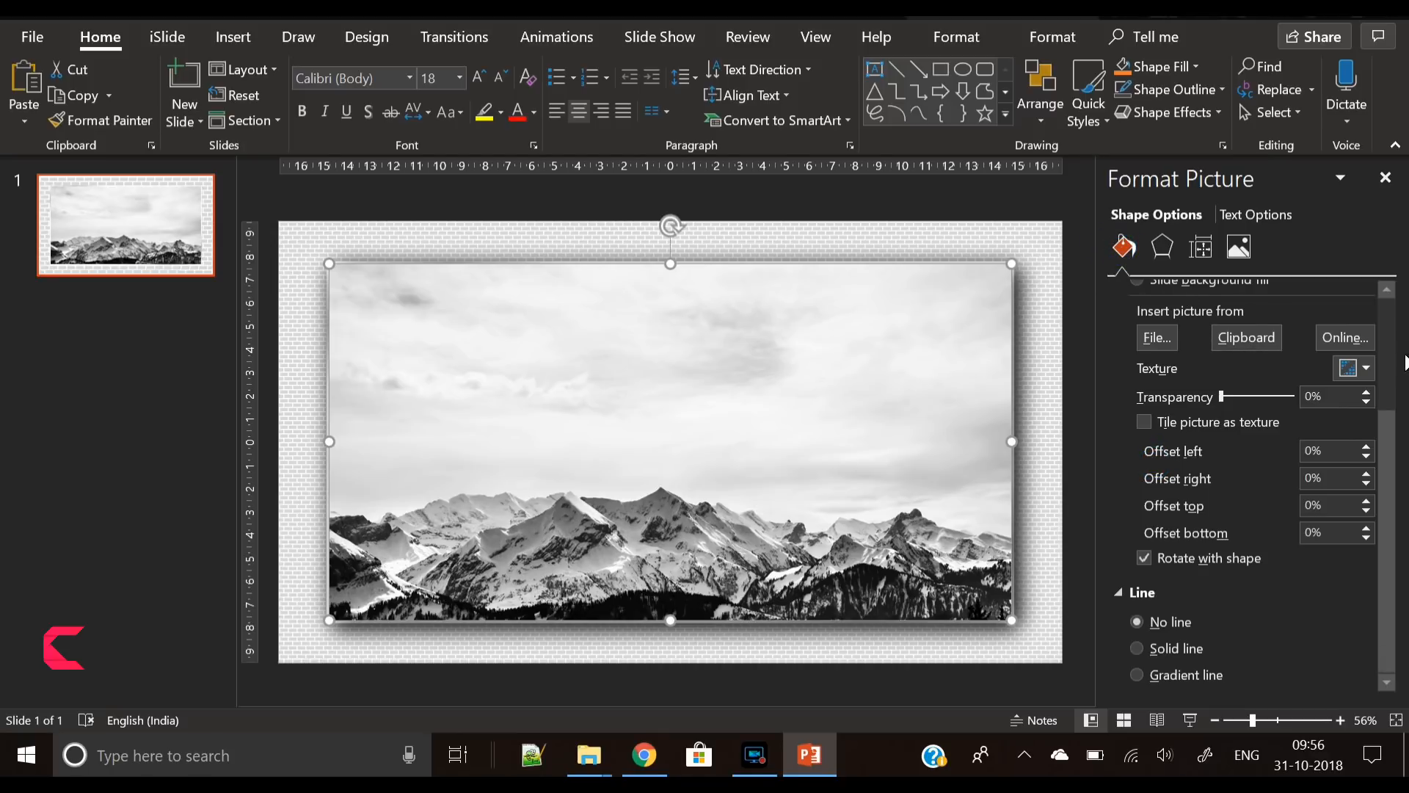
scroll(up, 3)
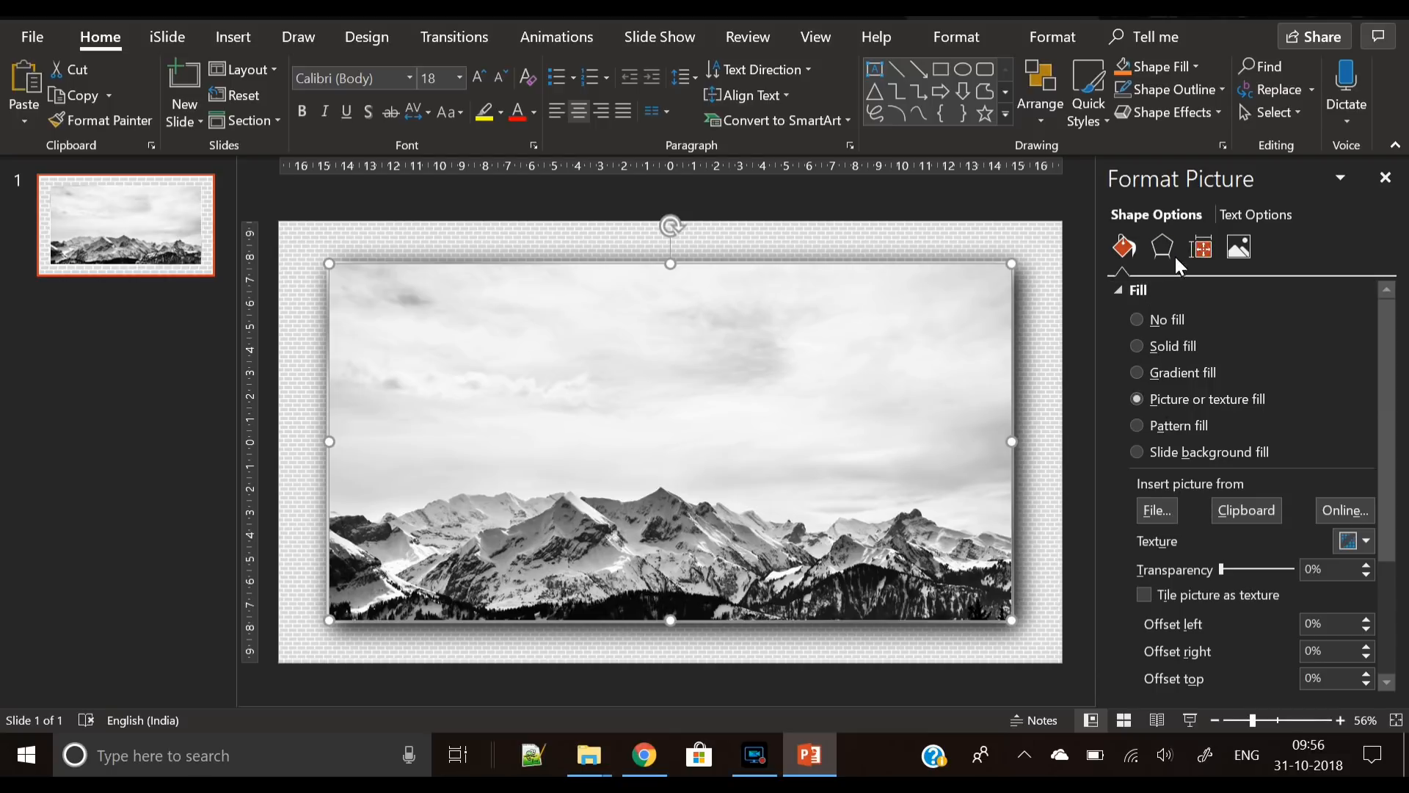
click(1161, 246)
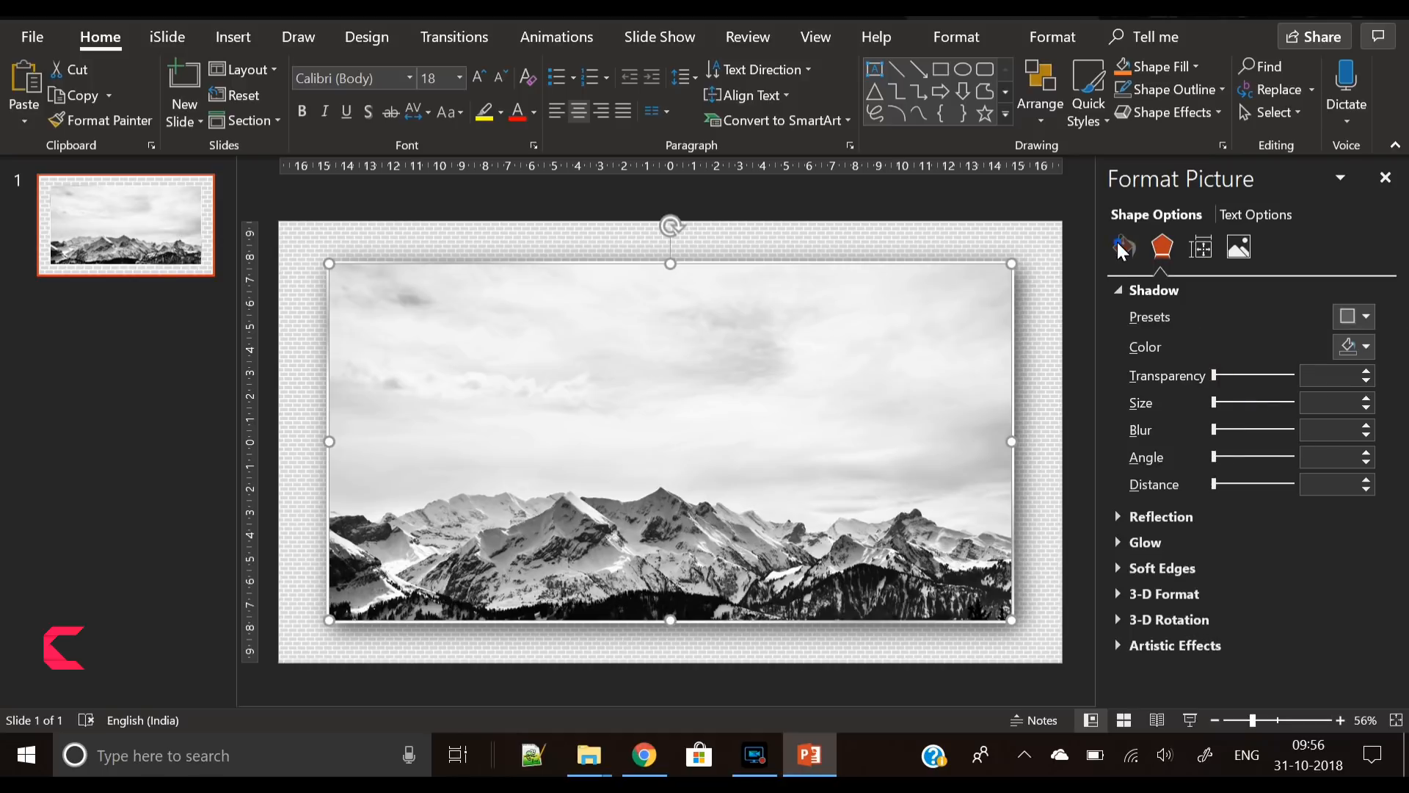
click(1122, 247)
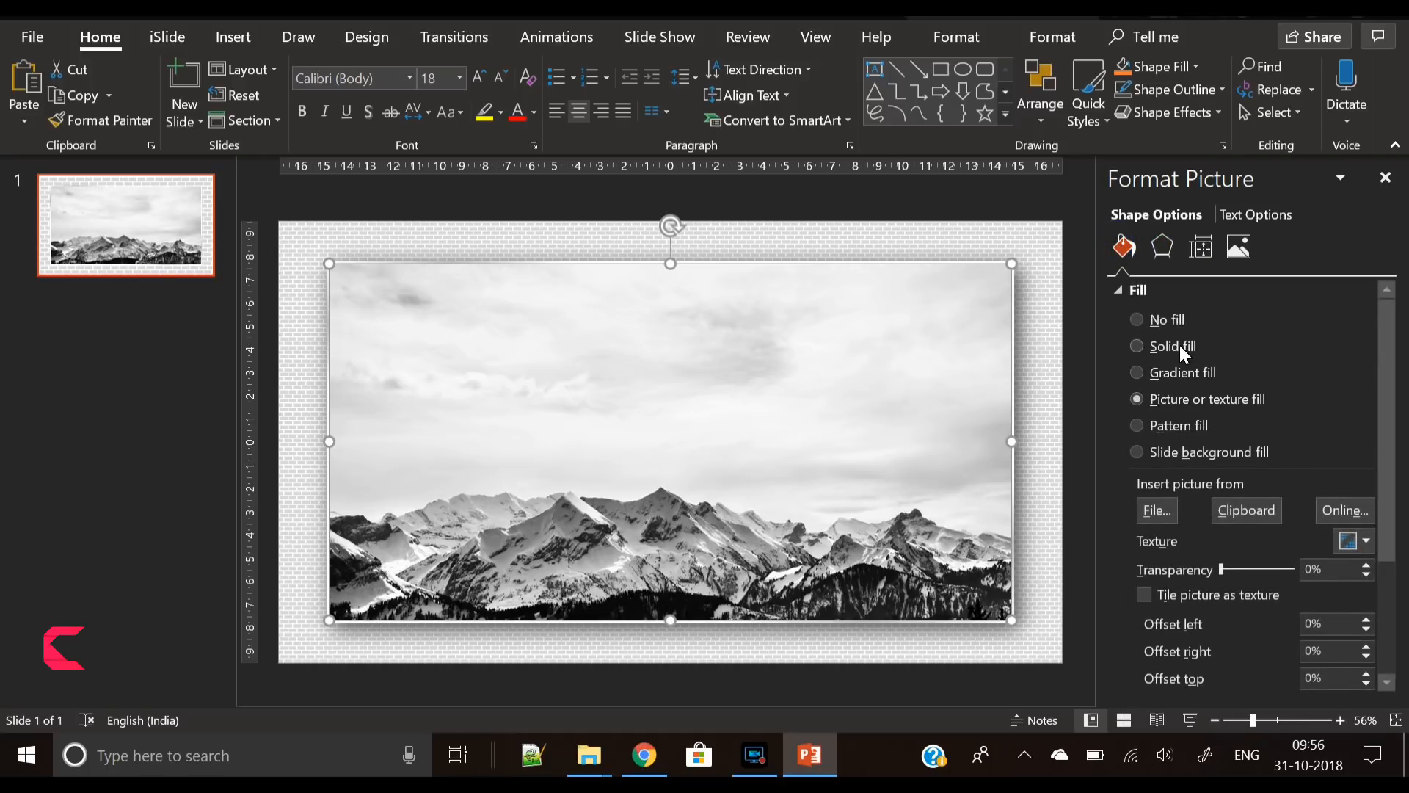
click(1172, 347)
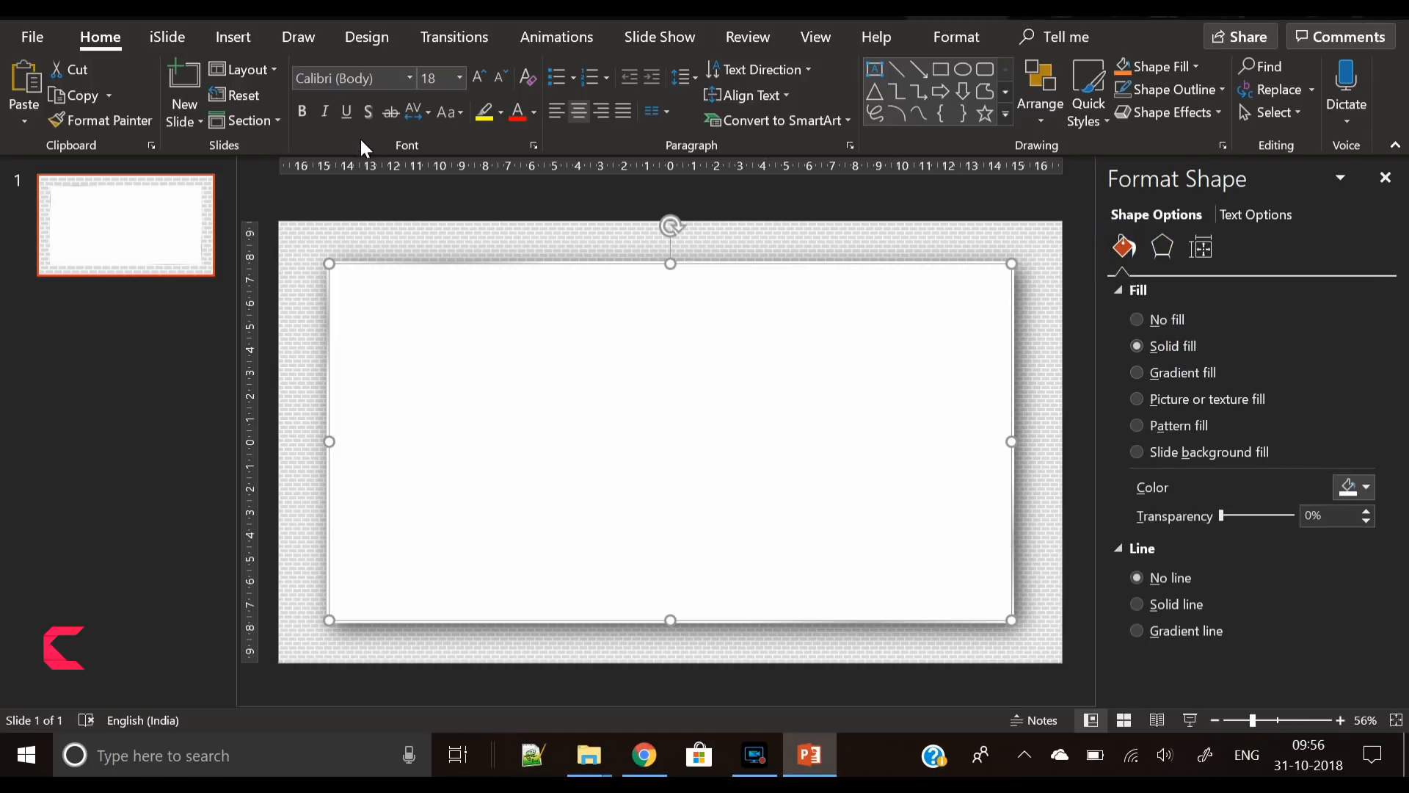
click(234, 37)
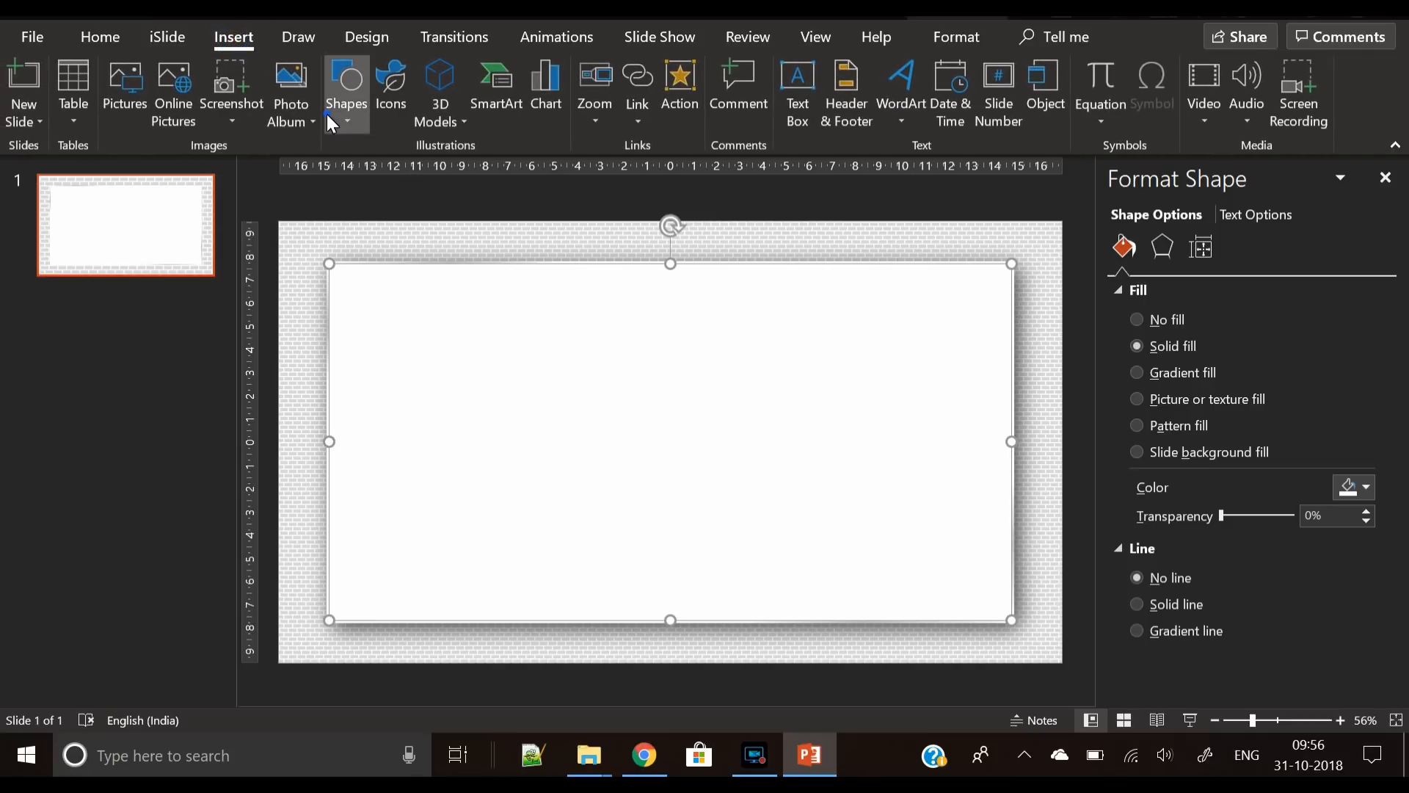
click(345, 80)
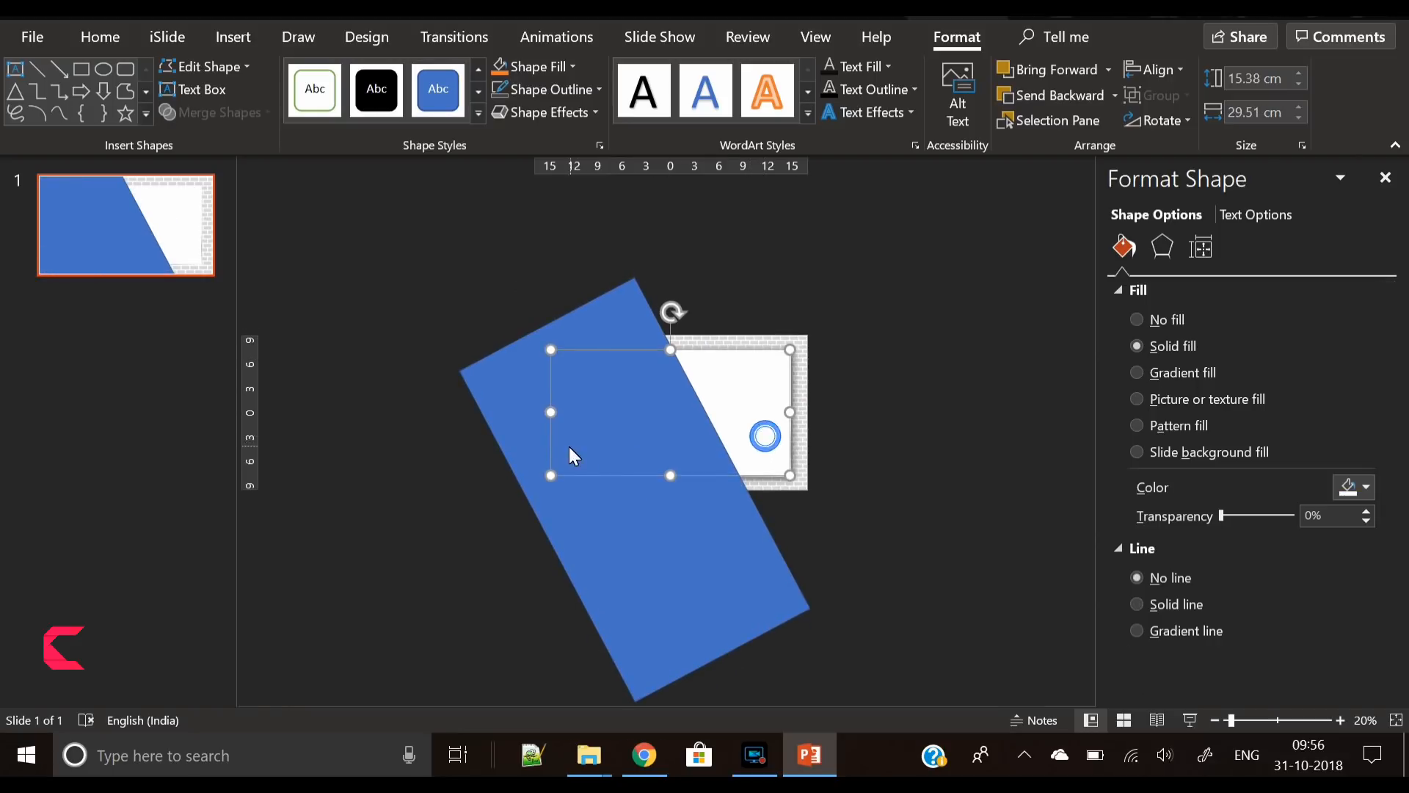
- Intersect the tilted rectangle with the white shape to keep only an angled white piece
click(218, 111)
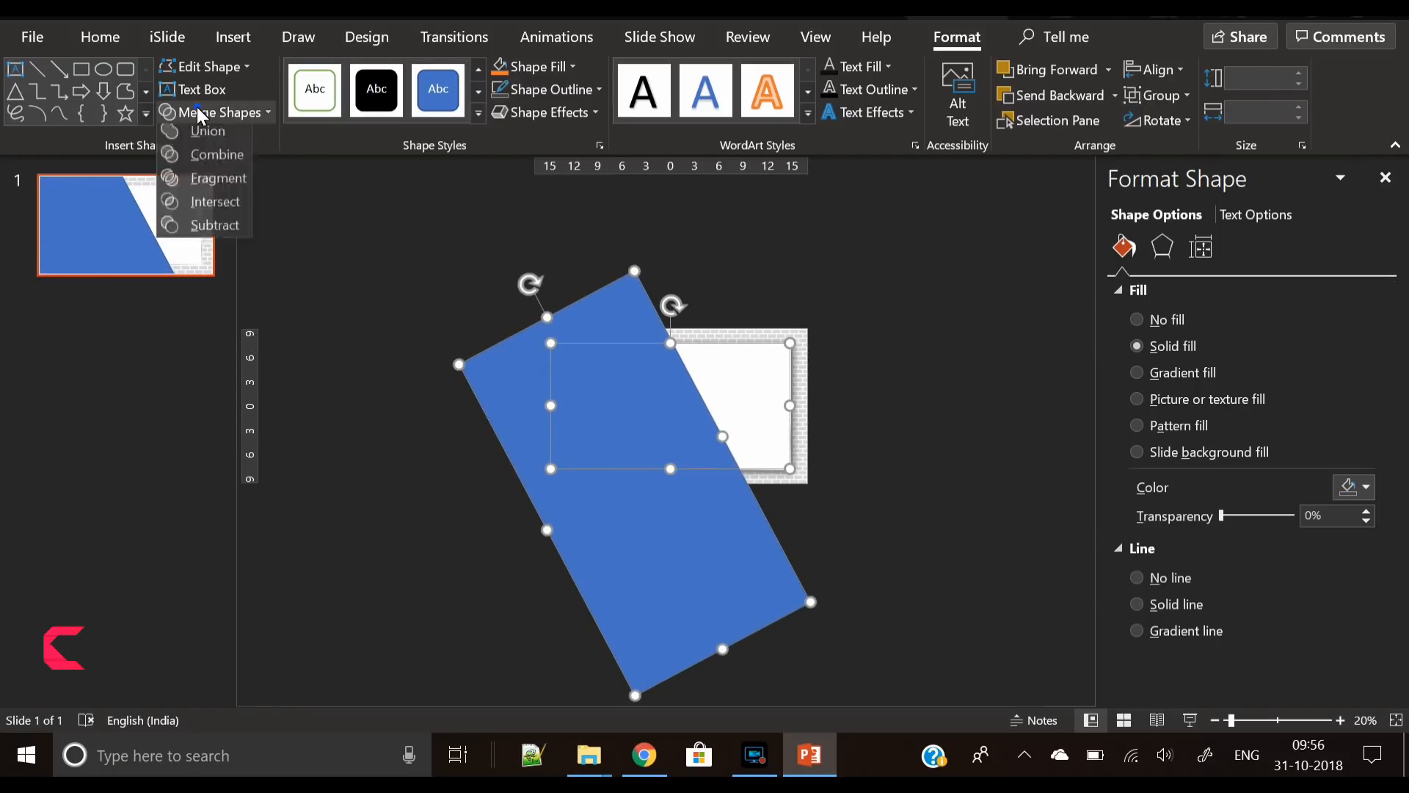
click(214, 201)
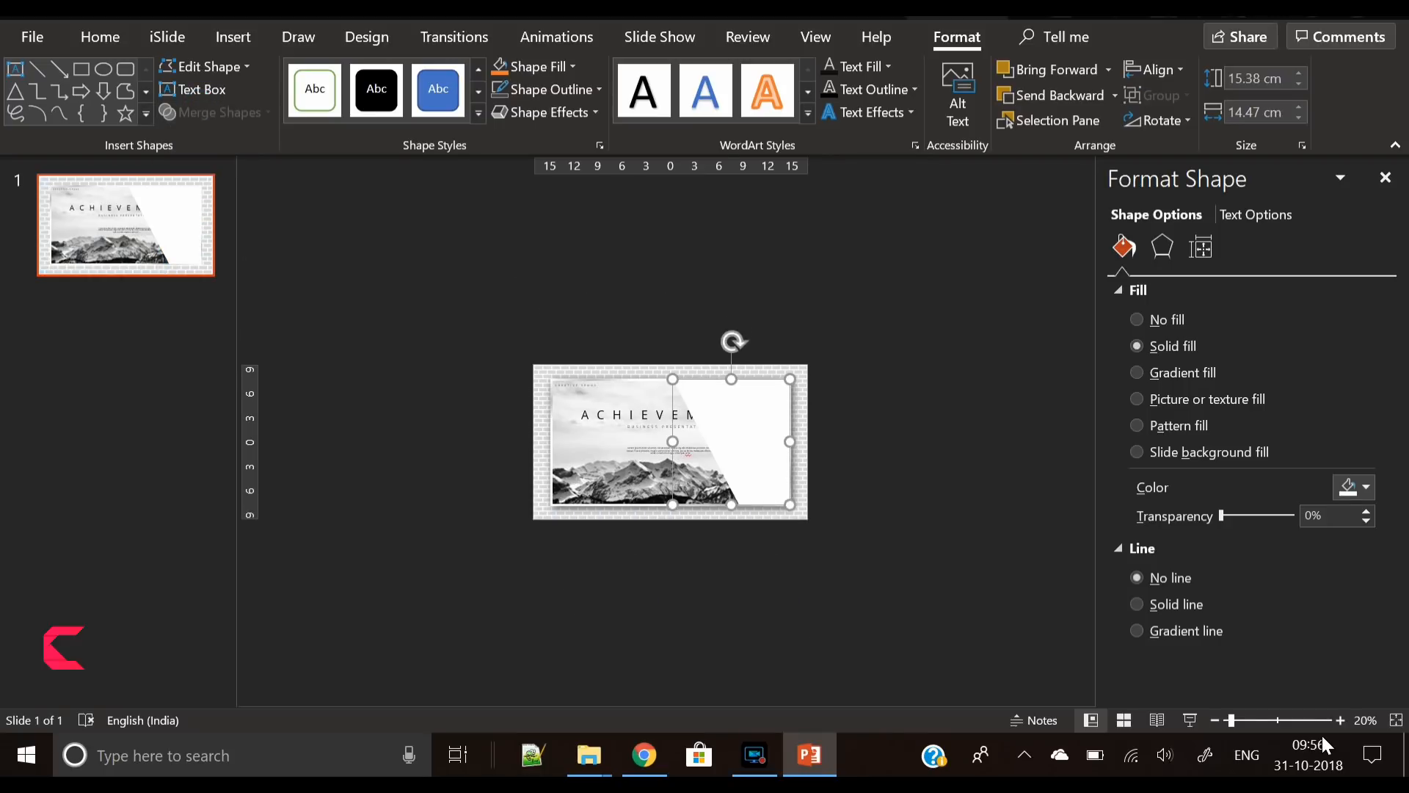
click(1340, 719)
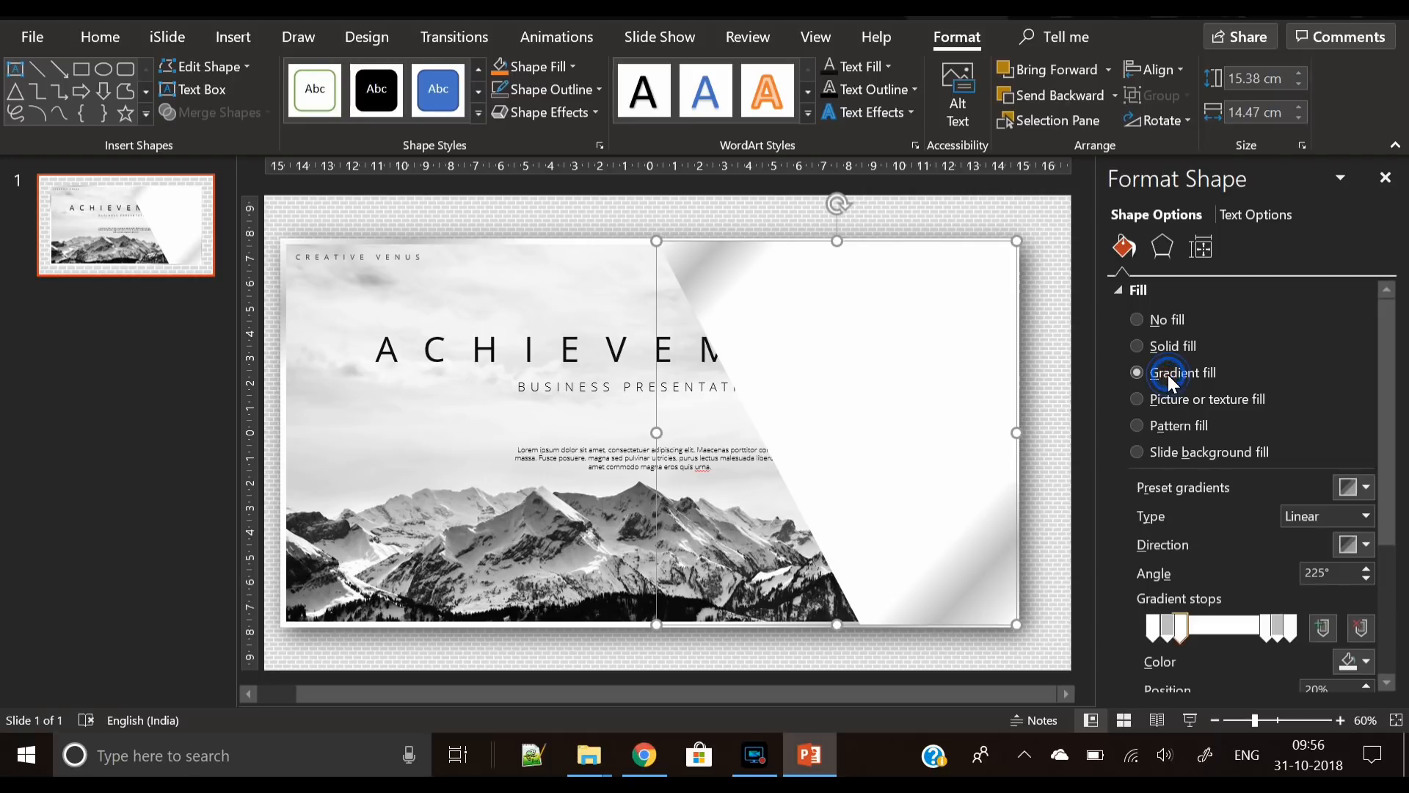
- Give the angled white piece a white gradient fill with 22% transparency so it fades out
click(1362, 630)
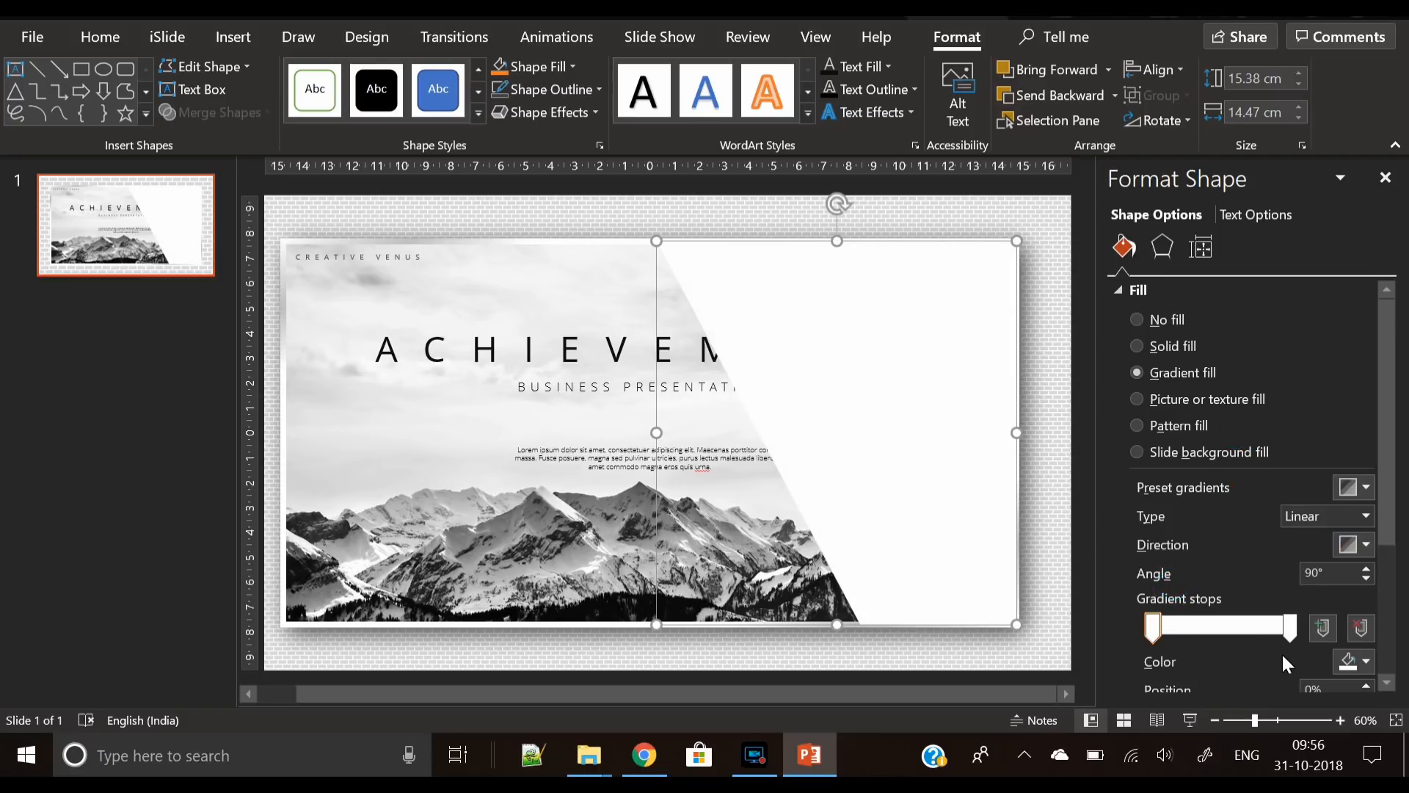
scroll(down, 3)
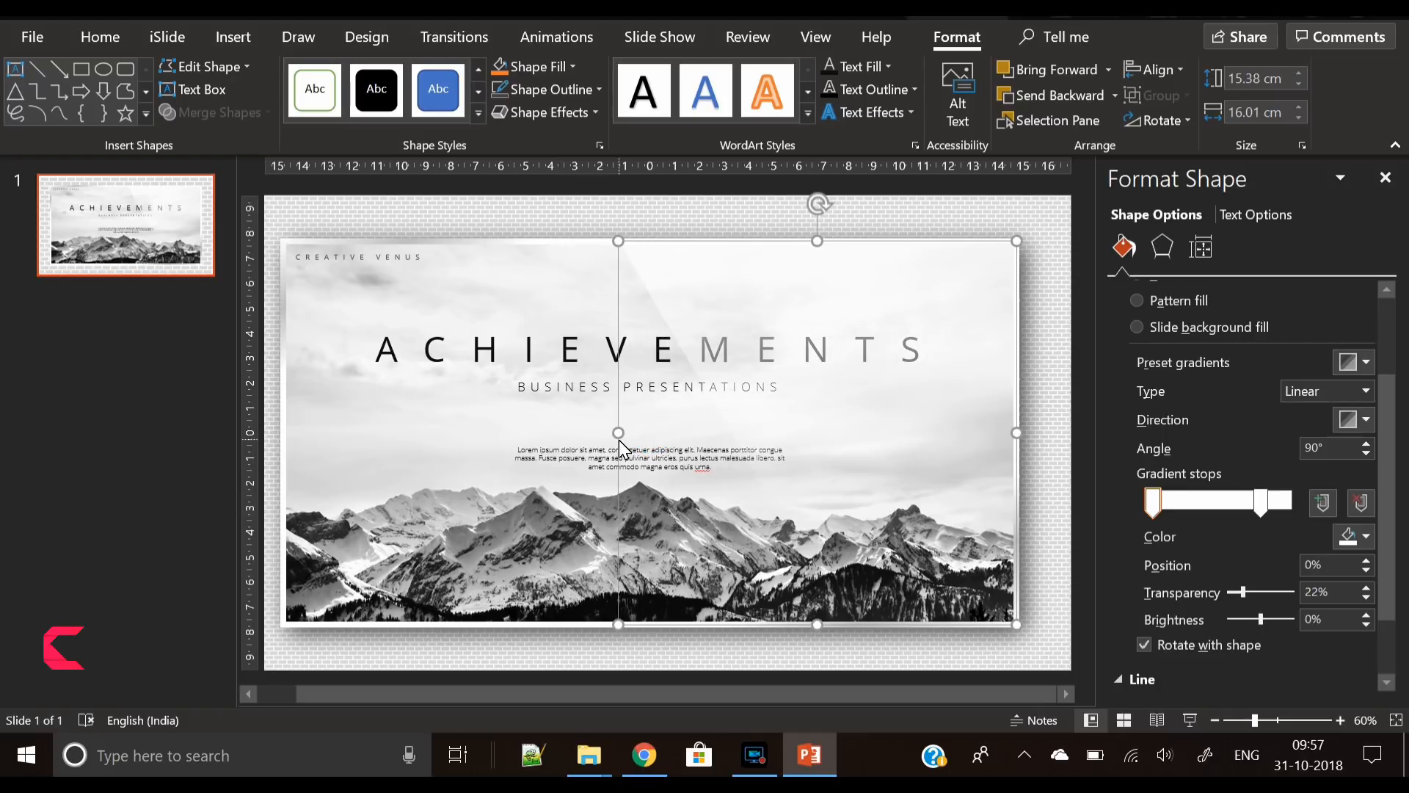
click(1038, 398)
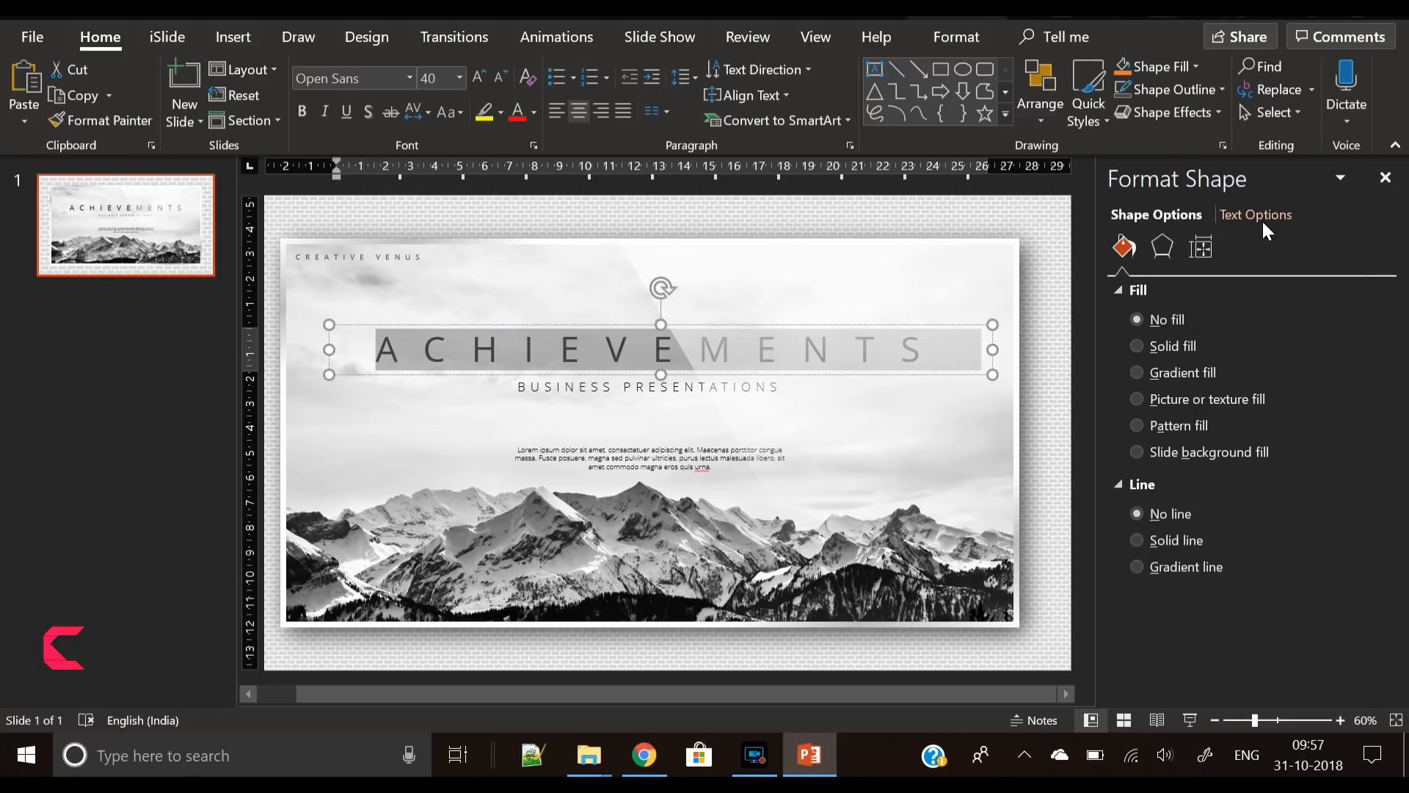
- Apply a gradient text fill to the ACHIEVEMENTS title and adjust its stop colours dark to light grey
click(1255, 214)
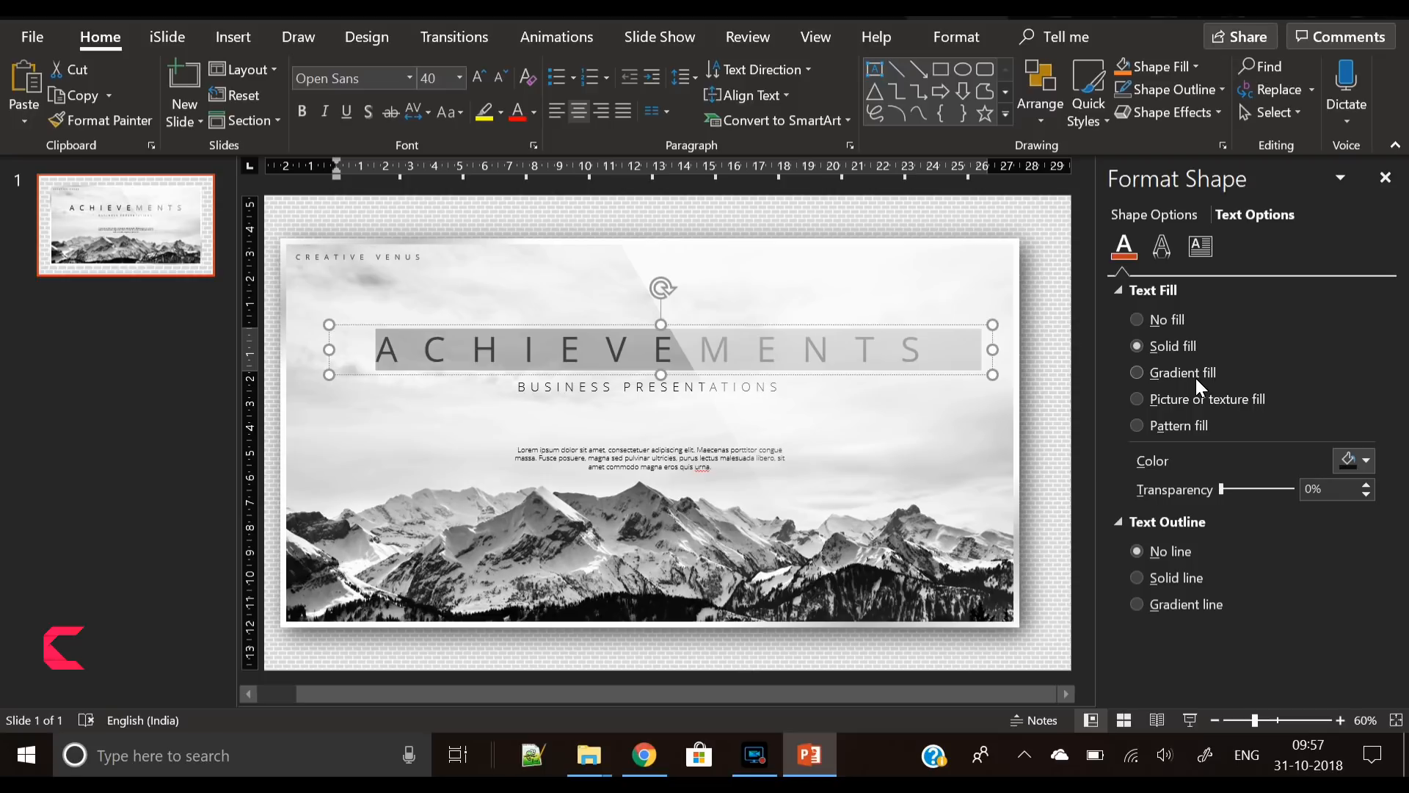
click(1173, 372)
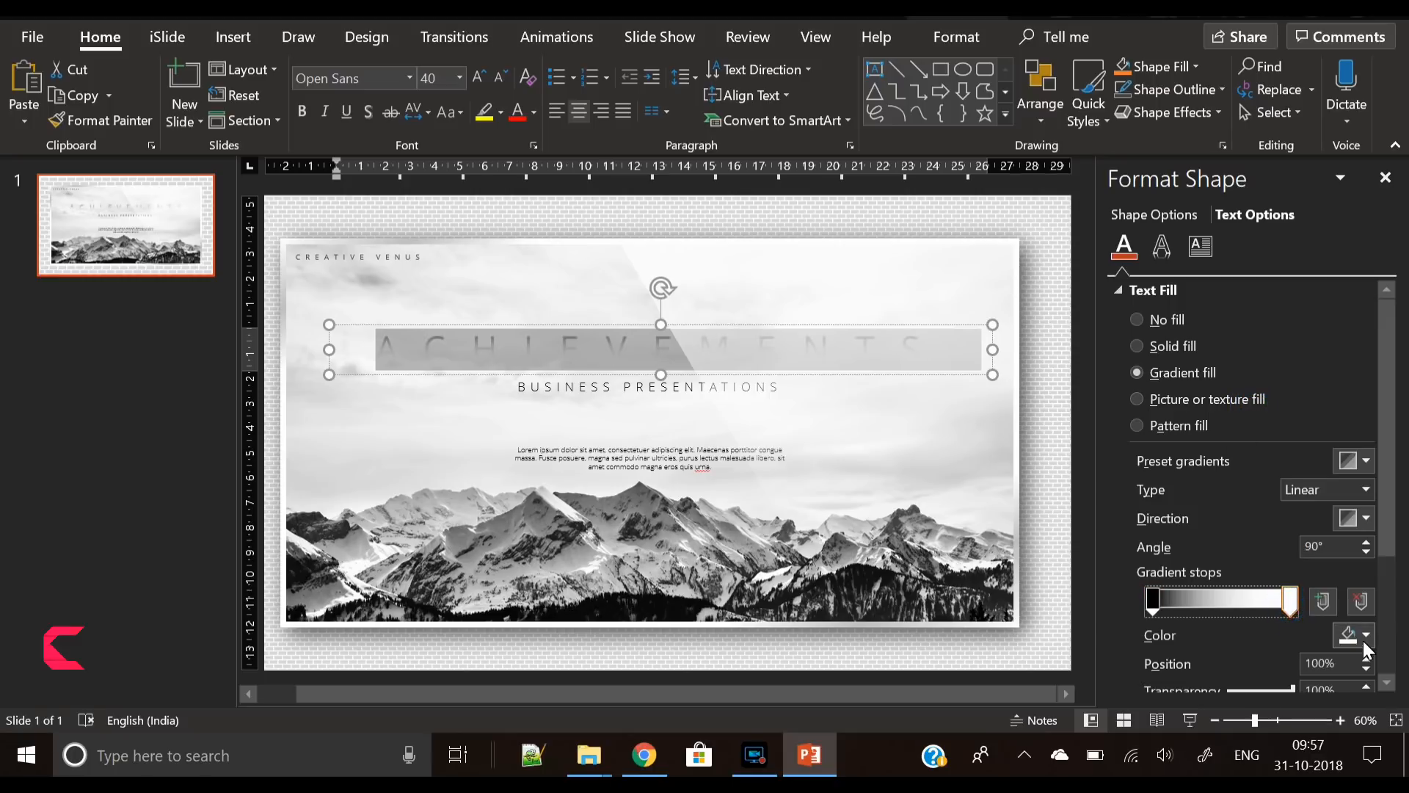
click(1364, 634)
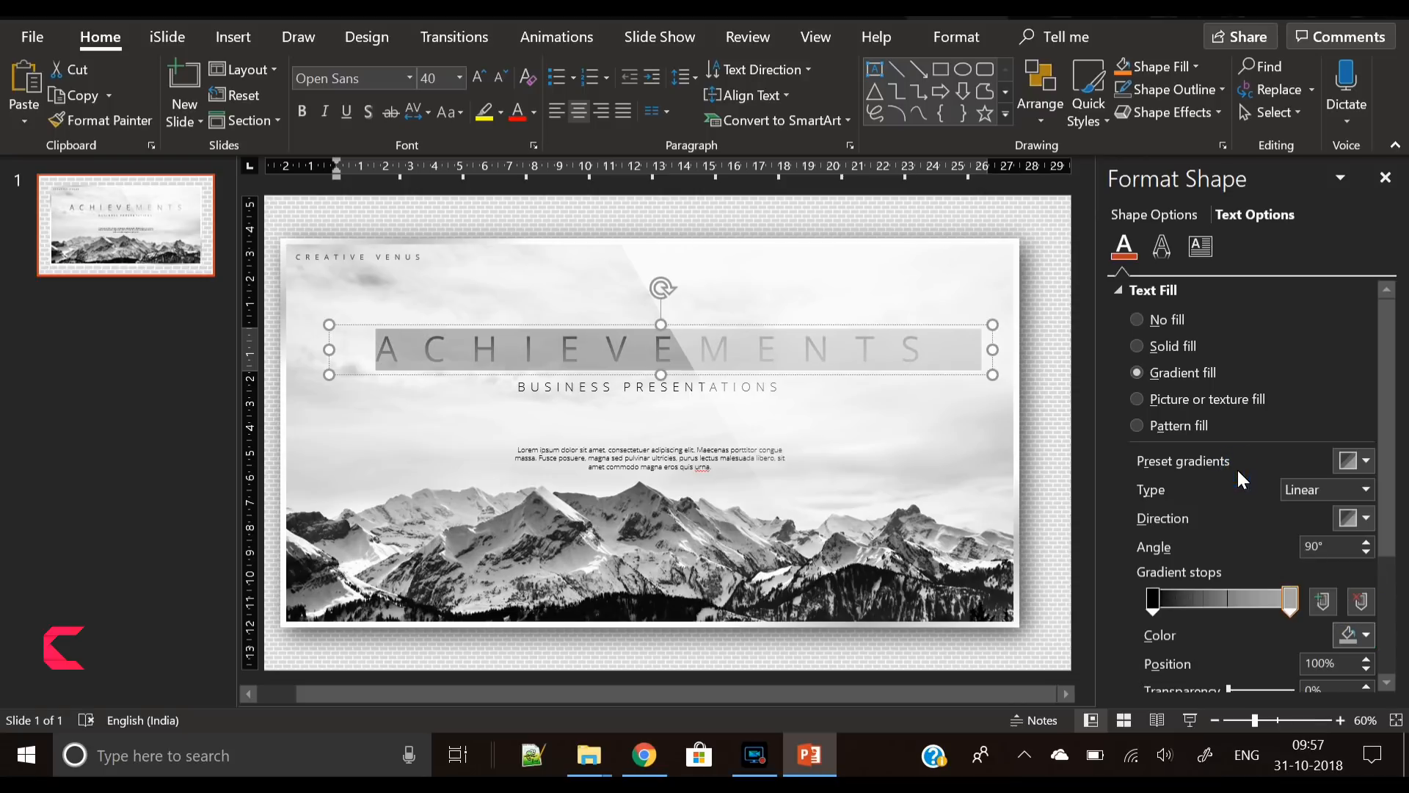
mouse_move(1235, 227)
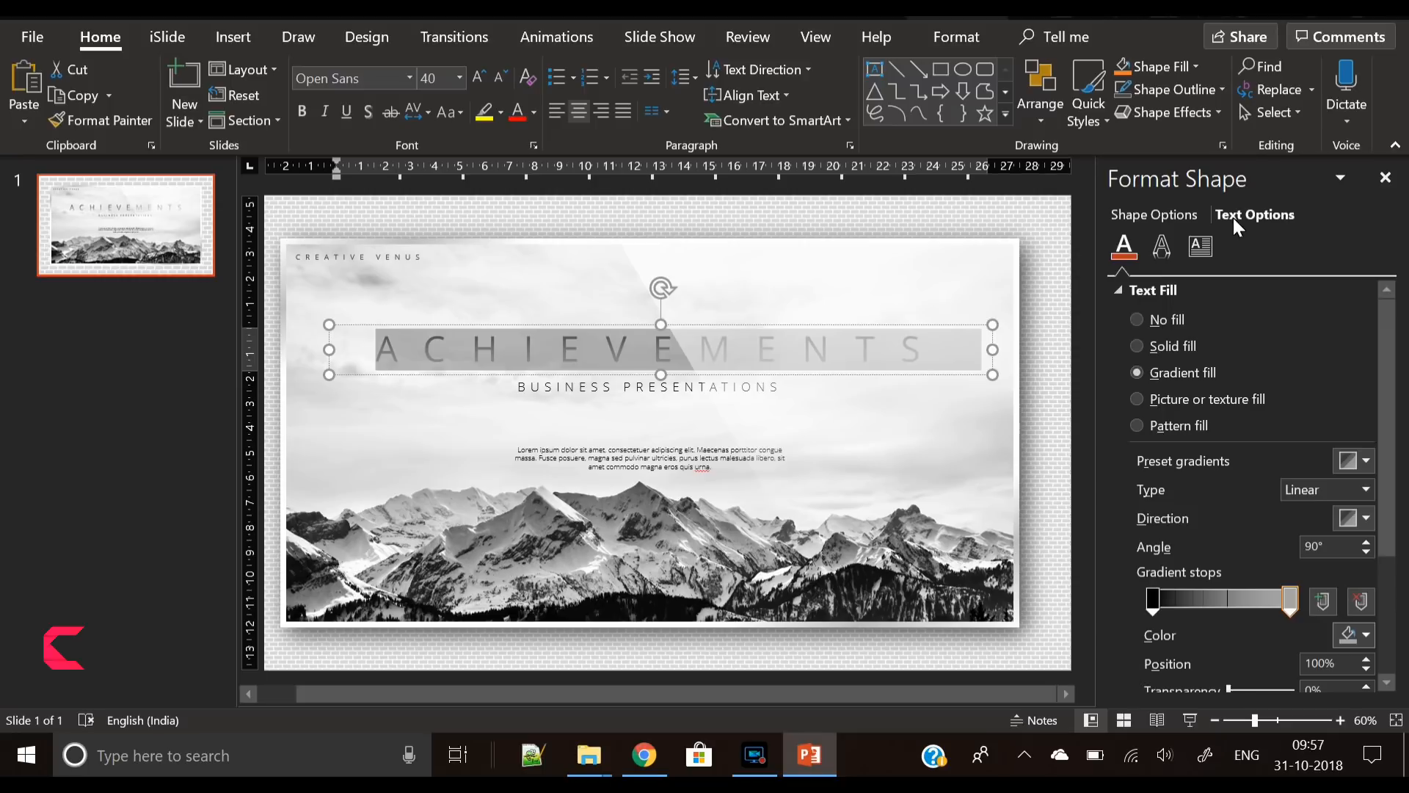
click(1160, 246)
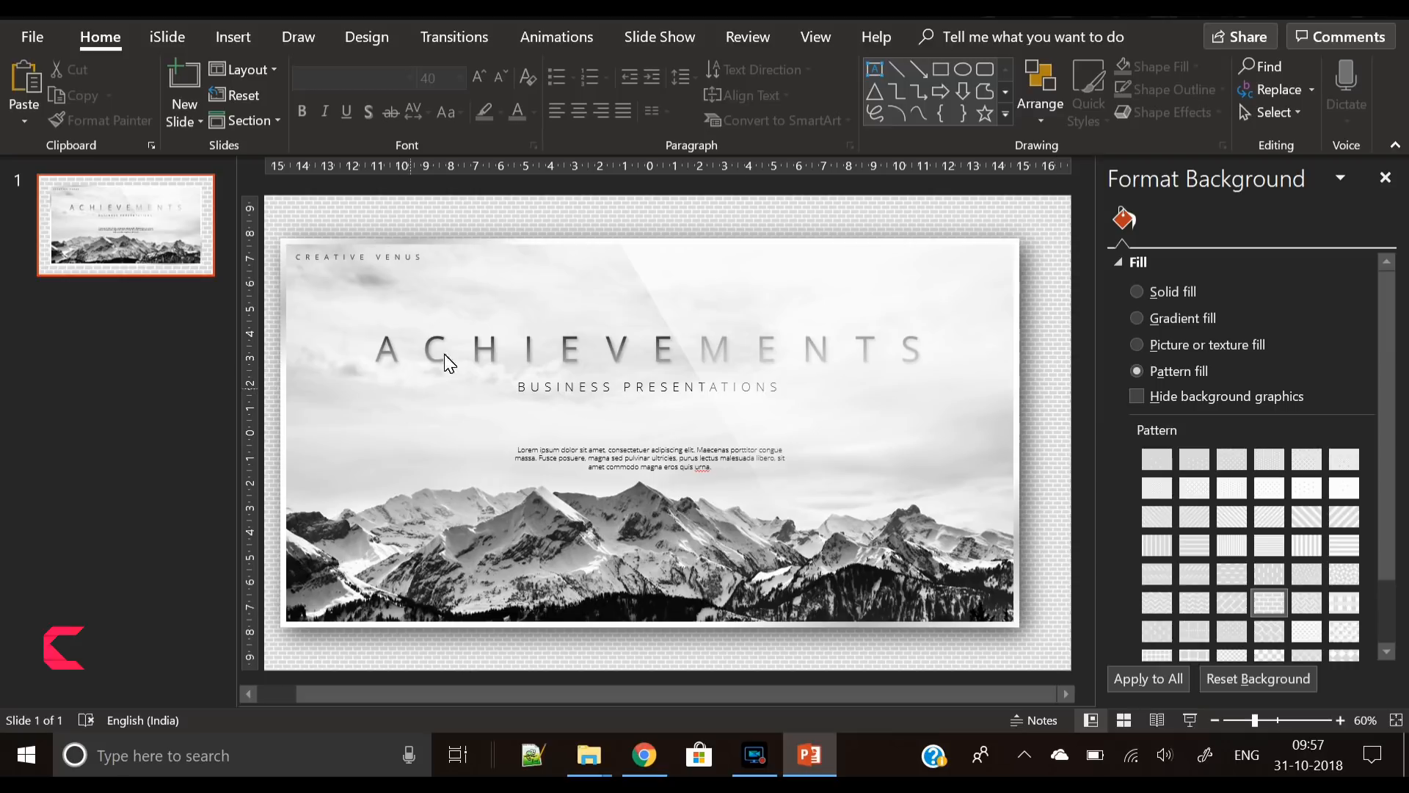
mouse_move(470, 358)
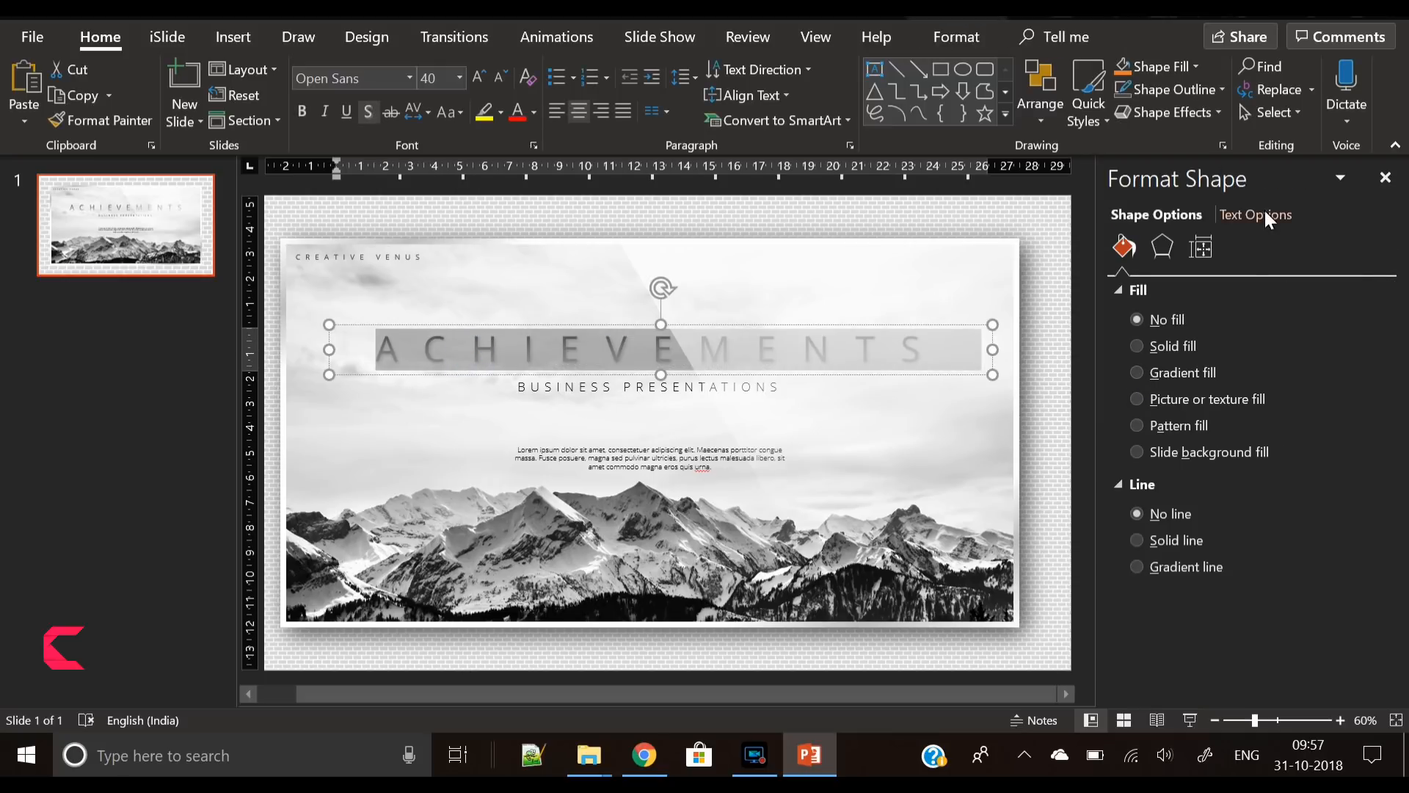
- Set the title's gradient direction to the 45° linear diagonal preset
click(1255, 214)
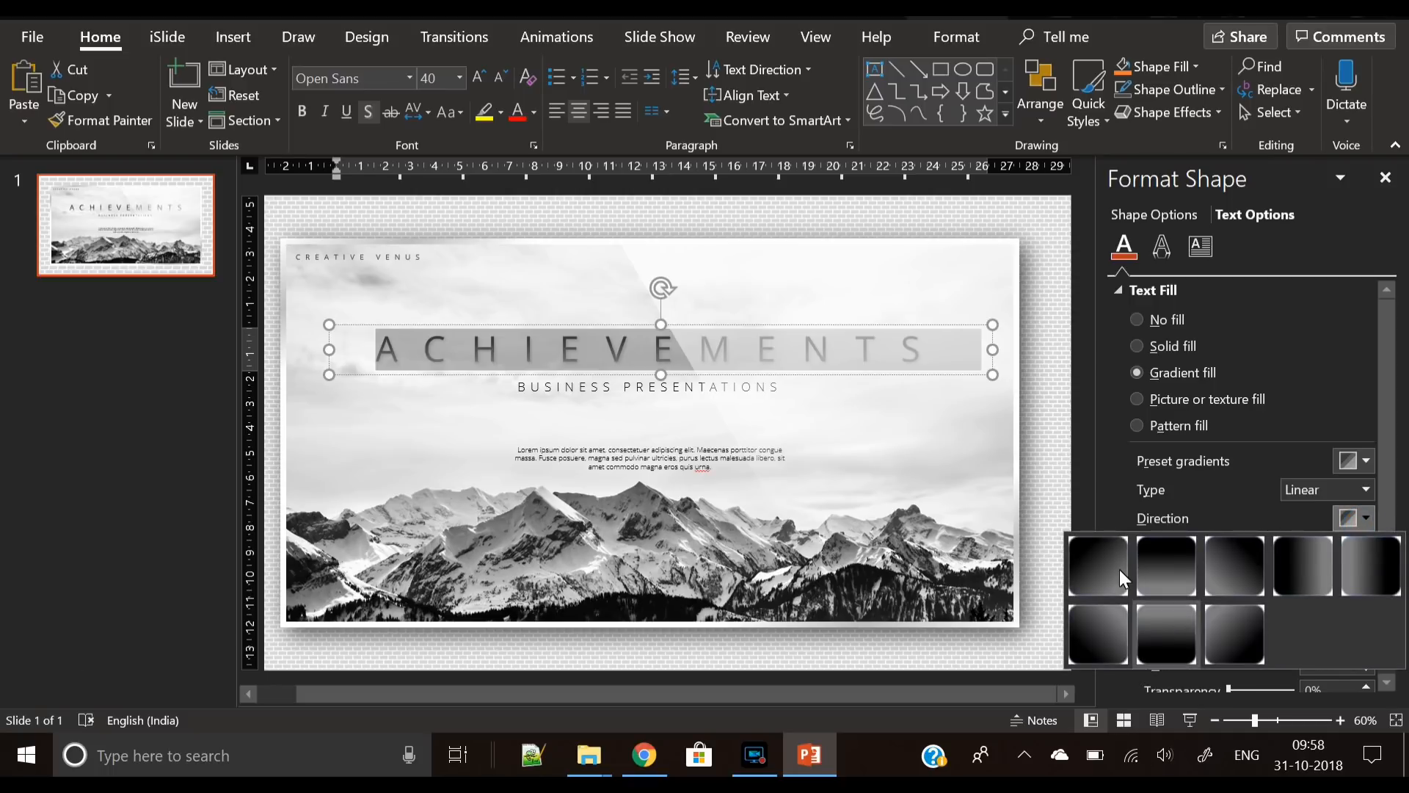
click(1098, 565)
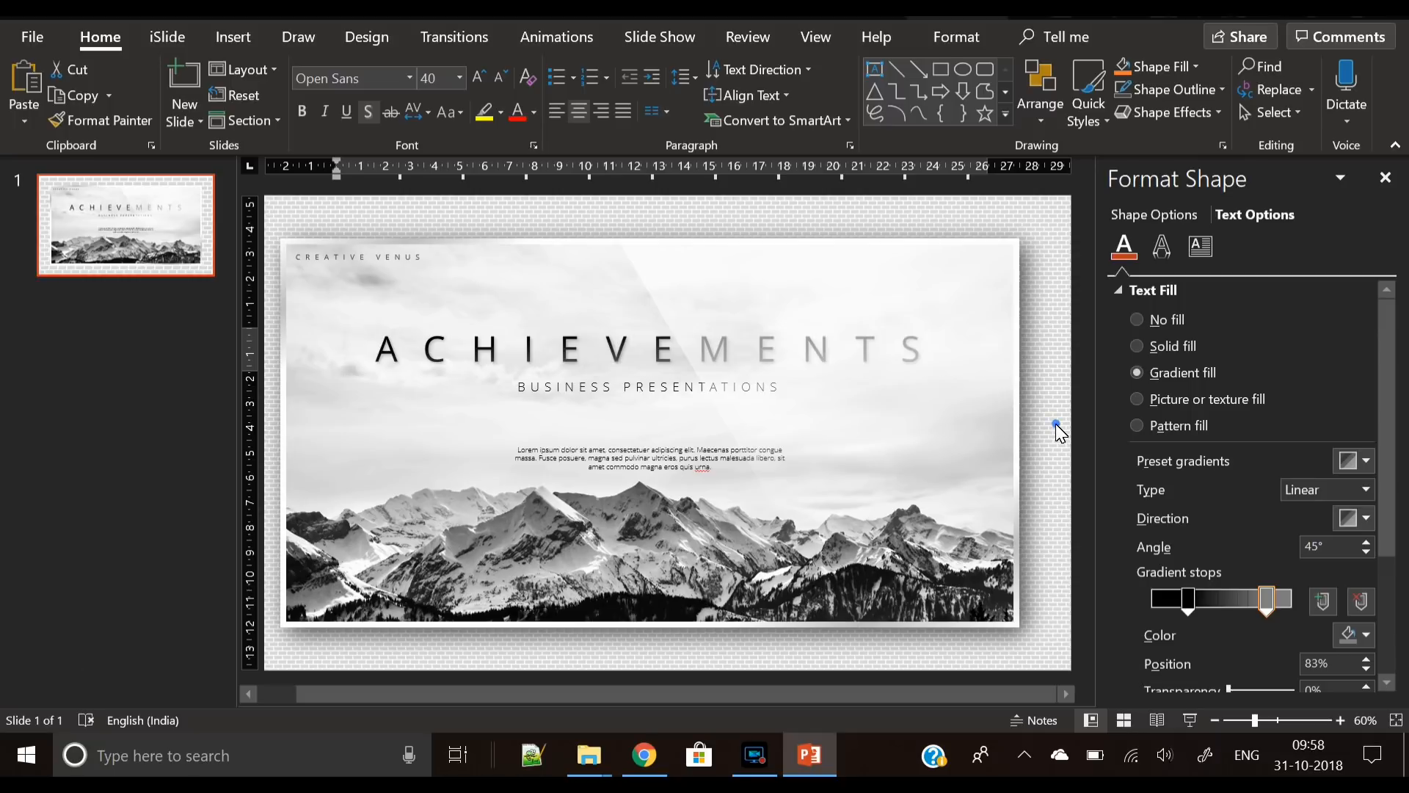